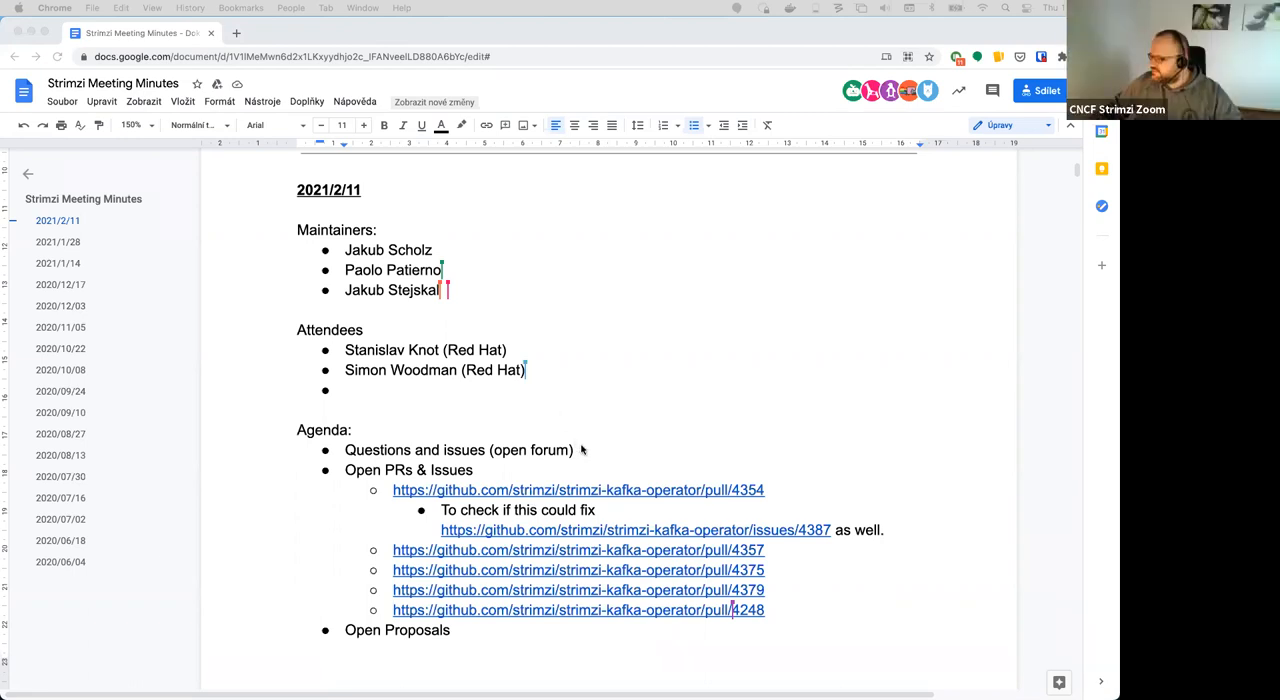
Step: Delete the 'Questions and issues (open forum)' bullet from the agenda
scroll(down, 3)
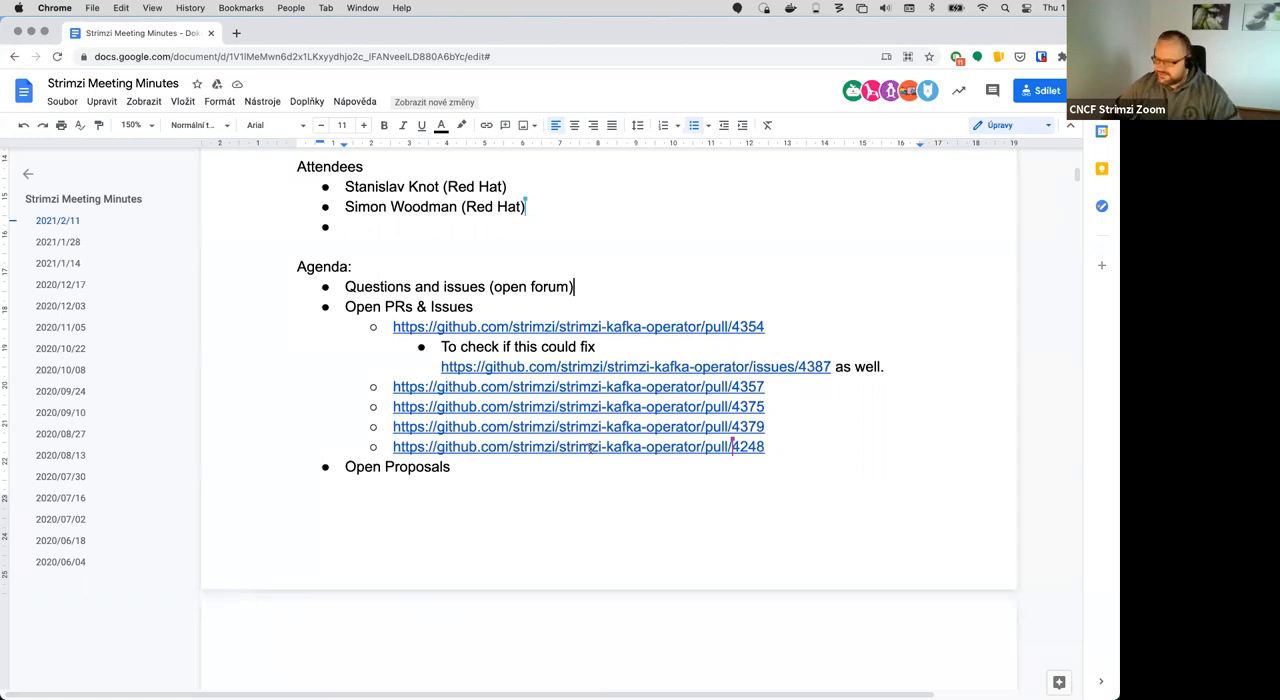
key(backspace)
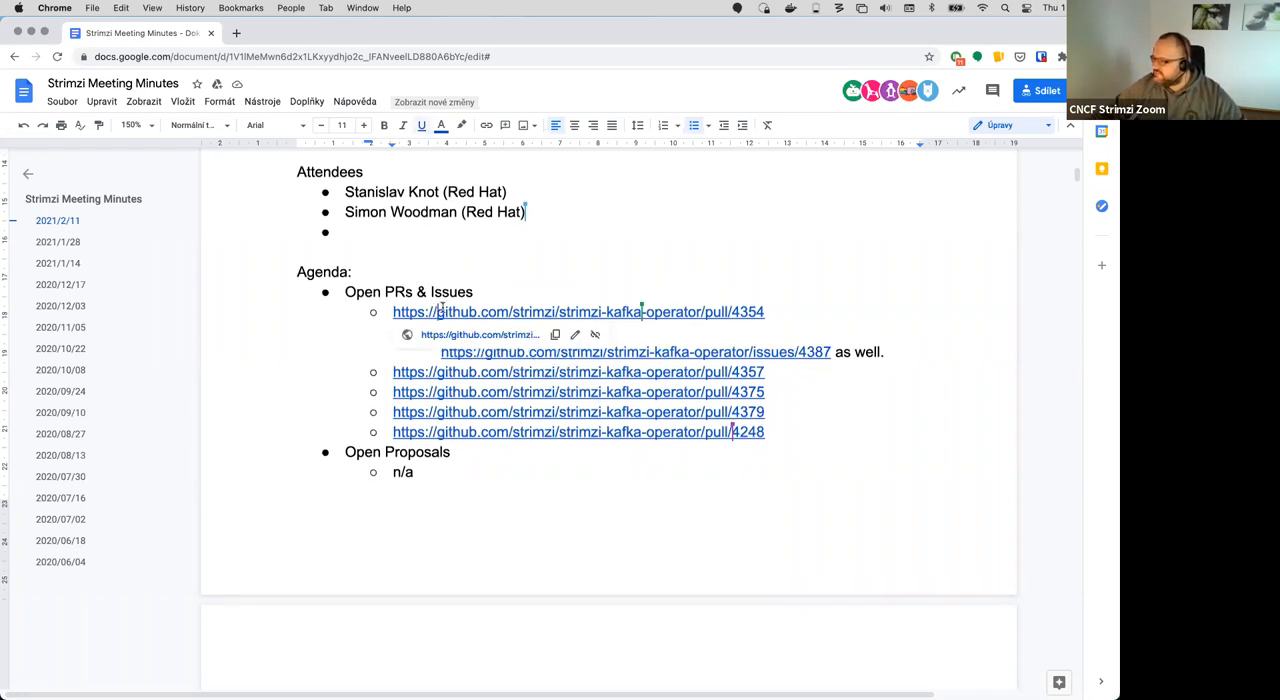
Step: View PR #4354 "State metric contains a message" in a new tab, then return to the minutes
click(578, 312)
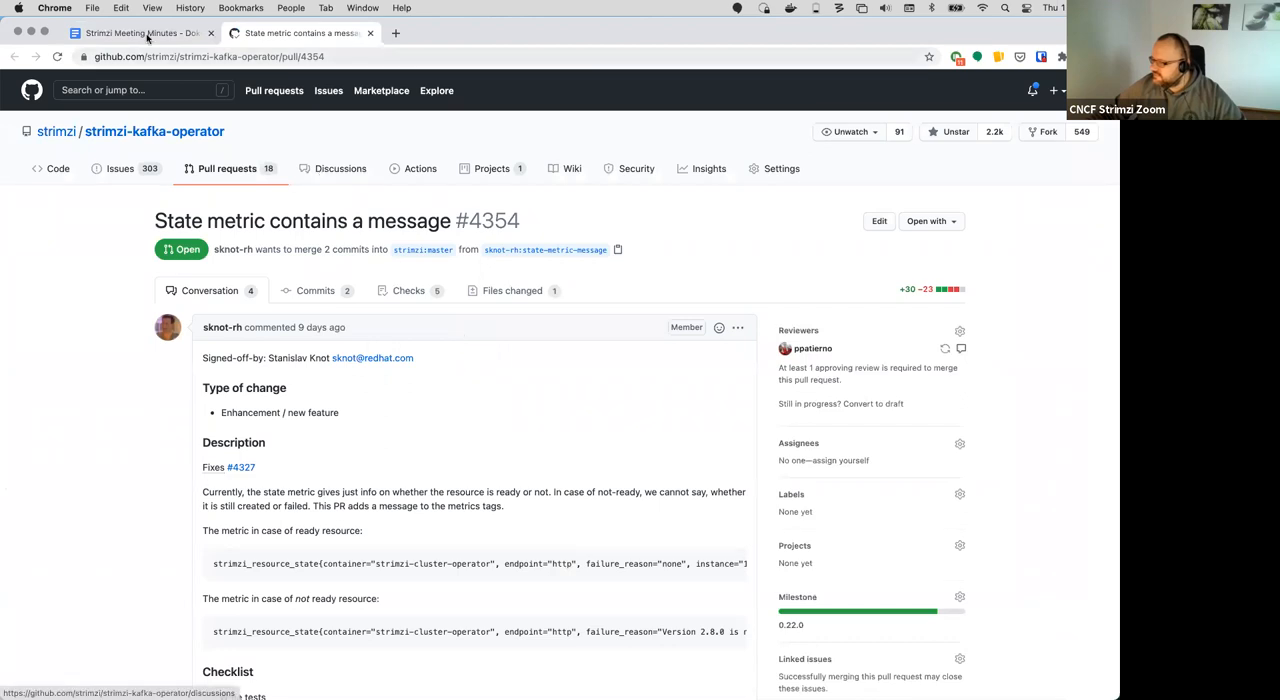
click(140, 32)
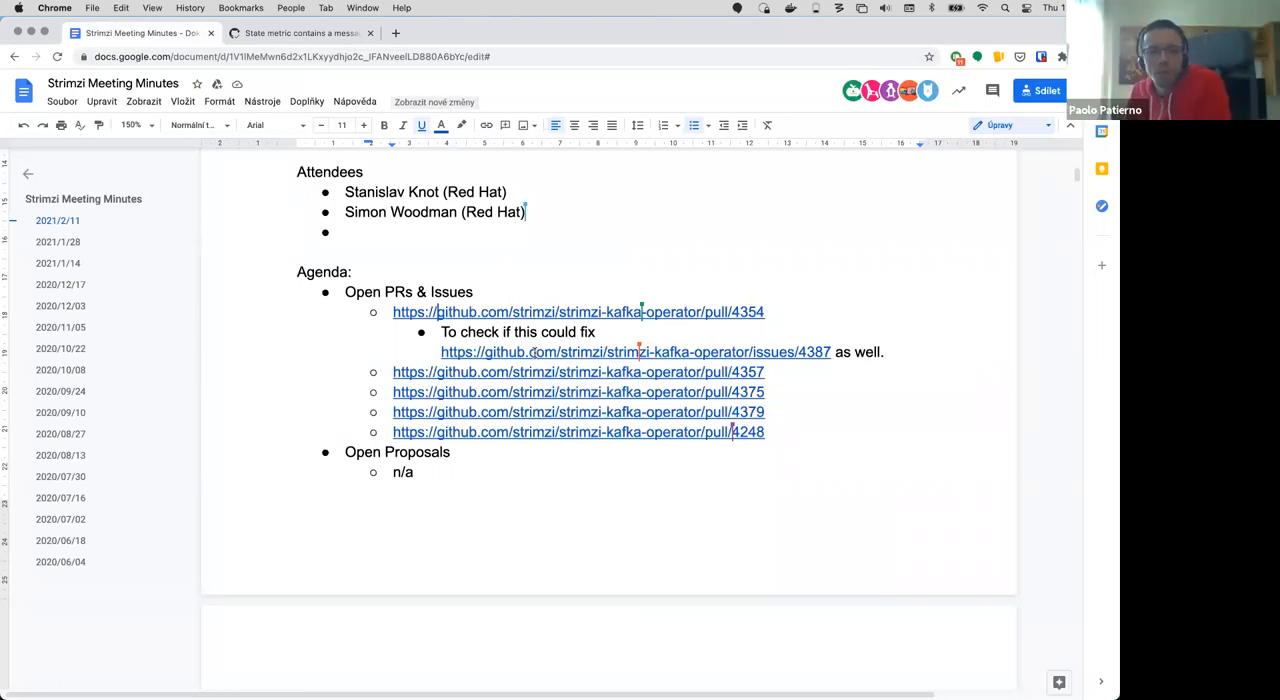
mouse_move(524, 378)
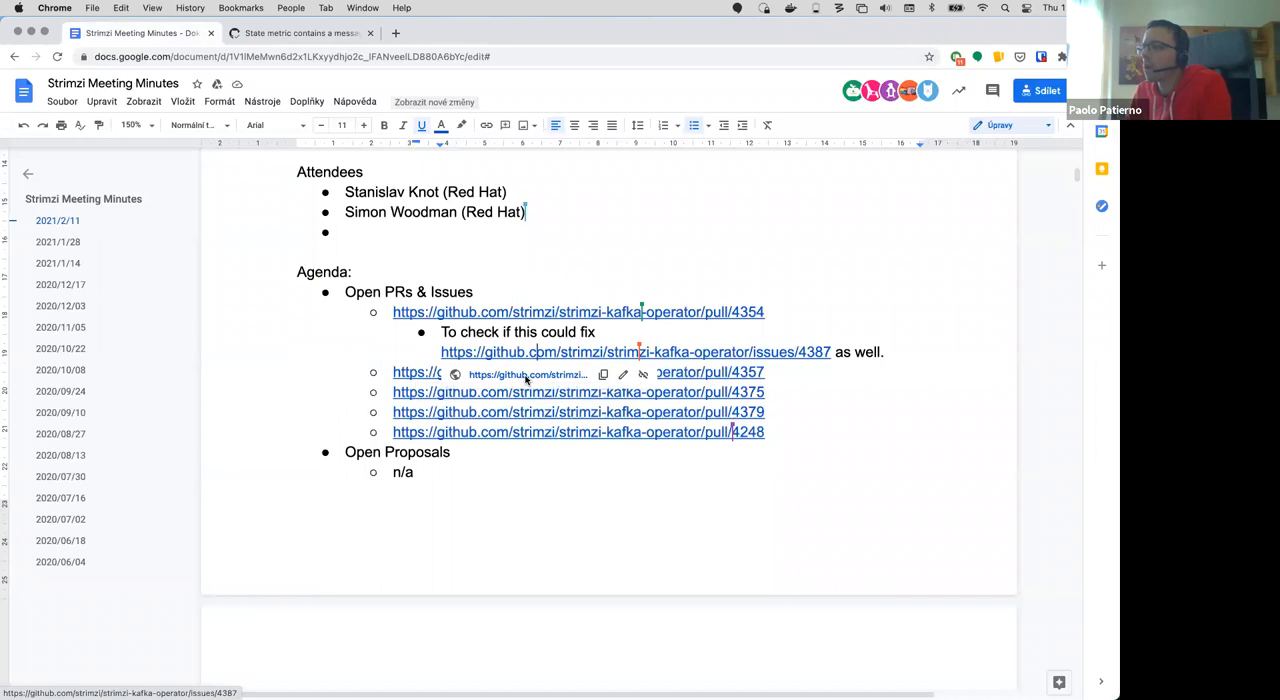
Step: Read through issue #4387 on the strimzi_resource_state metric persisting for removed Kafka CRs
click(634, 352)
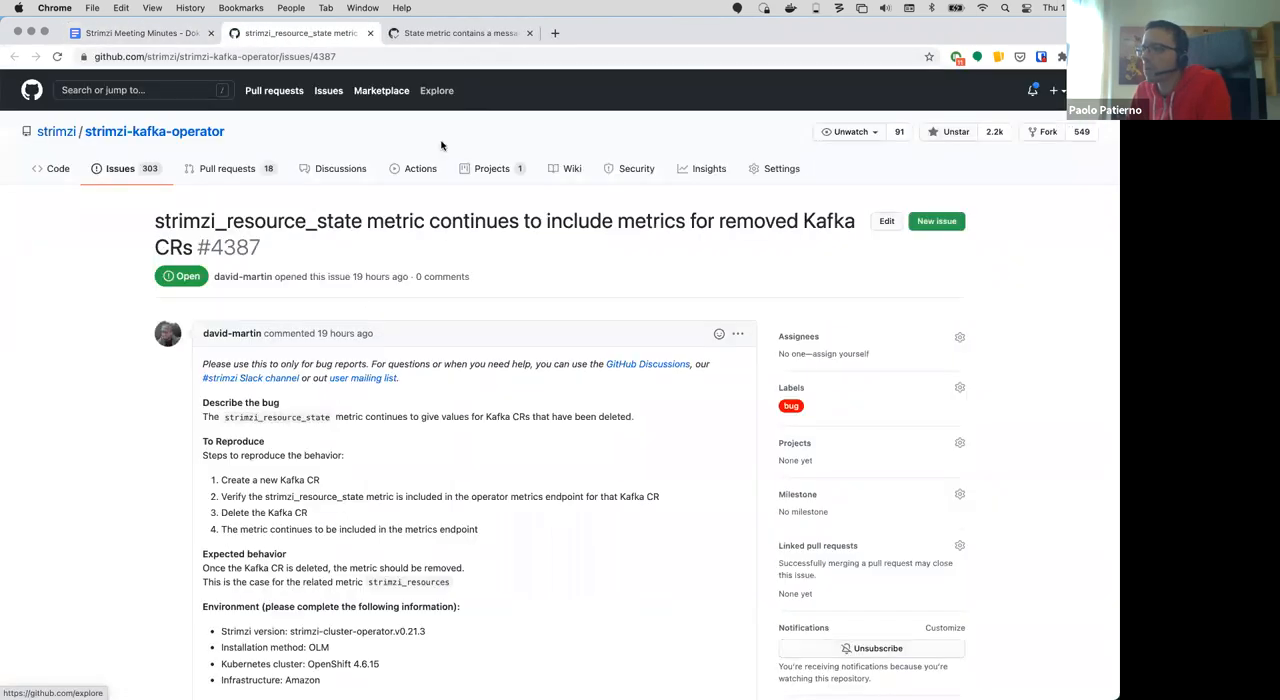
mouse_move(496, 200)
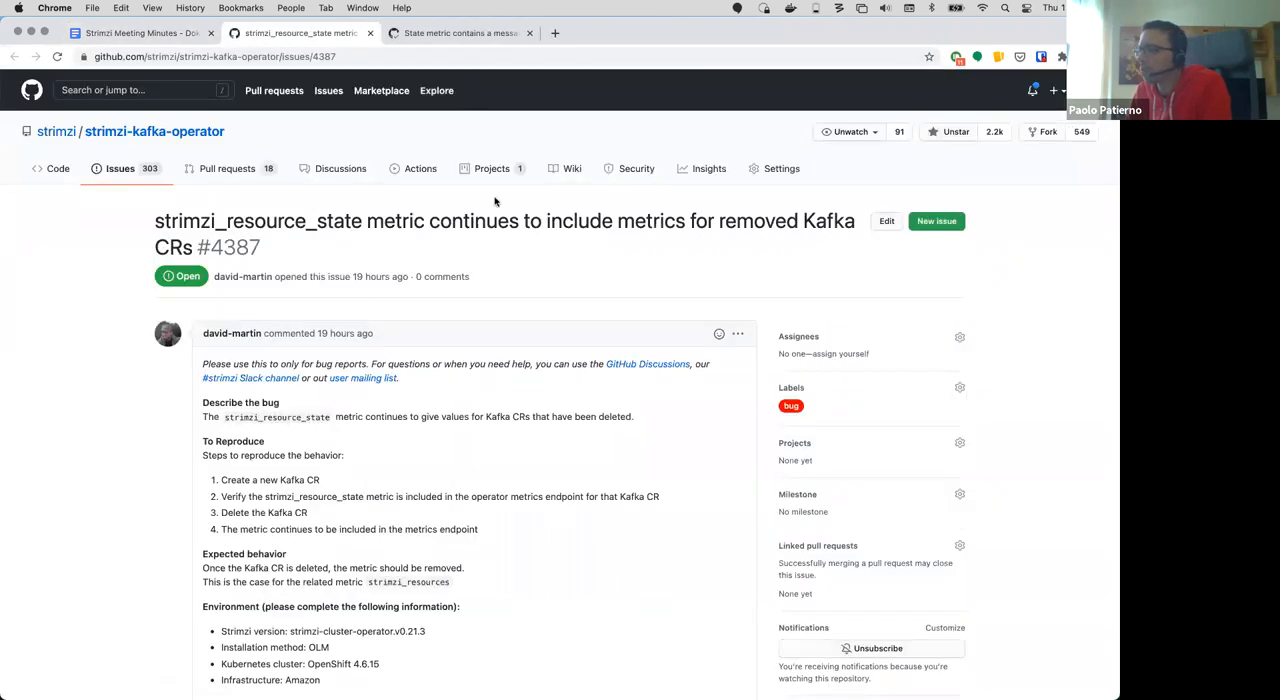
scroll(down, 3)
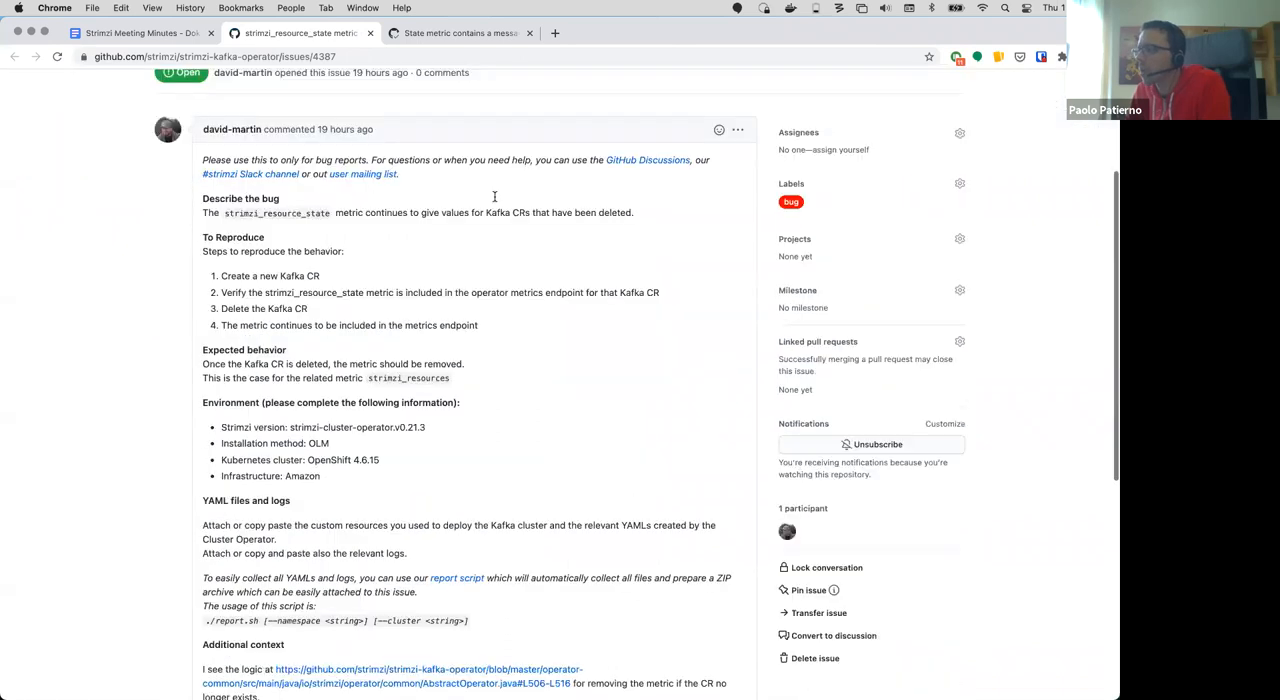
scroll(down, 3)
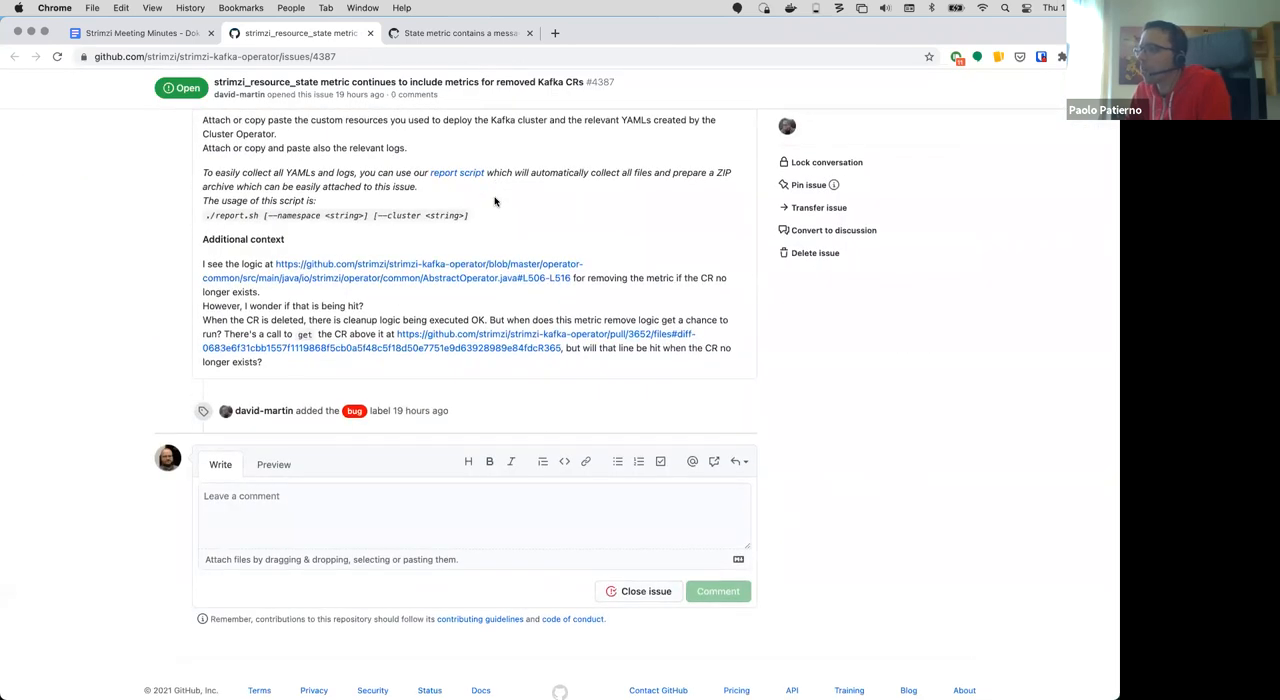
scroll(up, 3)
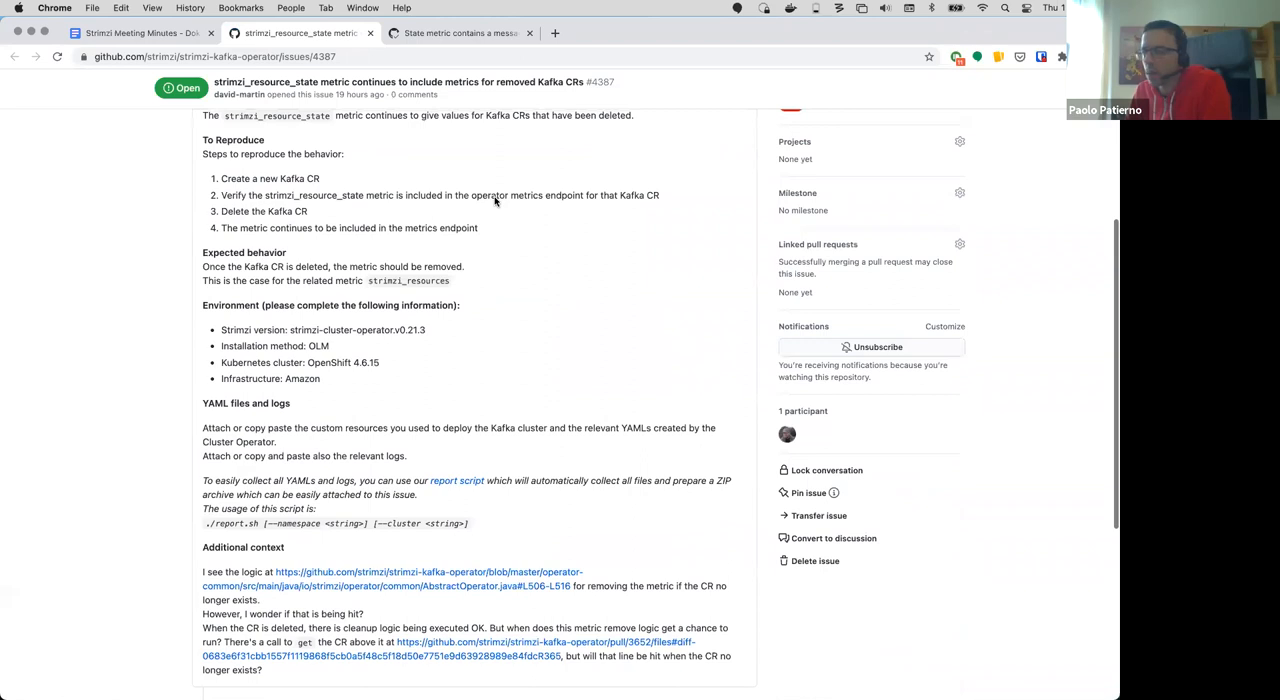
scroll(up, 3)
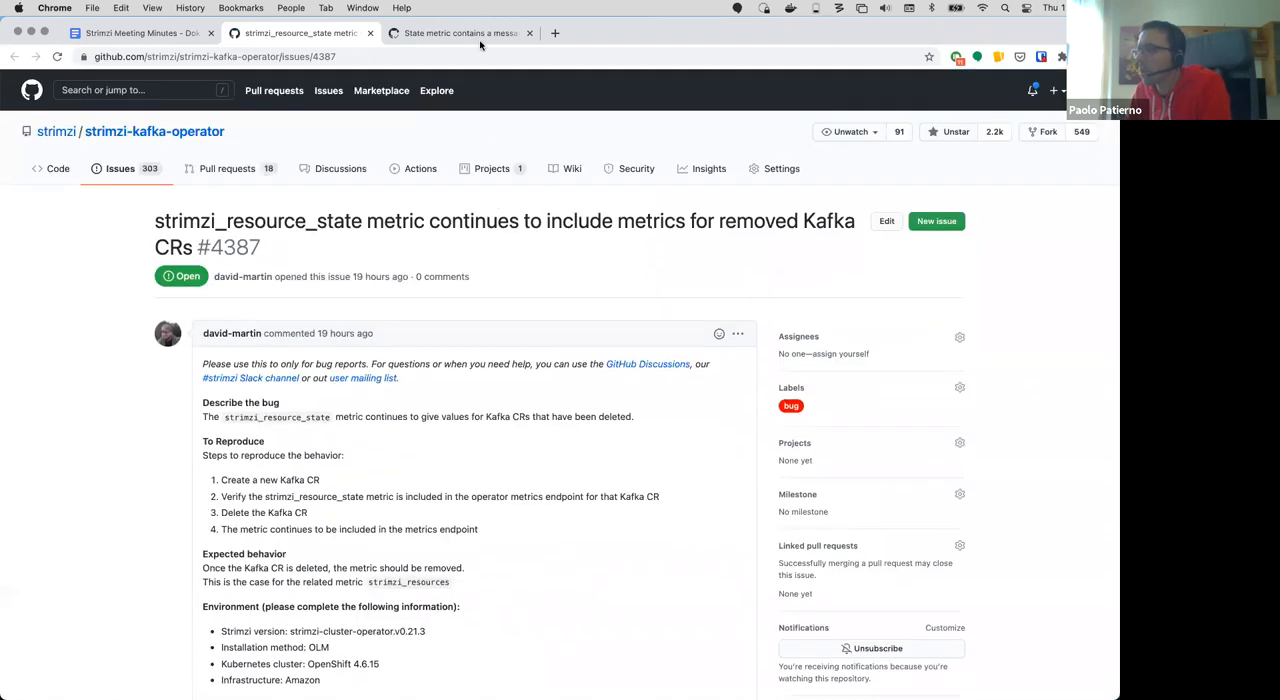
mouse_move(372, 264)
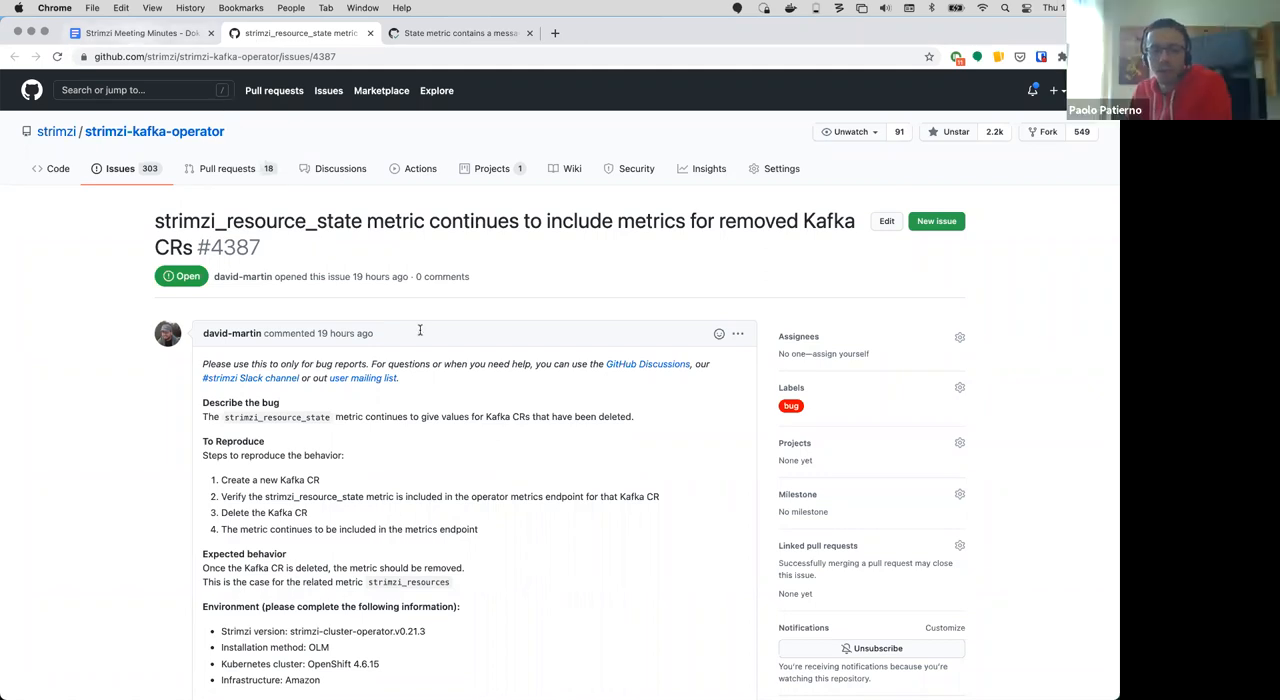
click(140, 32)
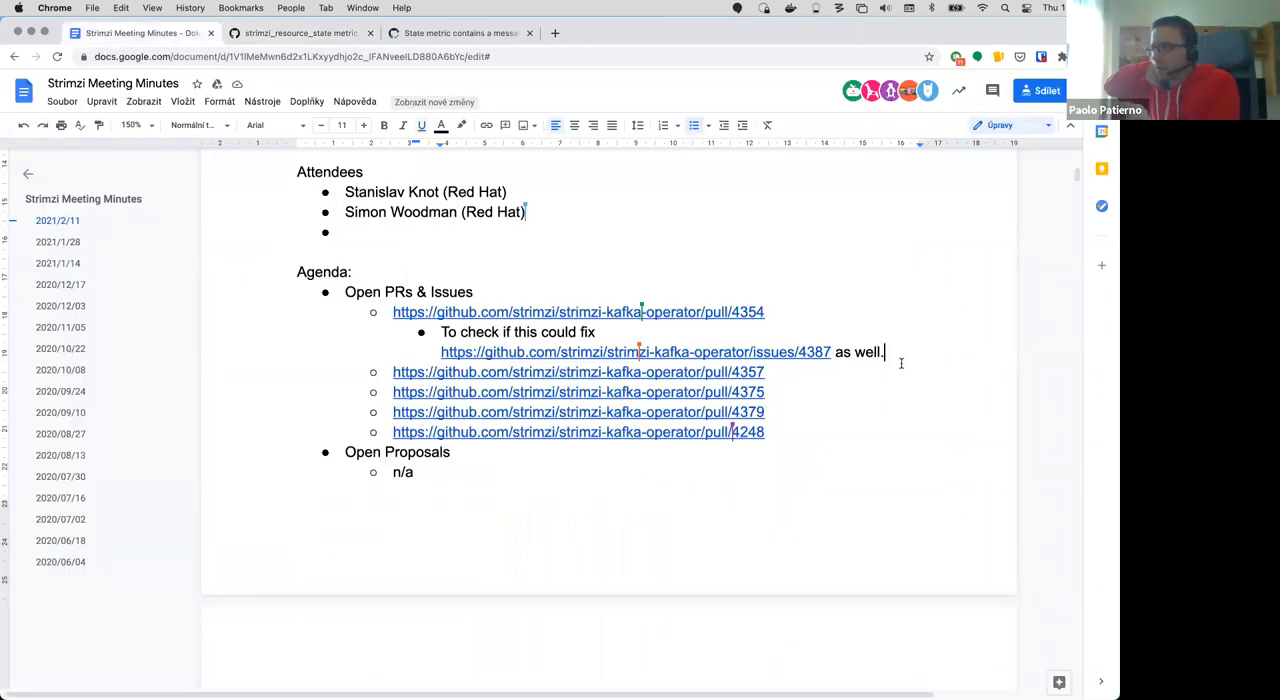
key(Return)
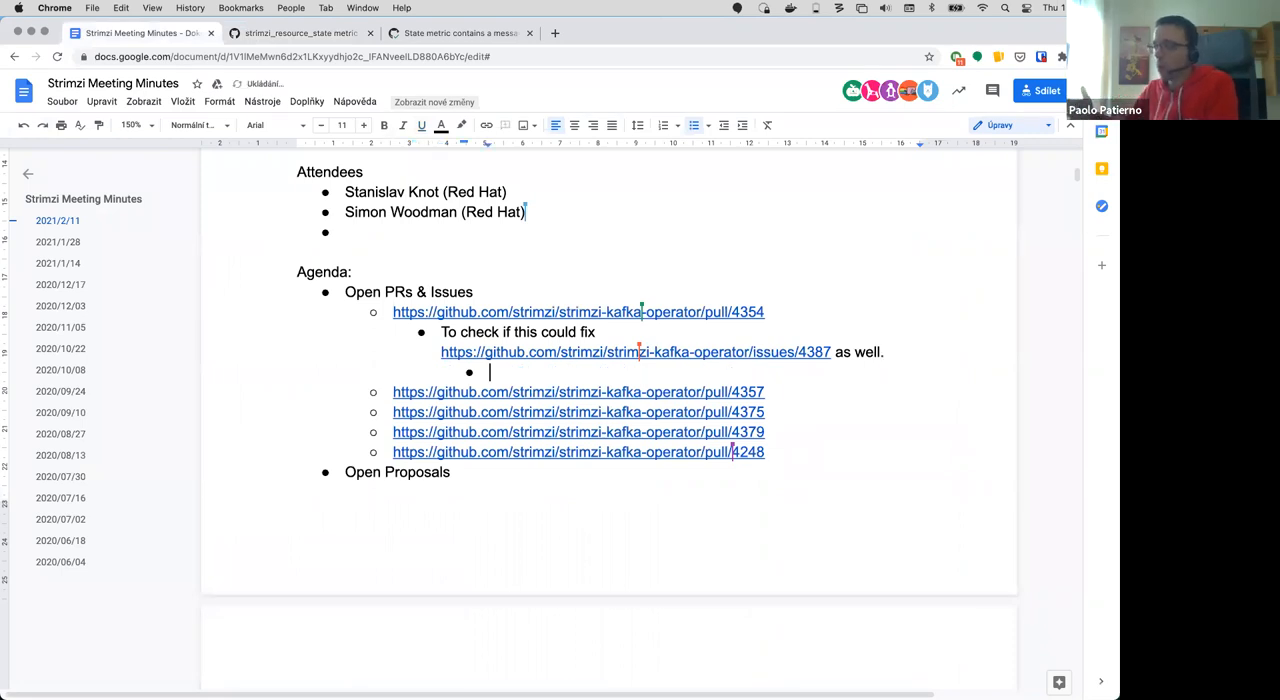
text(Stanislav Siska)
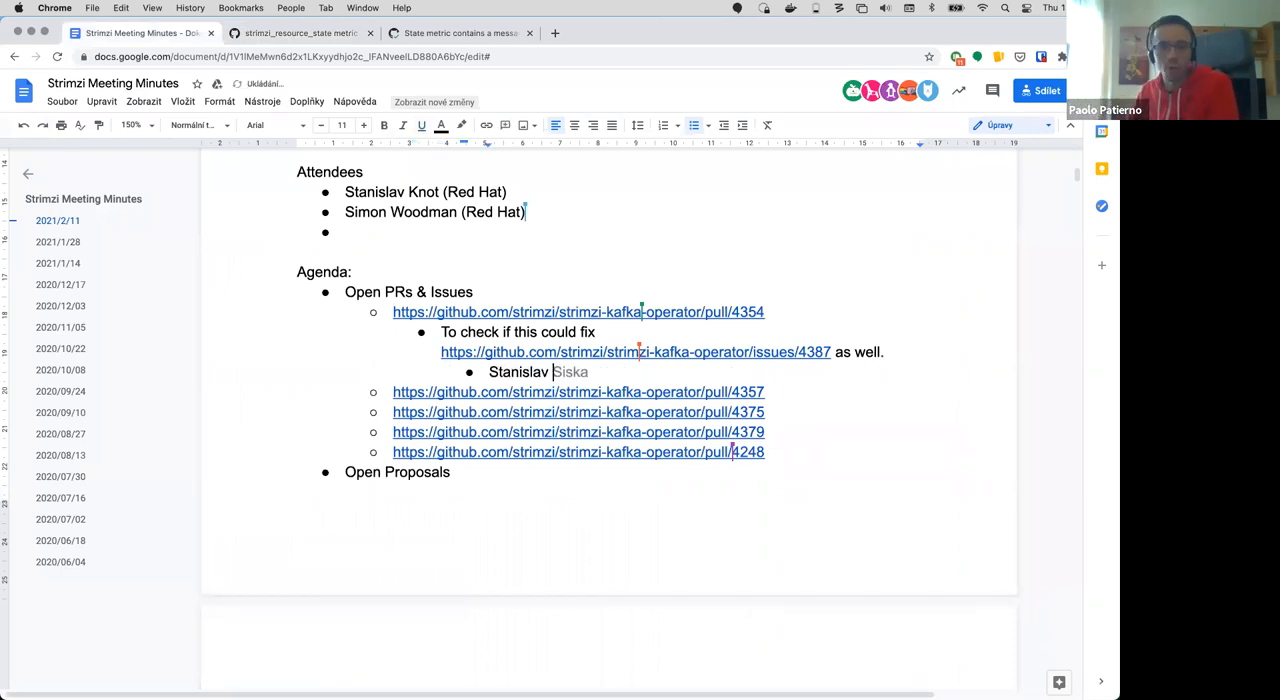
text(will check)
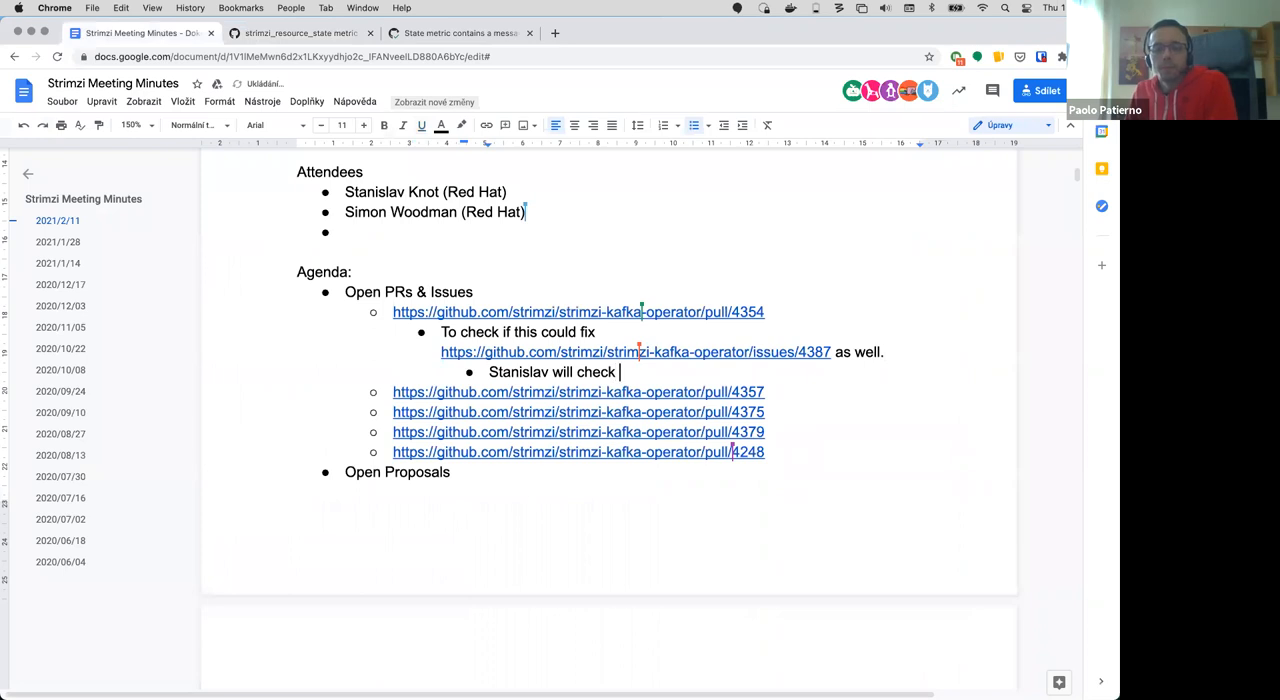
text(how related)
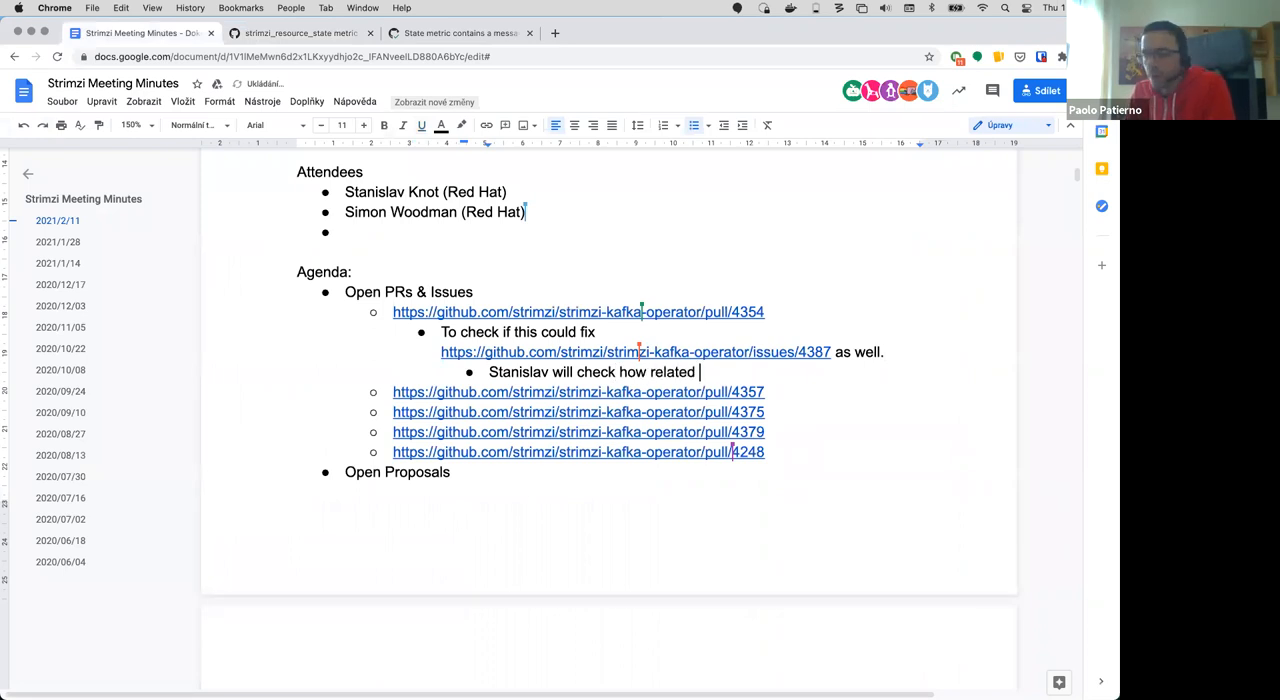
text(it is)
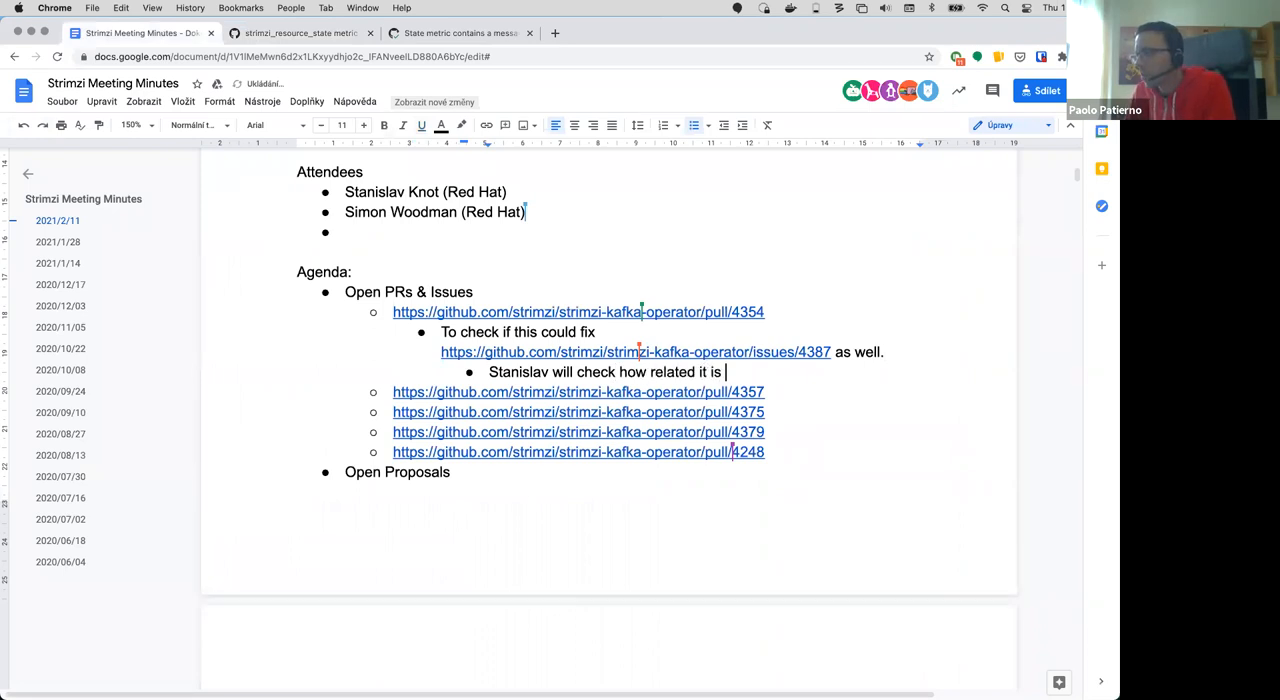
text(and if it can be fixed here or in s)
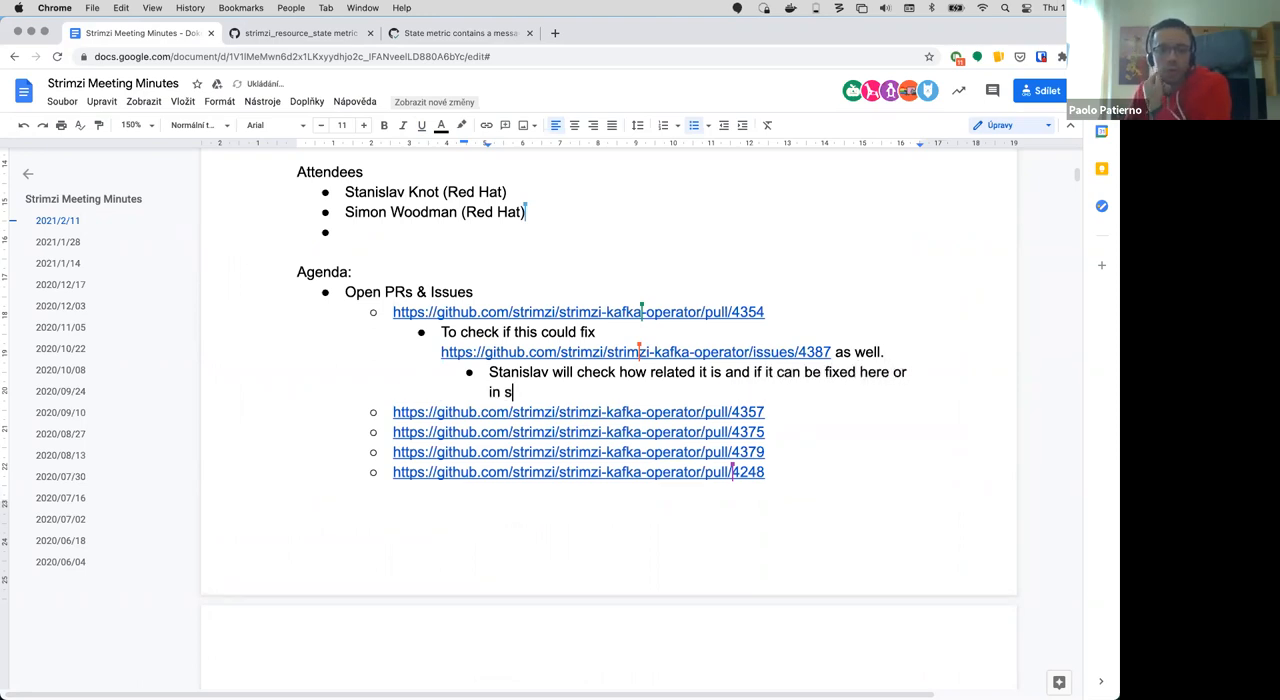
text(eparate PR)
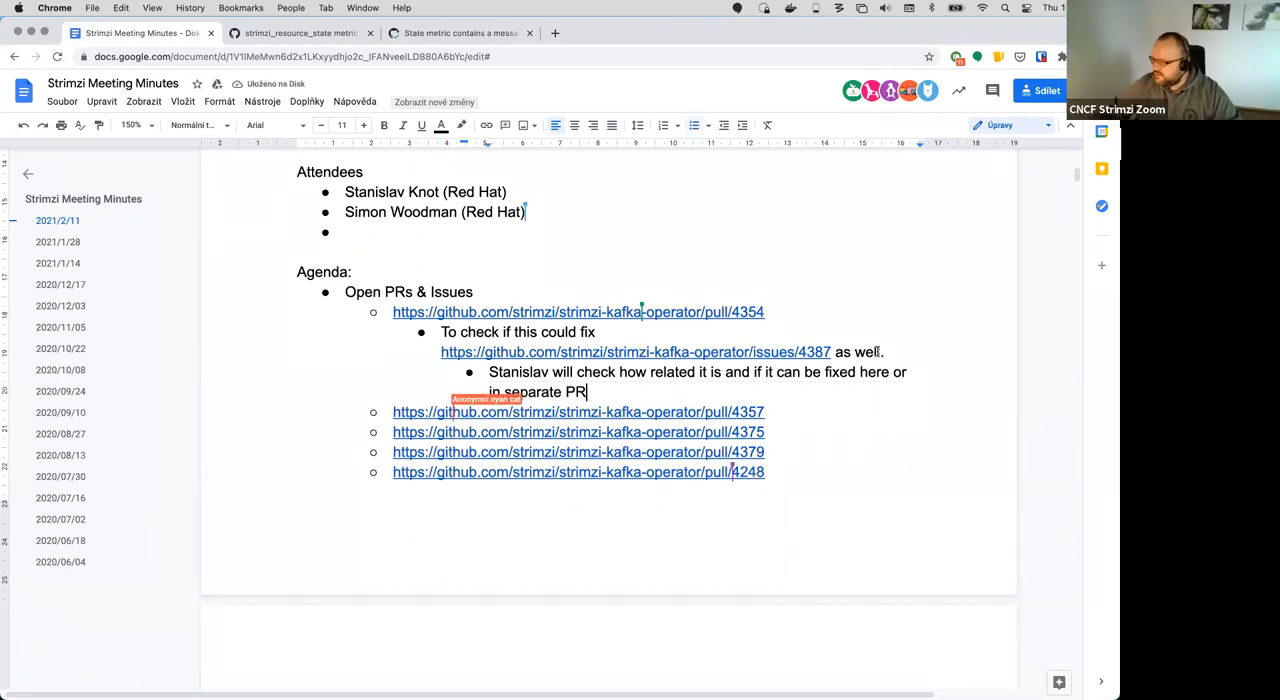
scroll(up, 3)
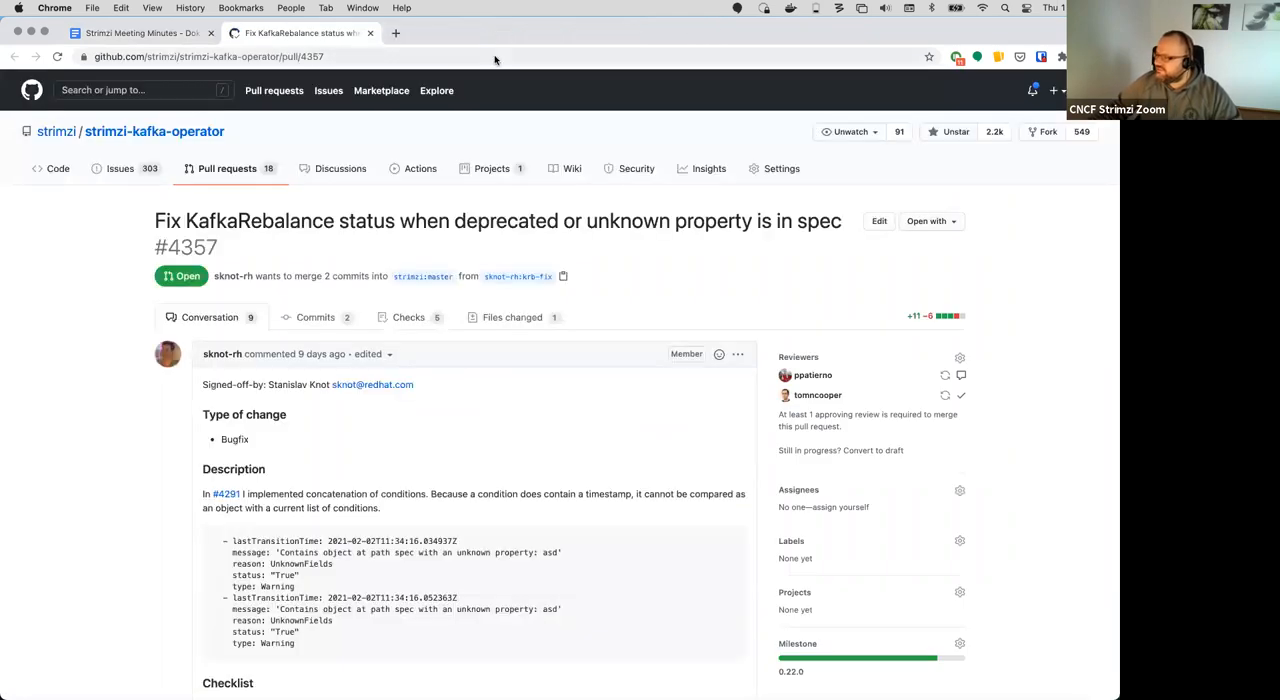
mouse_move(342, 154)
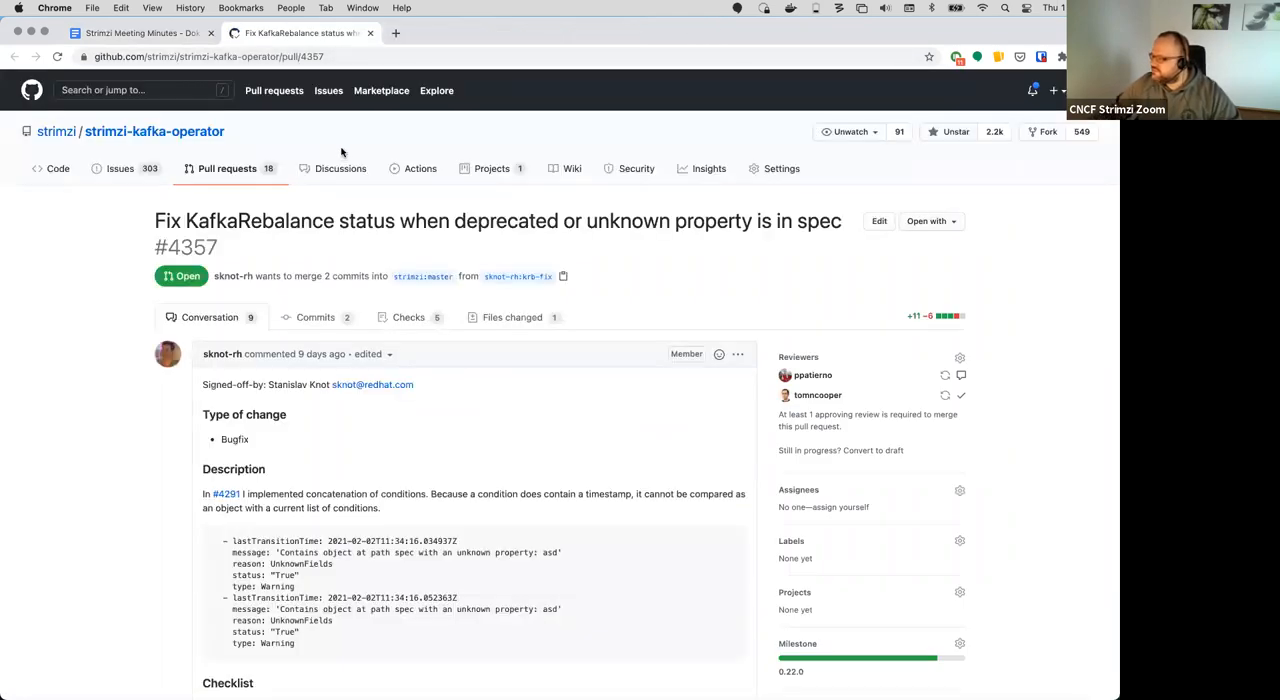
Step: Read through PR #4357 fixing the KafkaRebalance status, then return to the minutes
scroll(down, 3)
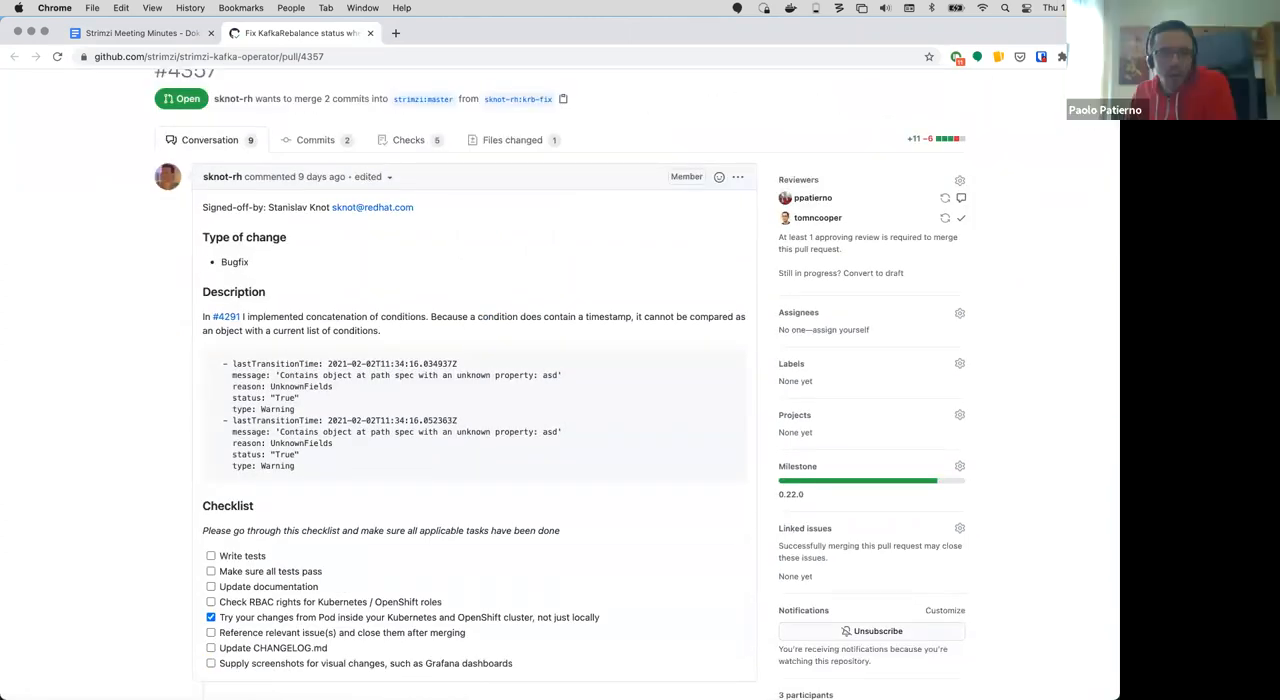
mouse_move(712, 118)
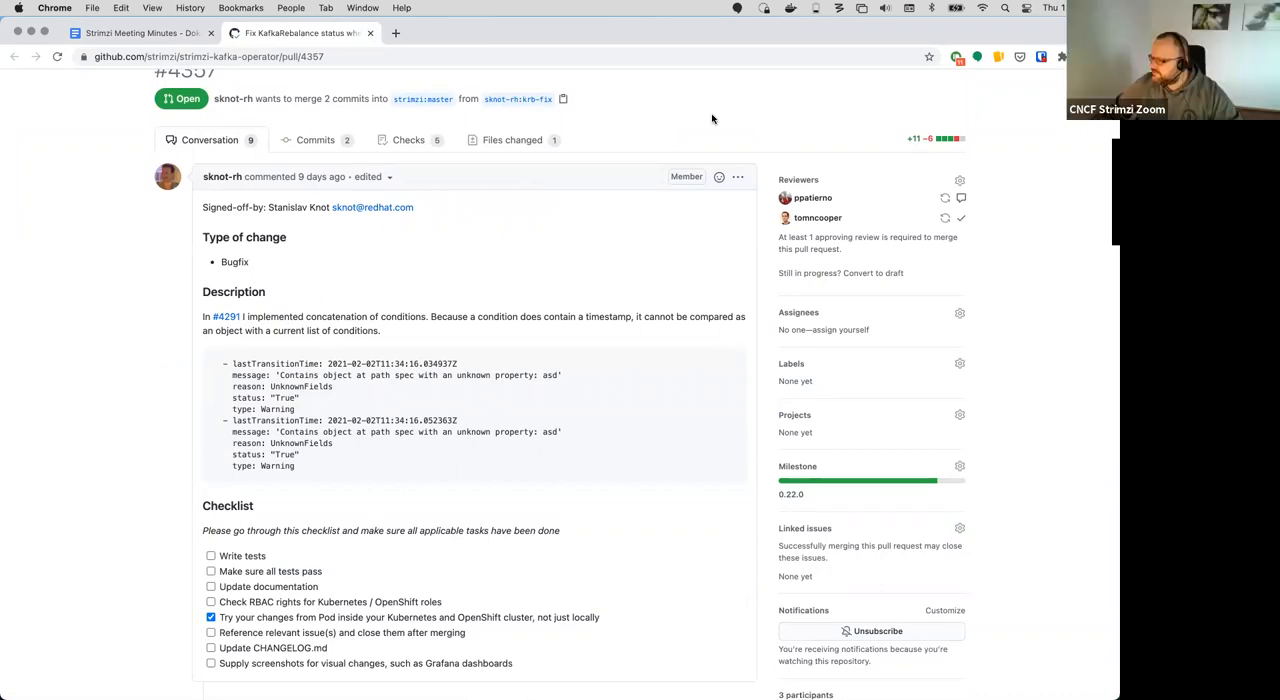
scroll(down, 3)
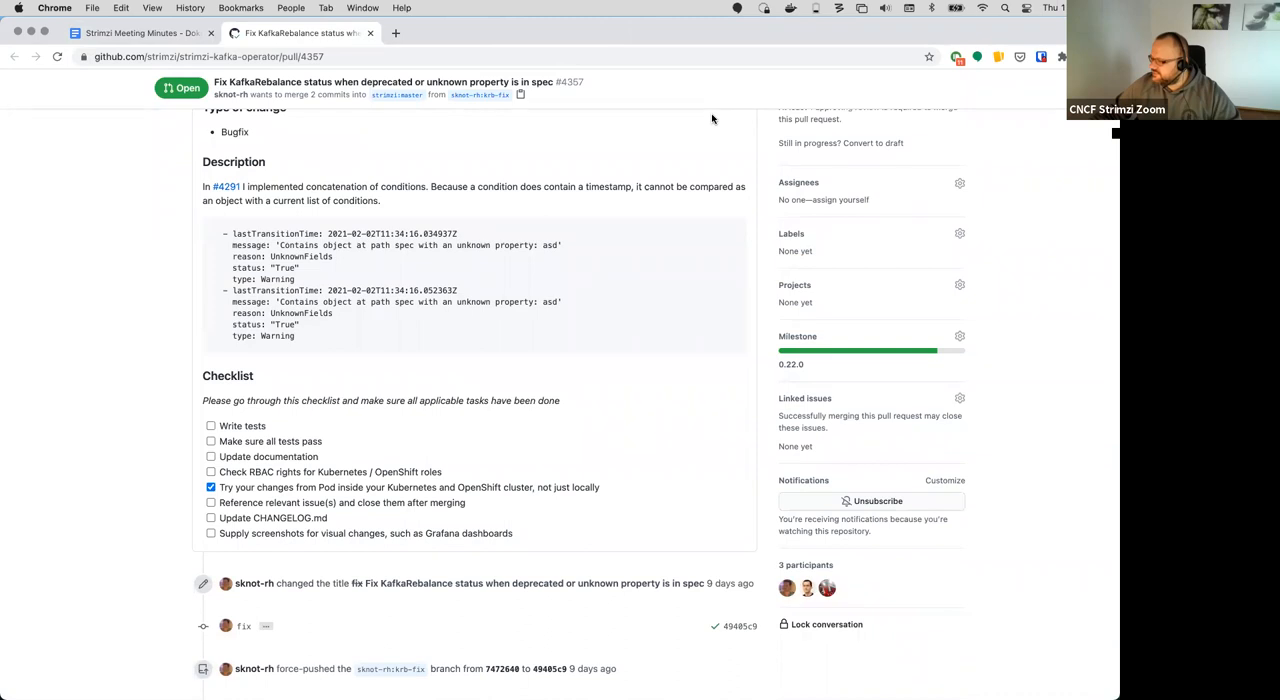
scroll(up, 3)
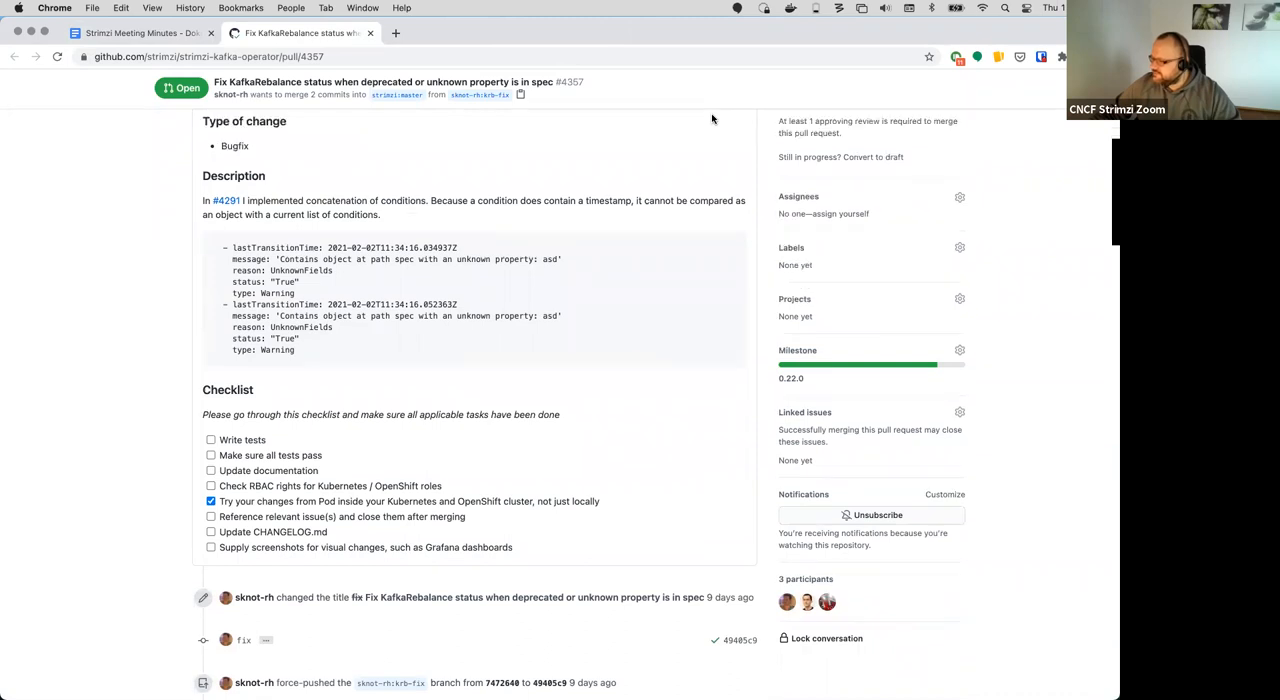
scroll(up, 3)
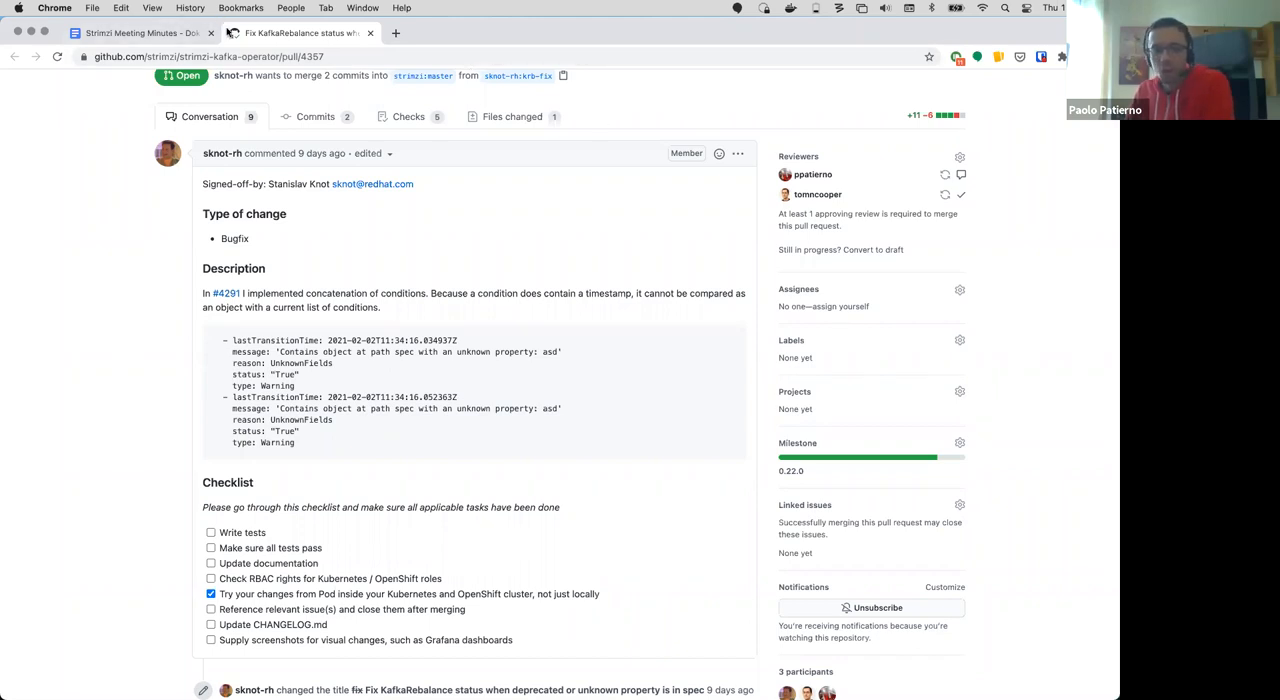
click(140, 32)
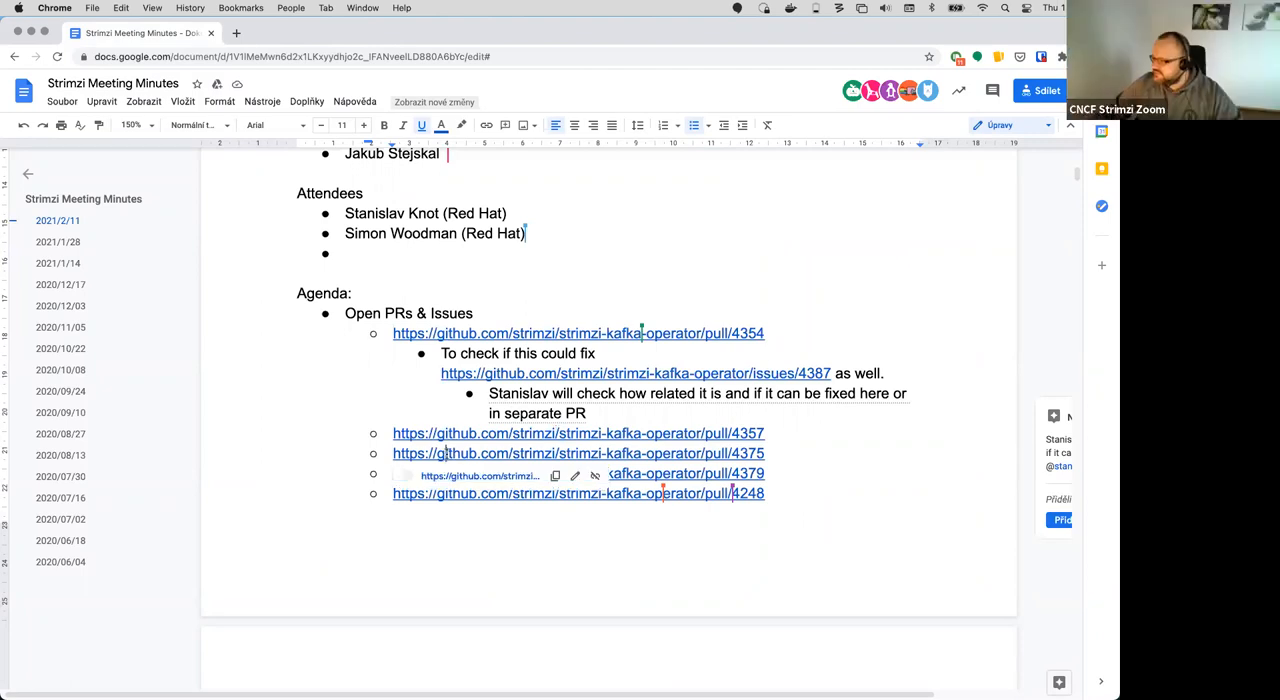
Step: Review PR #4375 adding Ingress V1 support, including its checks and merge status
click(578, 452)
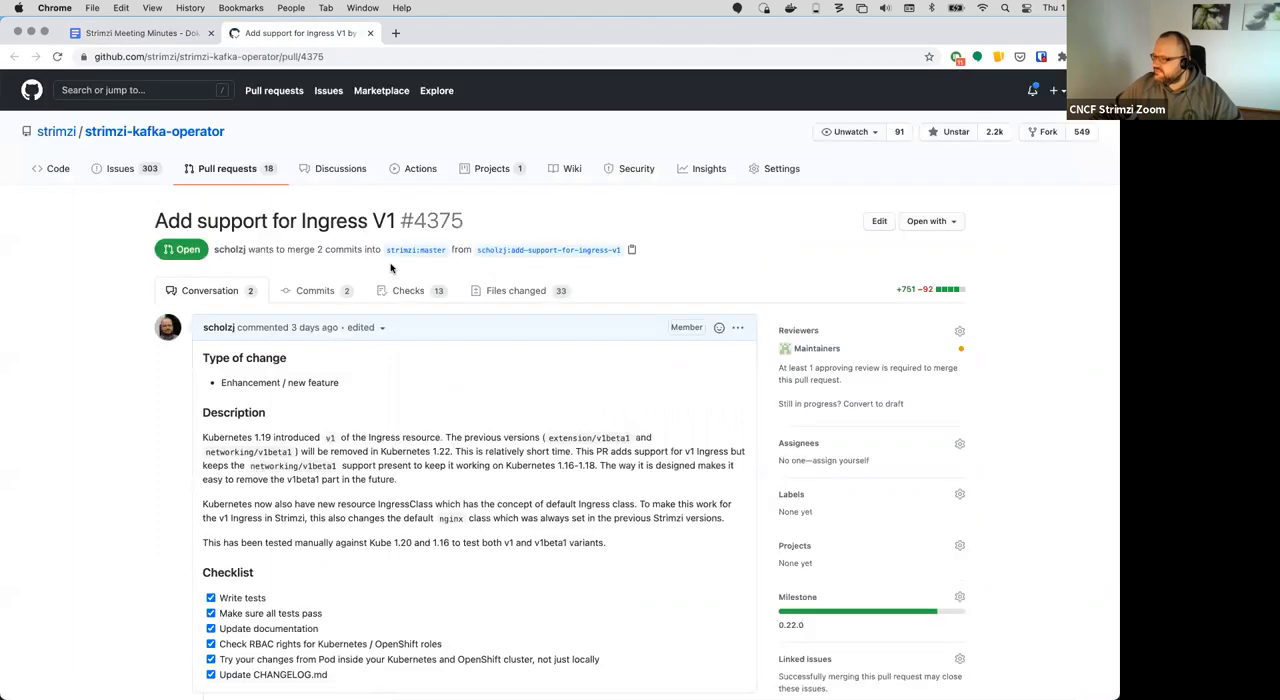
mouse_move(120, 264)
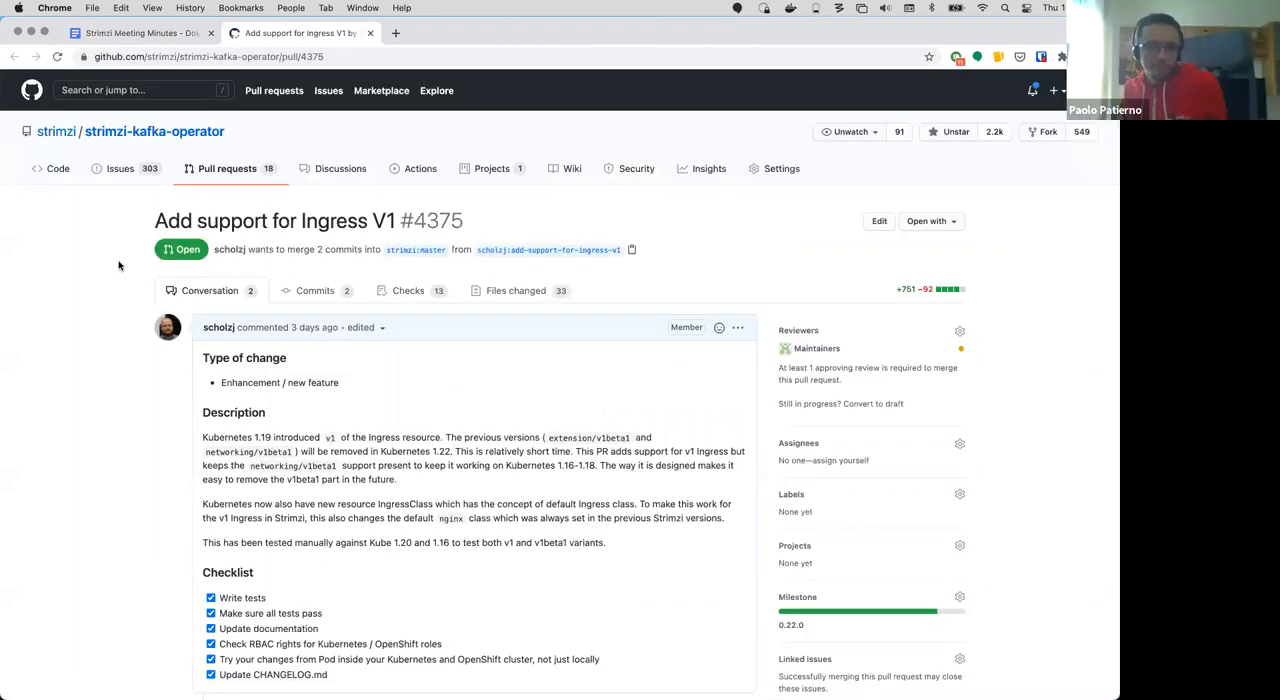
scroll(down, 3)
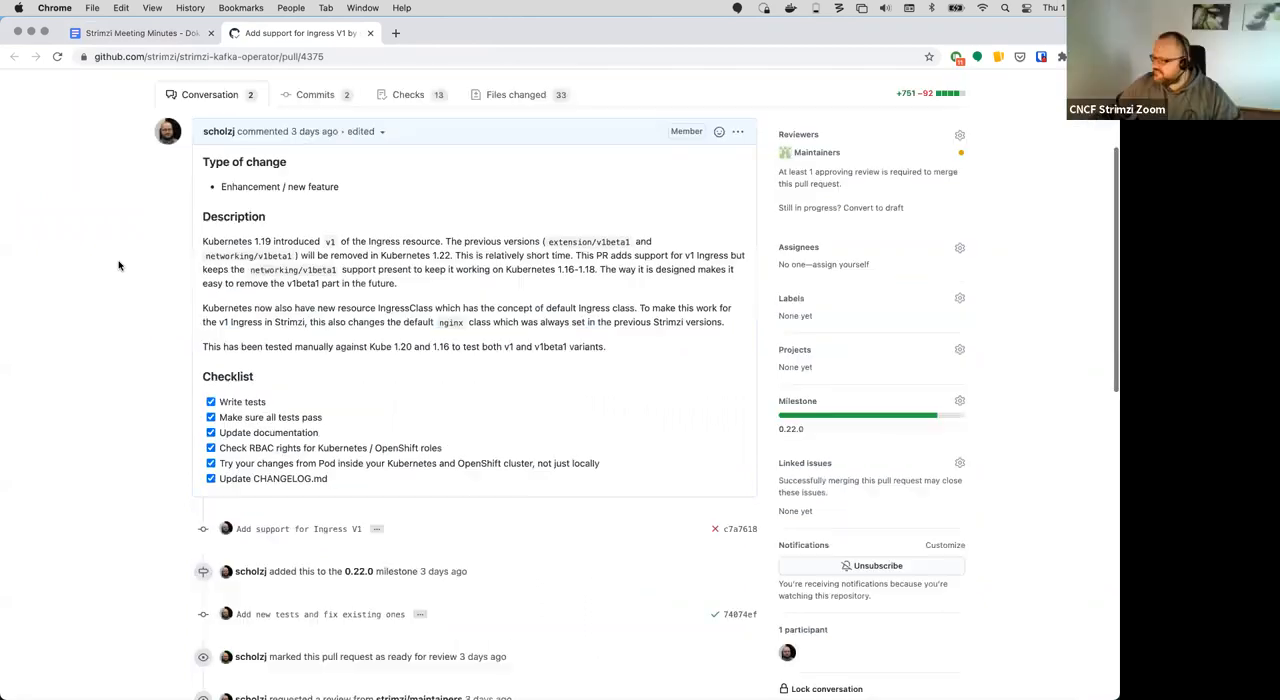
scroll(down, 3)
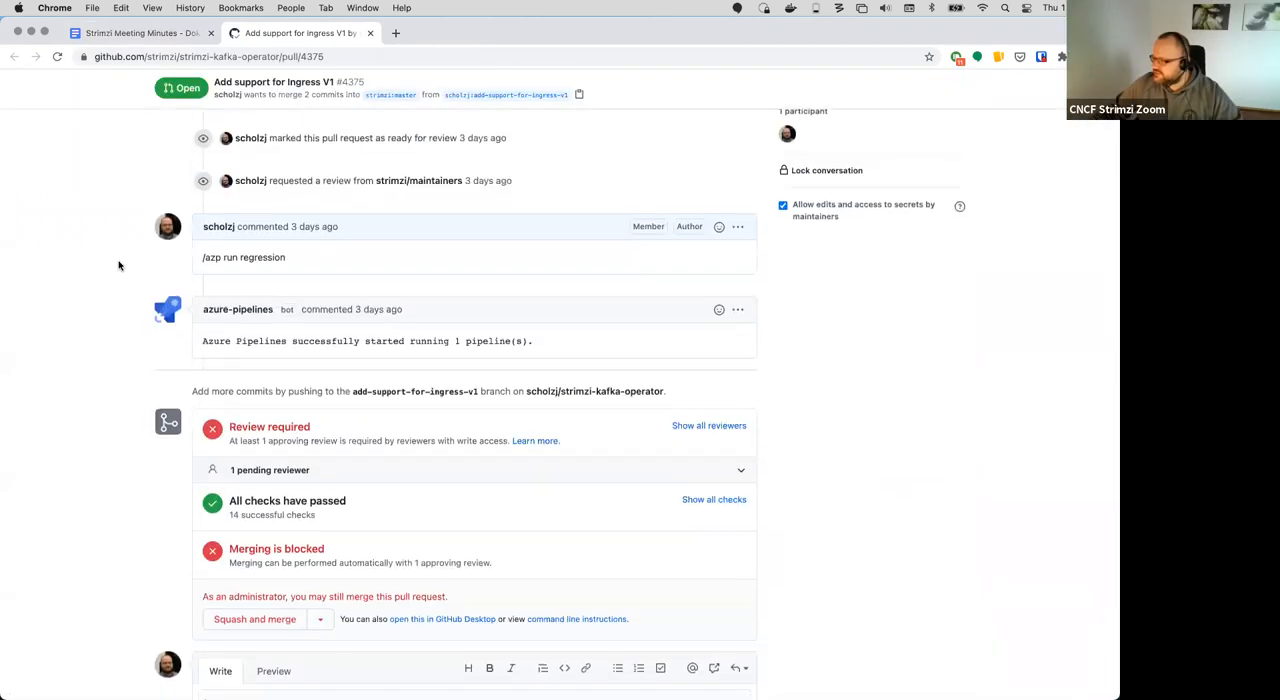
scroll(down, 3)
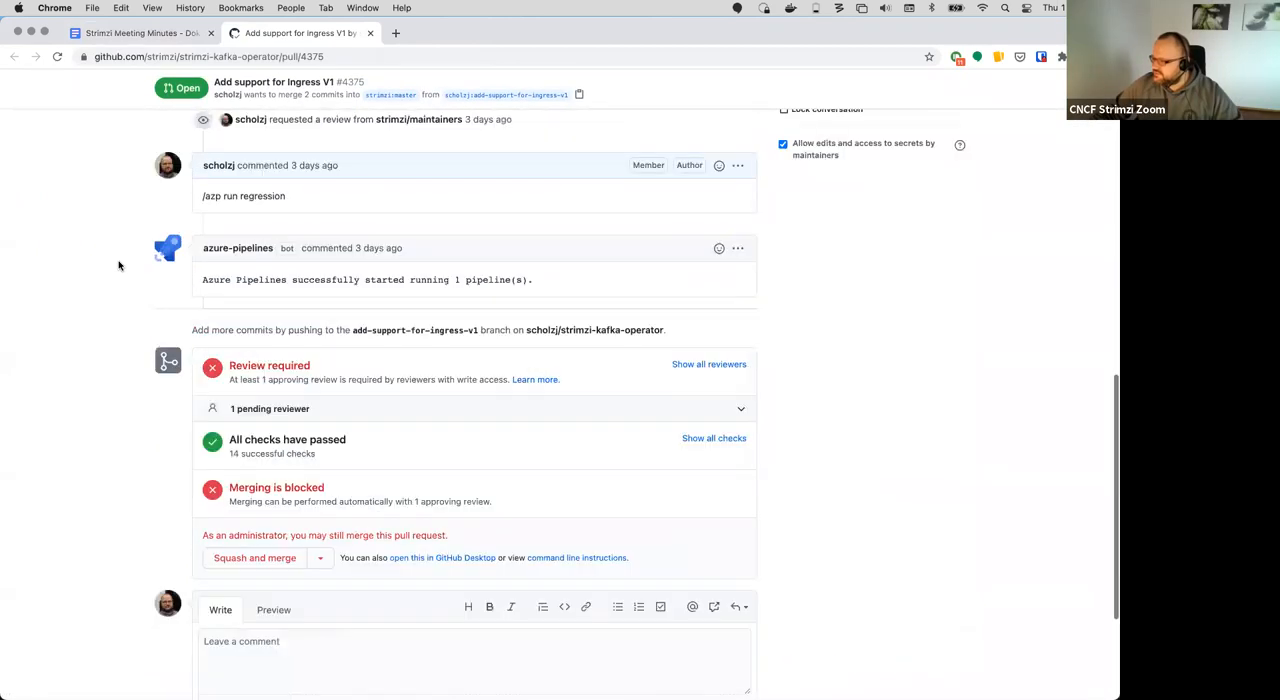
scroll(up, 3)
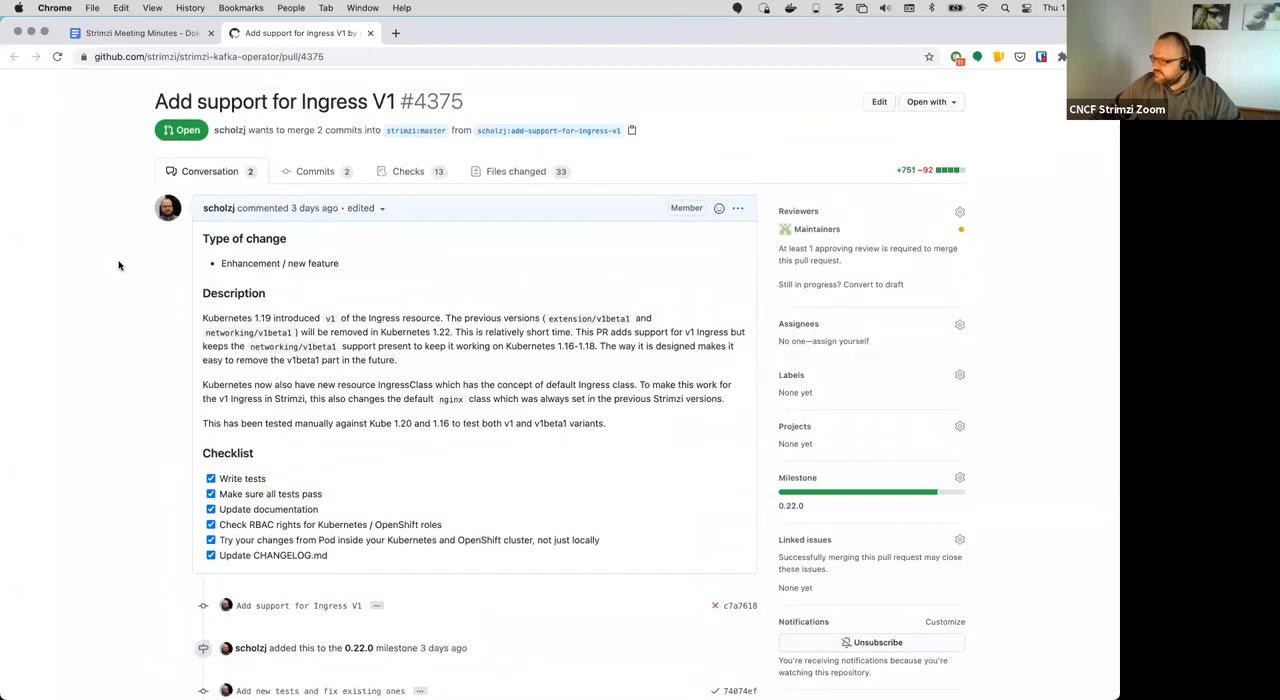
scroll(up, 3)
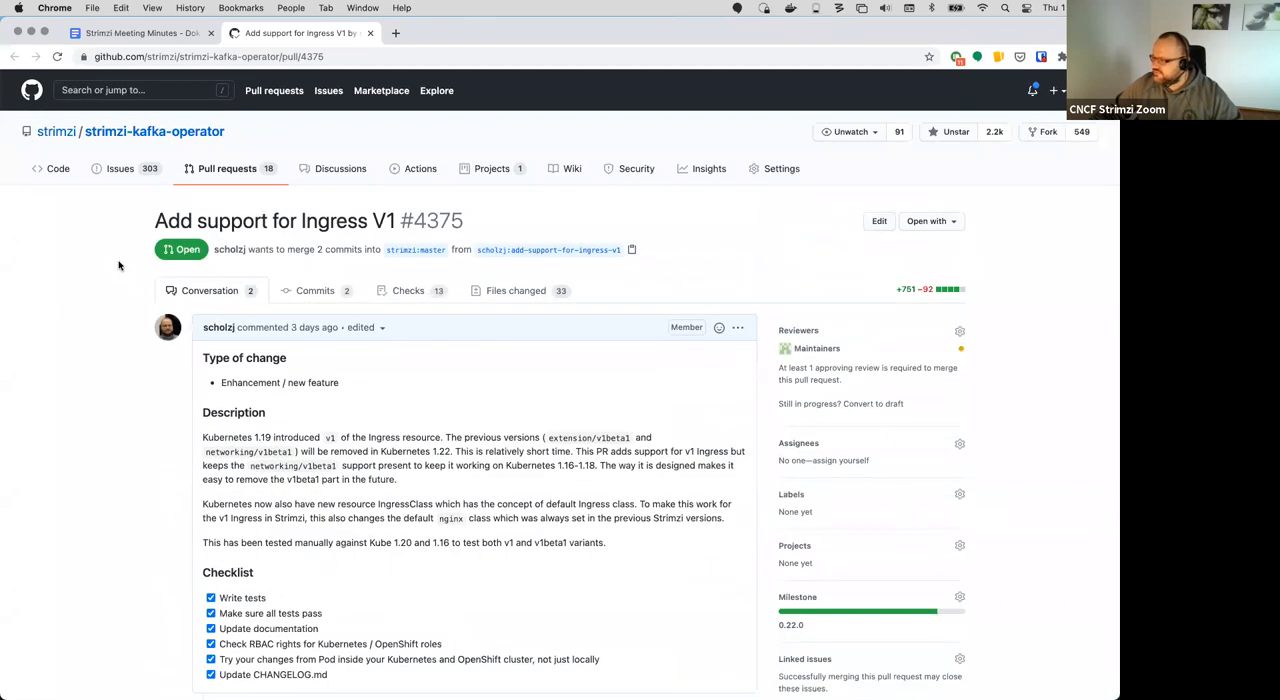
mouse_move(128, 206)
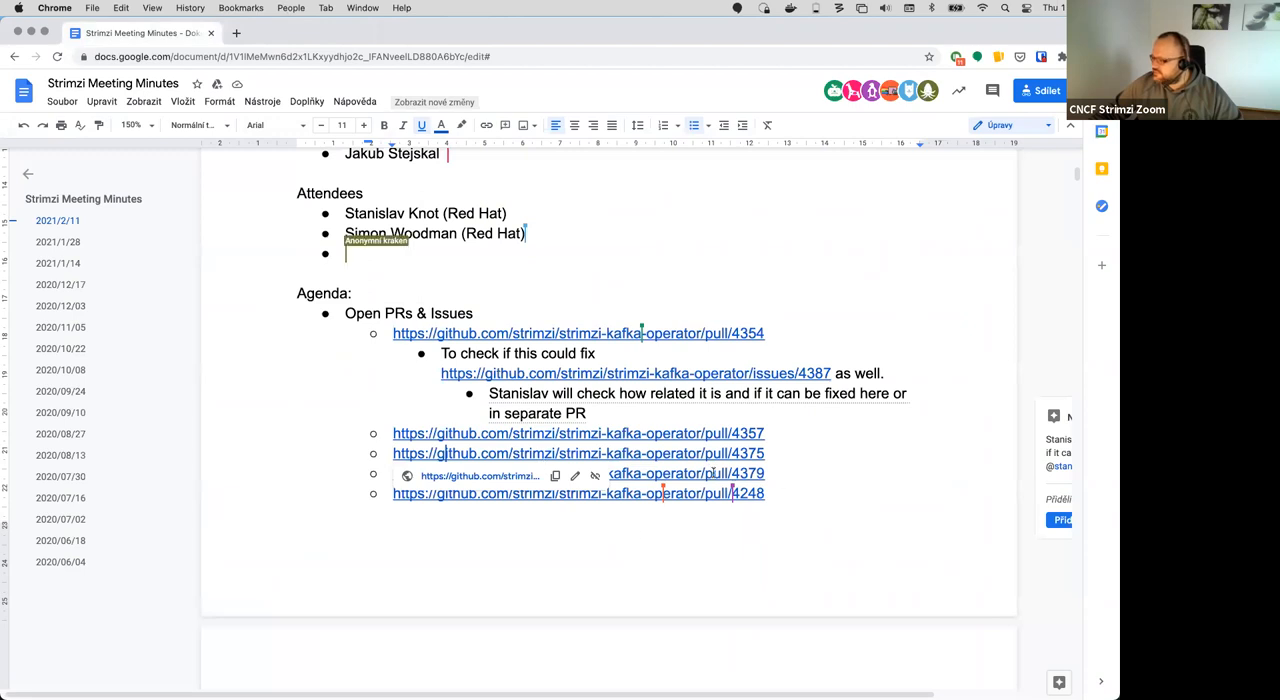
Step: Start a third attendee name with 'S' and follow the link to PR #4379 from the agenda
text(S)
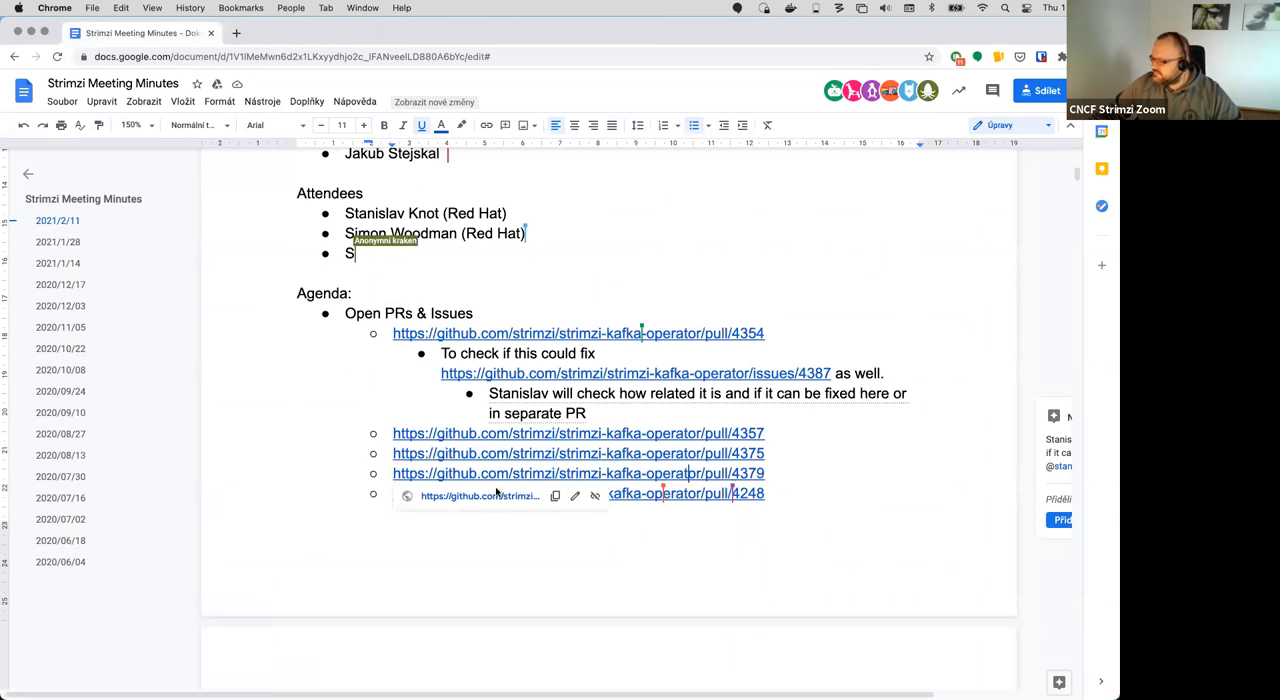
click(578, 472)
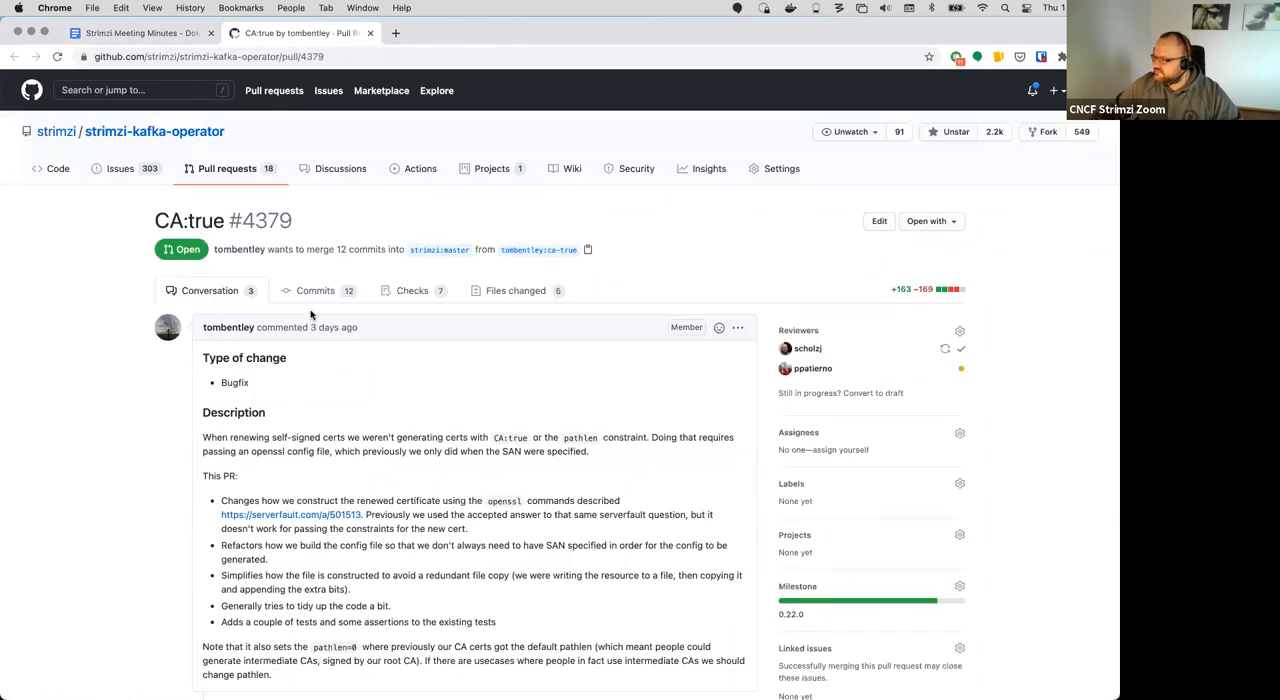
mouse_move(330, 382)
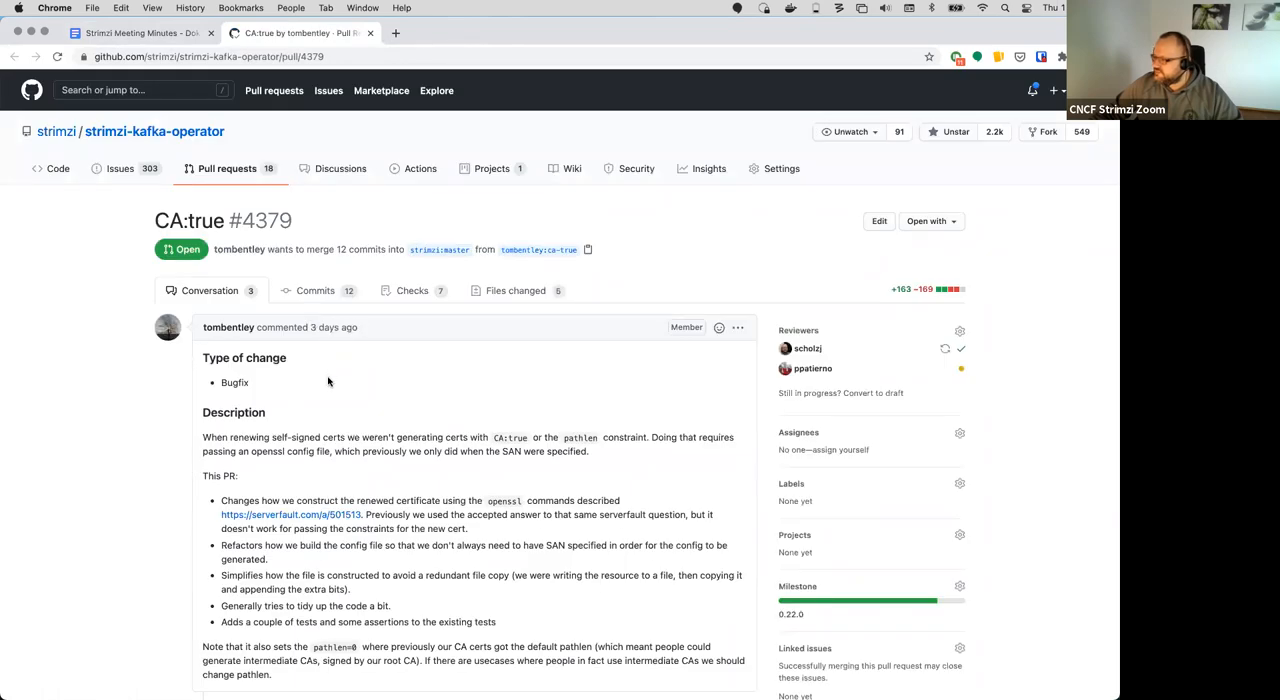
scroll(down, 3)
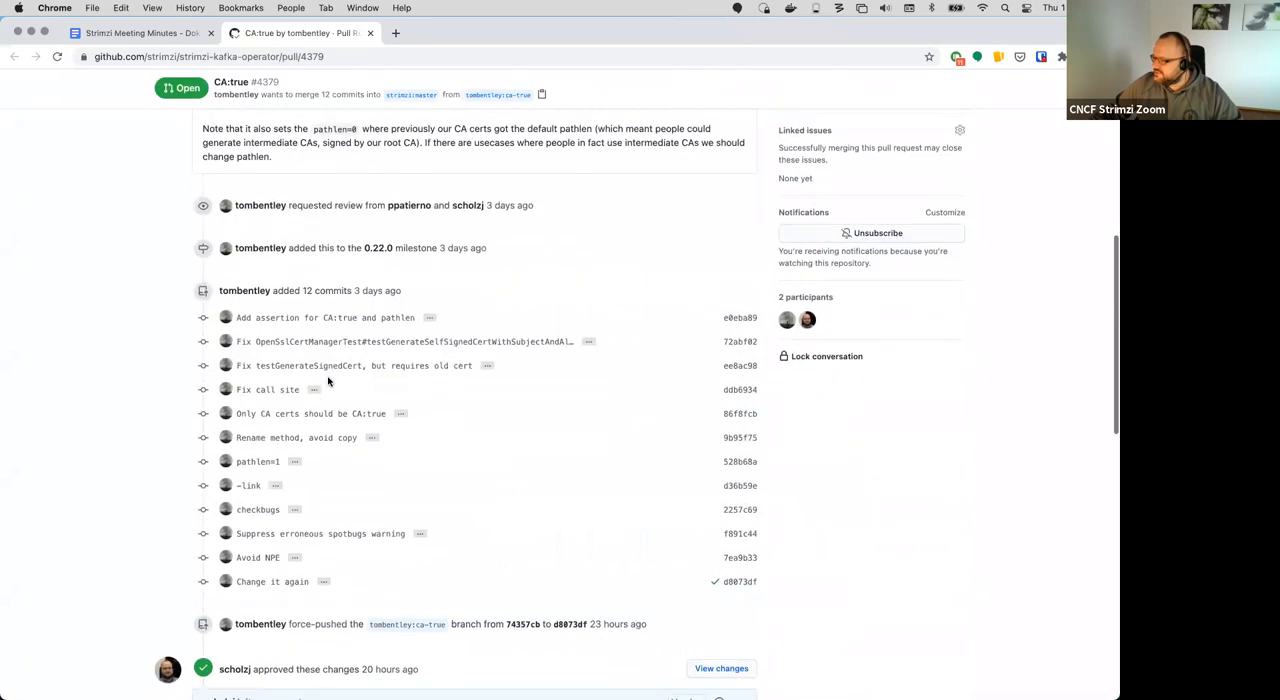
scroll(down, 3)
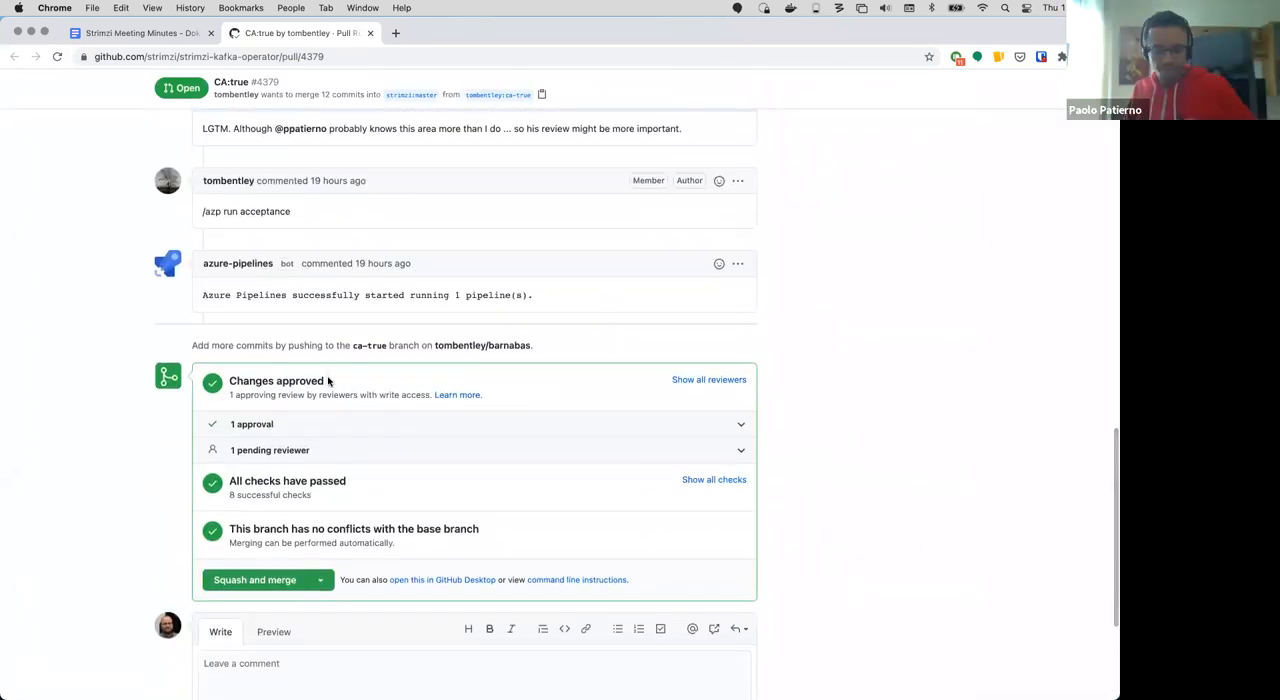
scroll(up, 3)
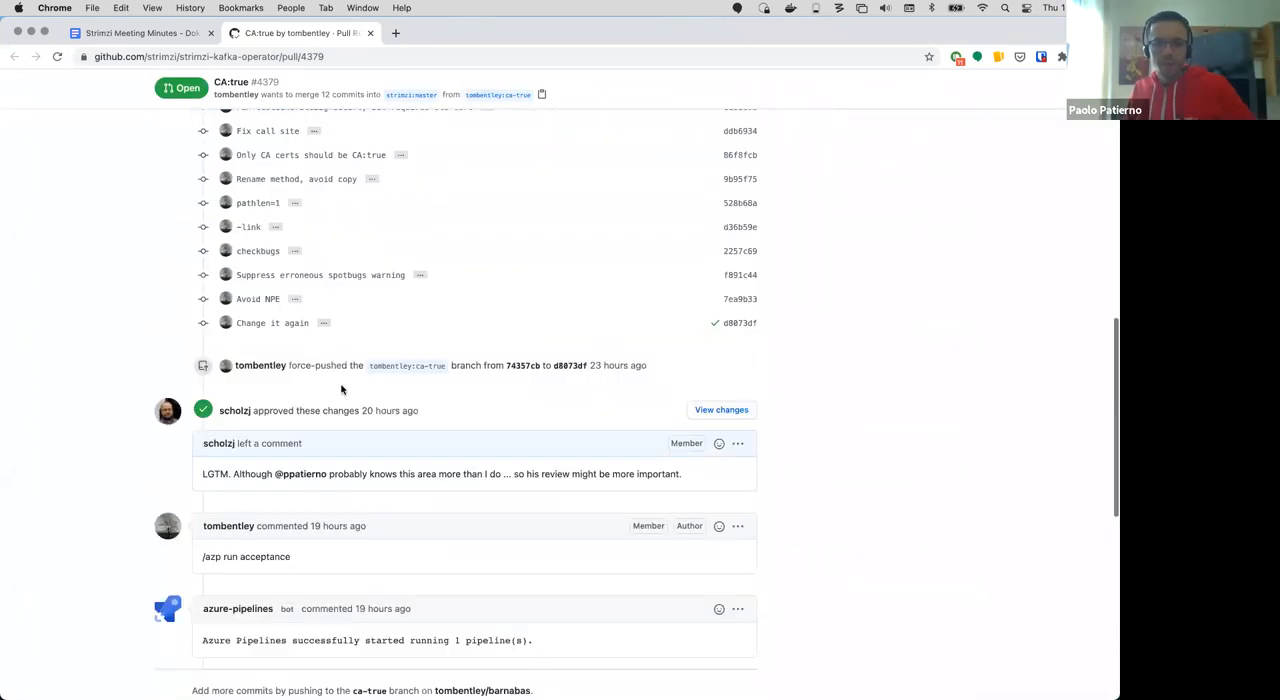
scroll(up, 3)
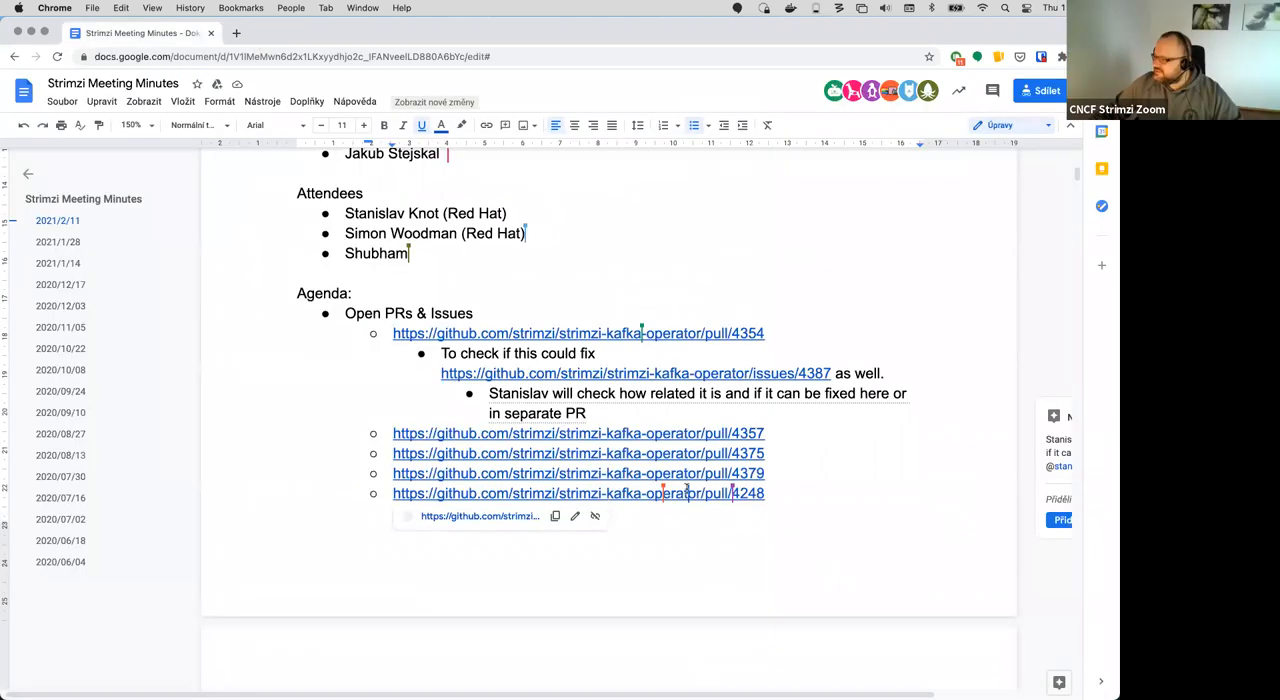
Step: Follow the agenda link to PR #4248 adding Kafka 2.6.1 support
scroll(down, 3)
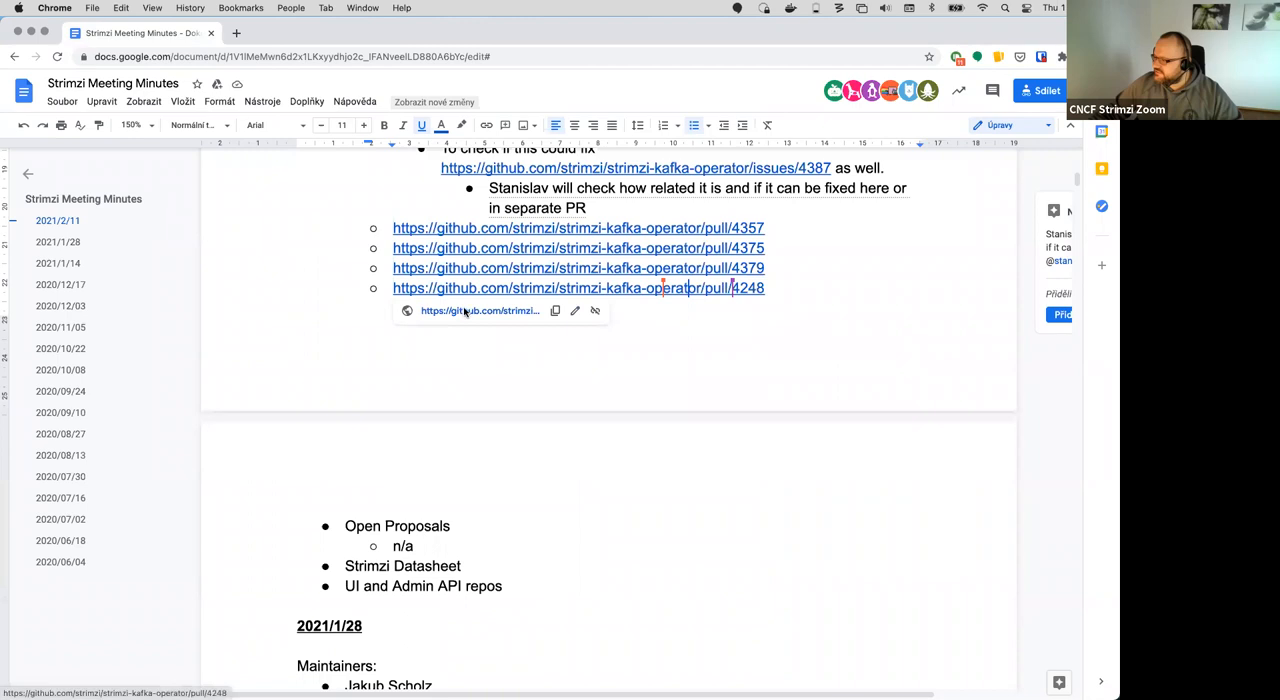
click(578, 288)
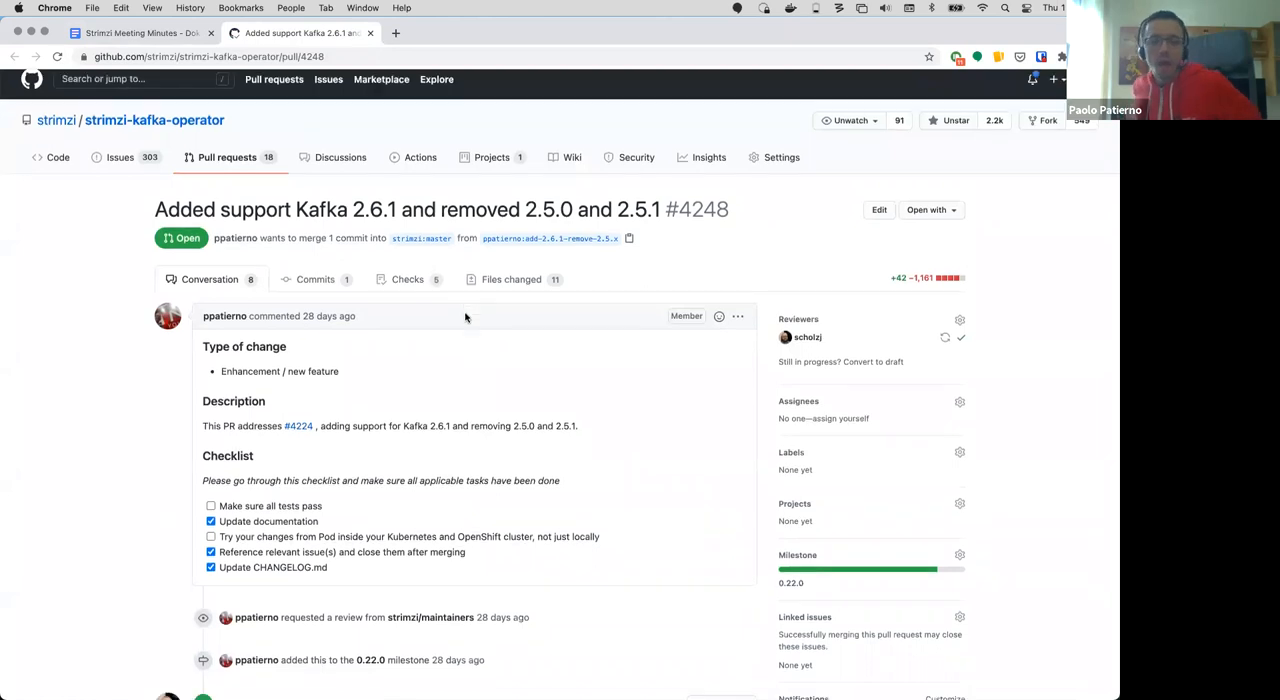
scroll(down, 3)
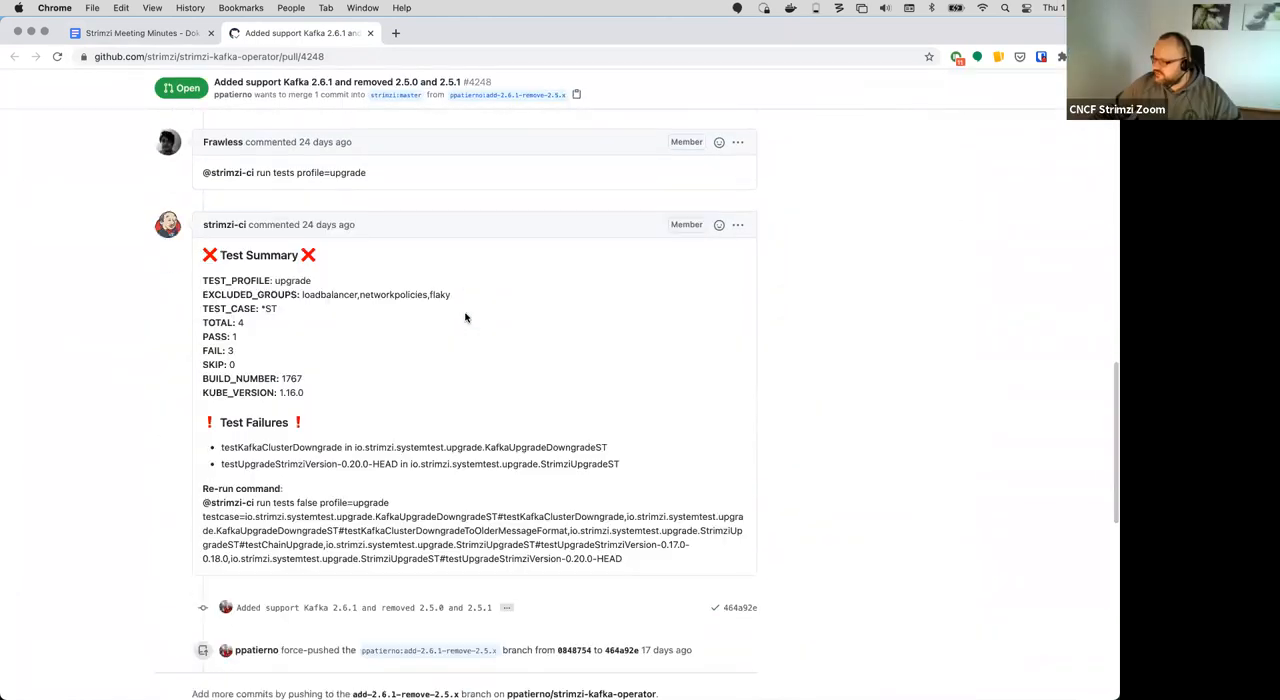
scroll(down, 3)
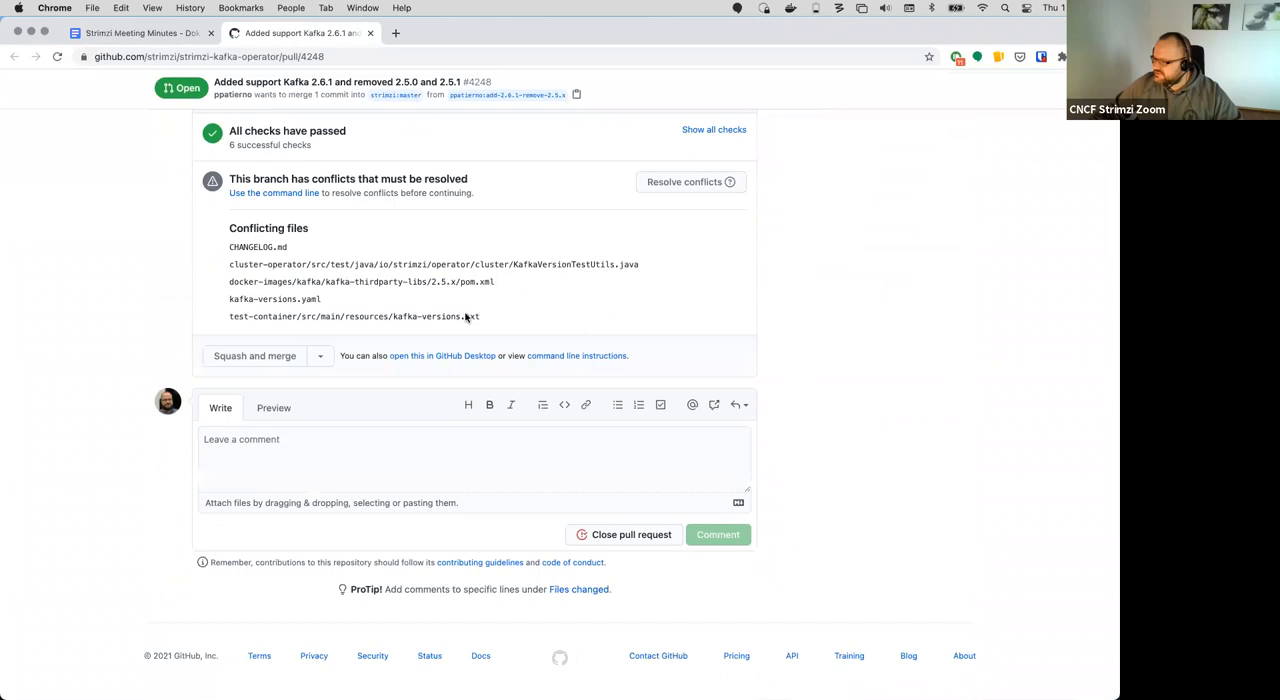
scroll(up, 3)
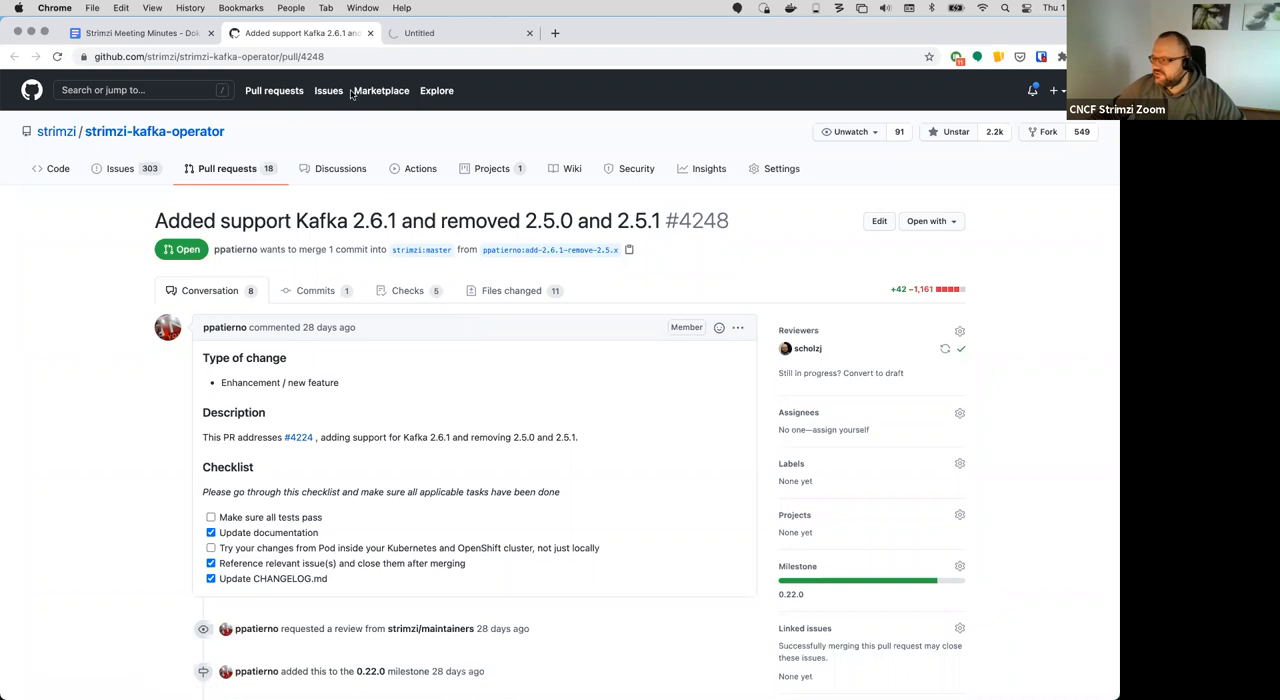
Step: From the open pull requests list, review PR #4221 removing the ZooKeeper dependency for user quotas, then return
click(228, 168)
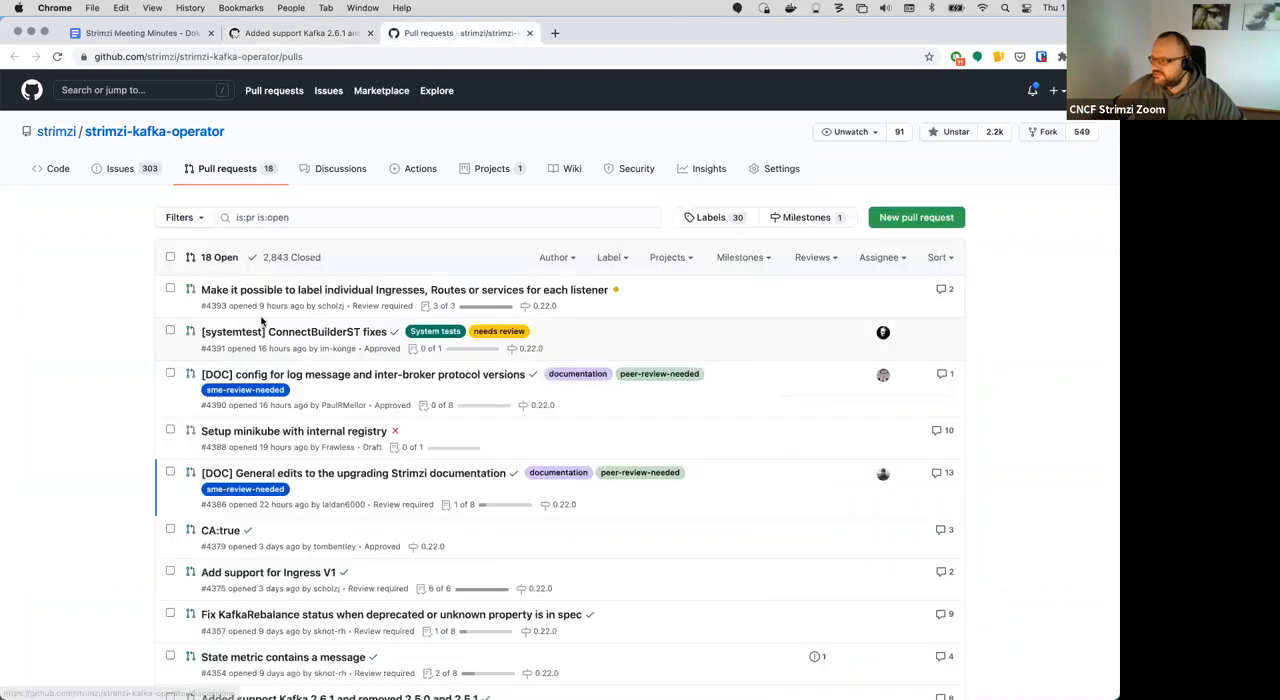
scroll(down, 3)
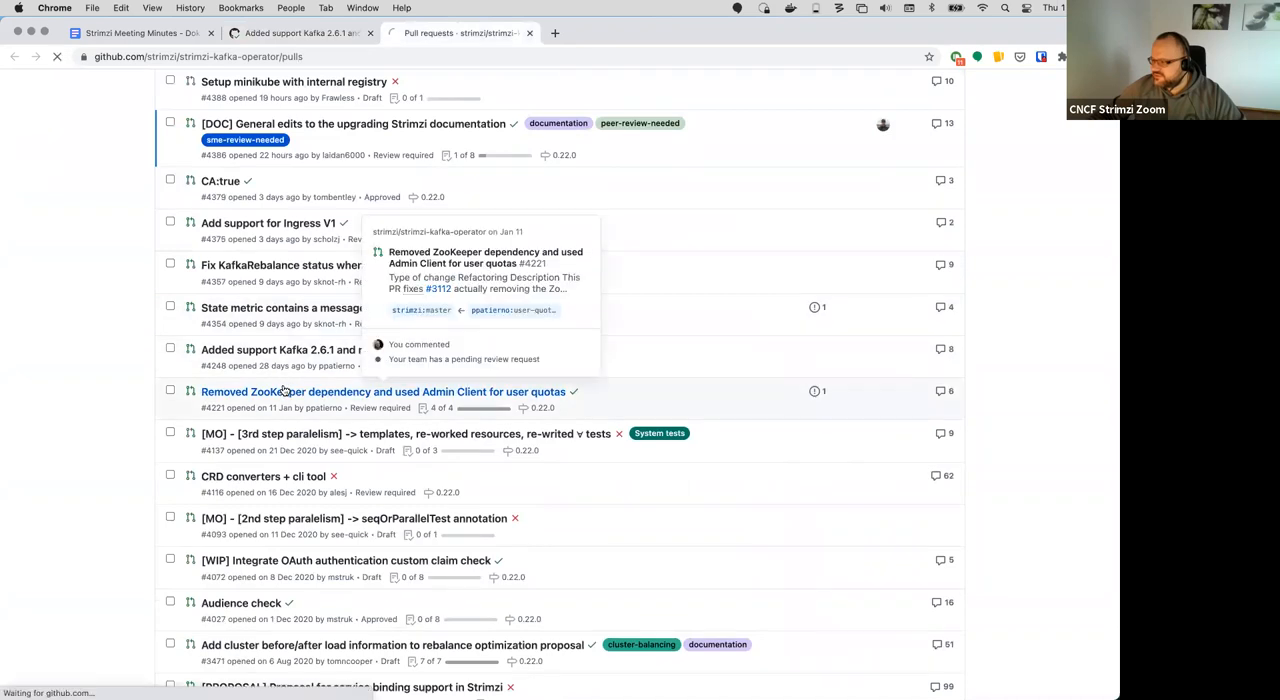
click(382, 392)
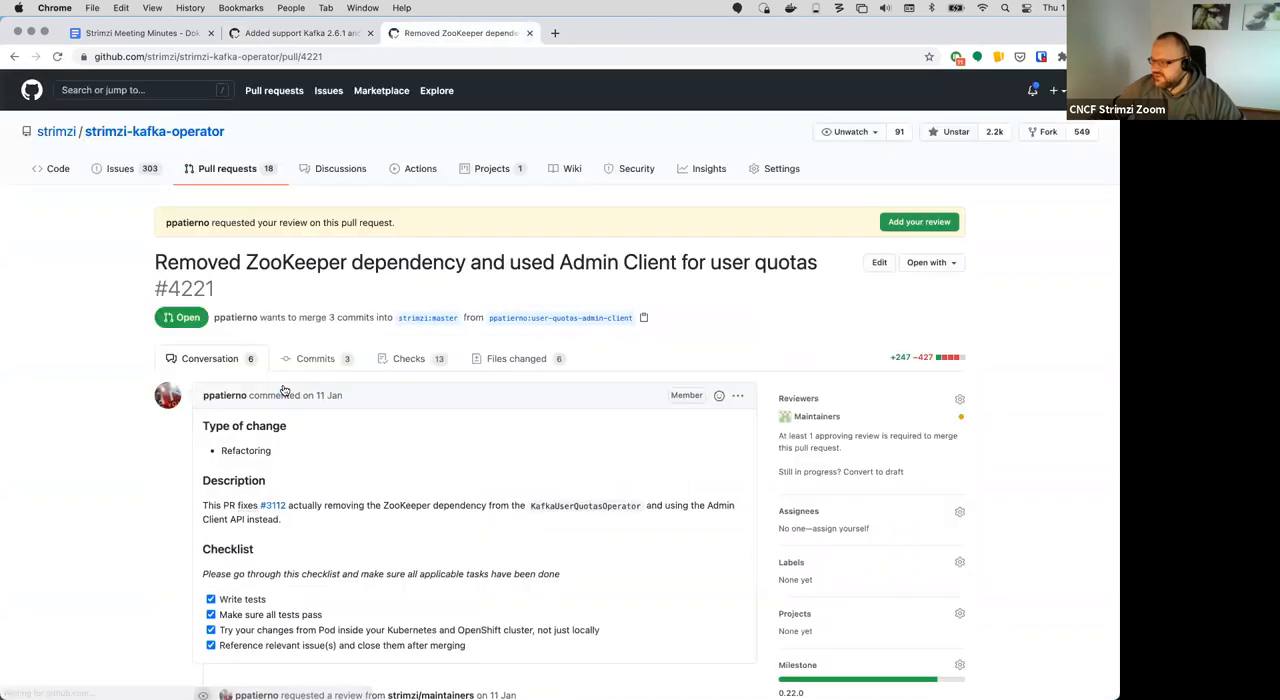
scroll(down, 3)
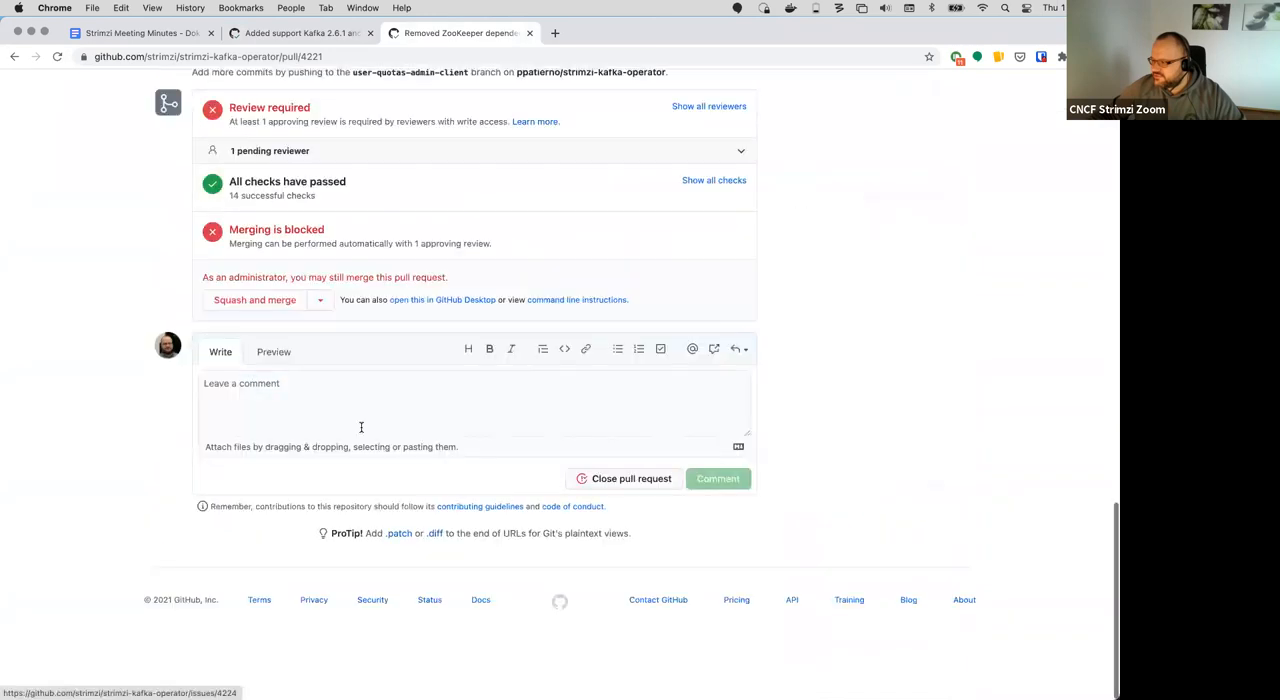
scroll(up, 3)
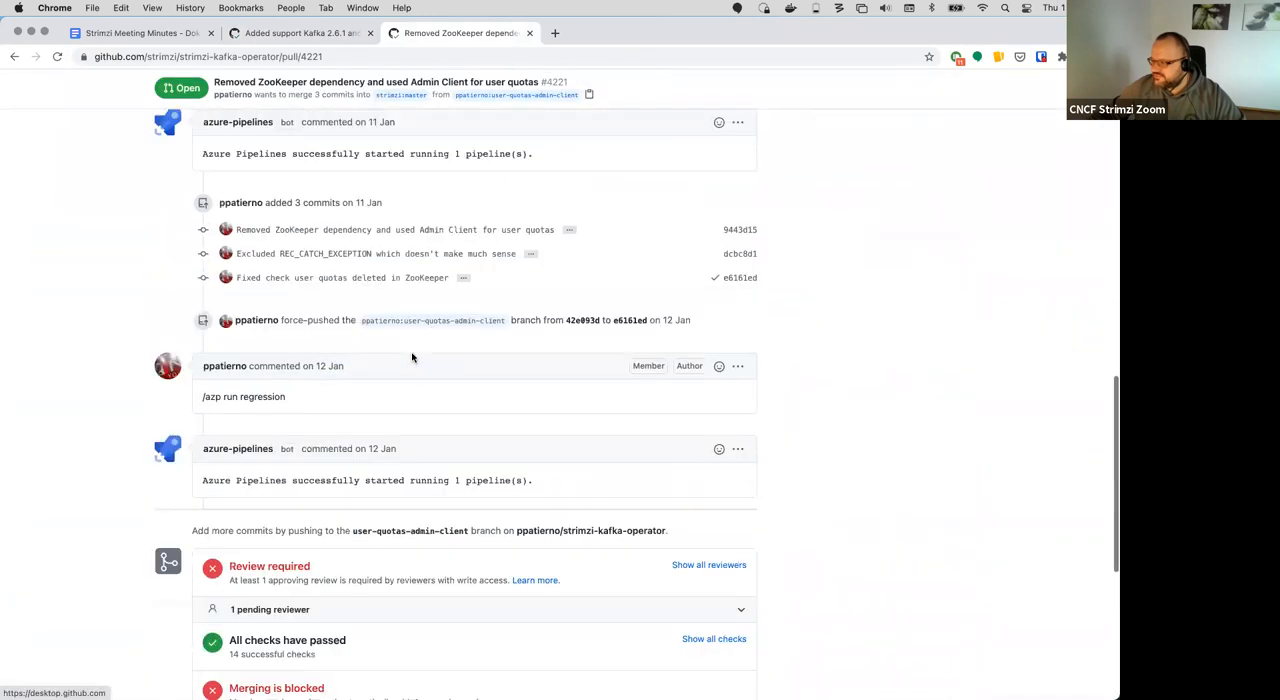
scroll(up, 3)
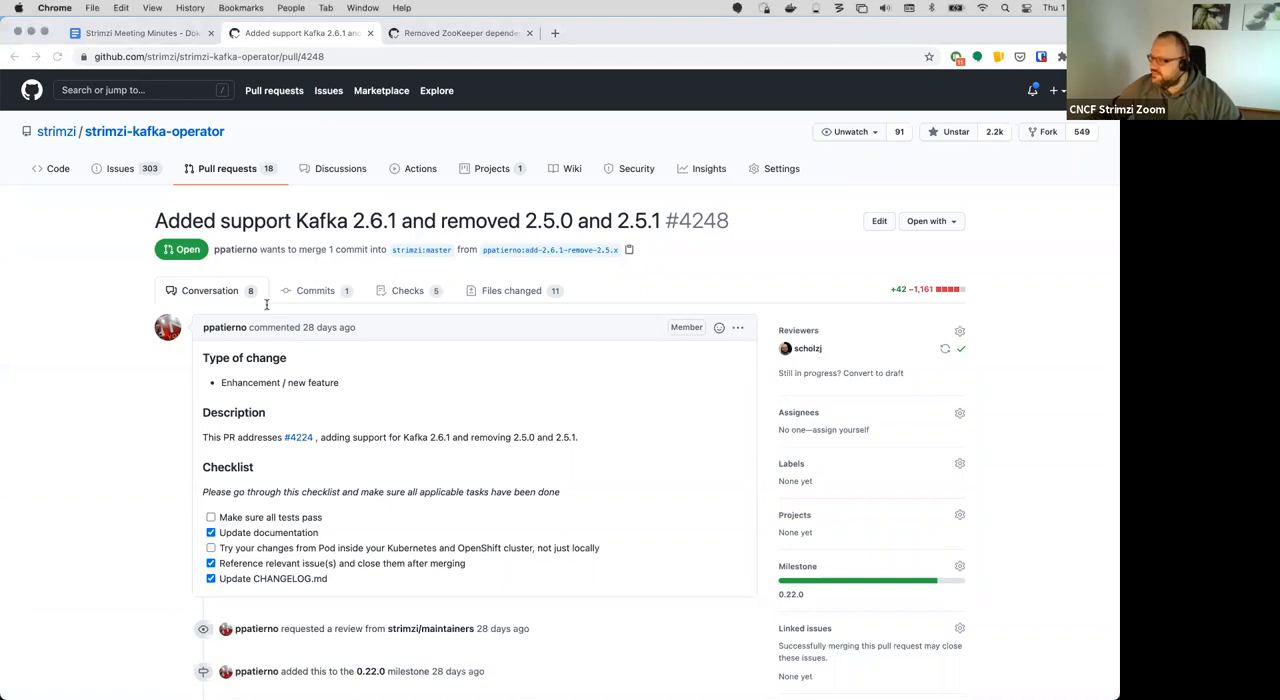
click(140, 32)
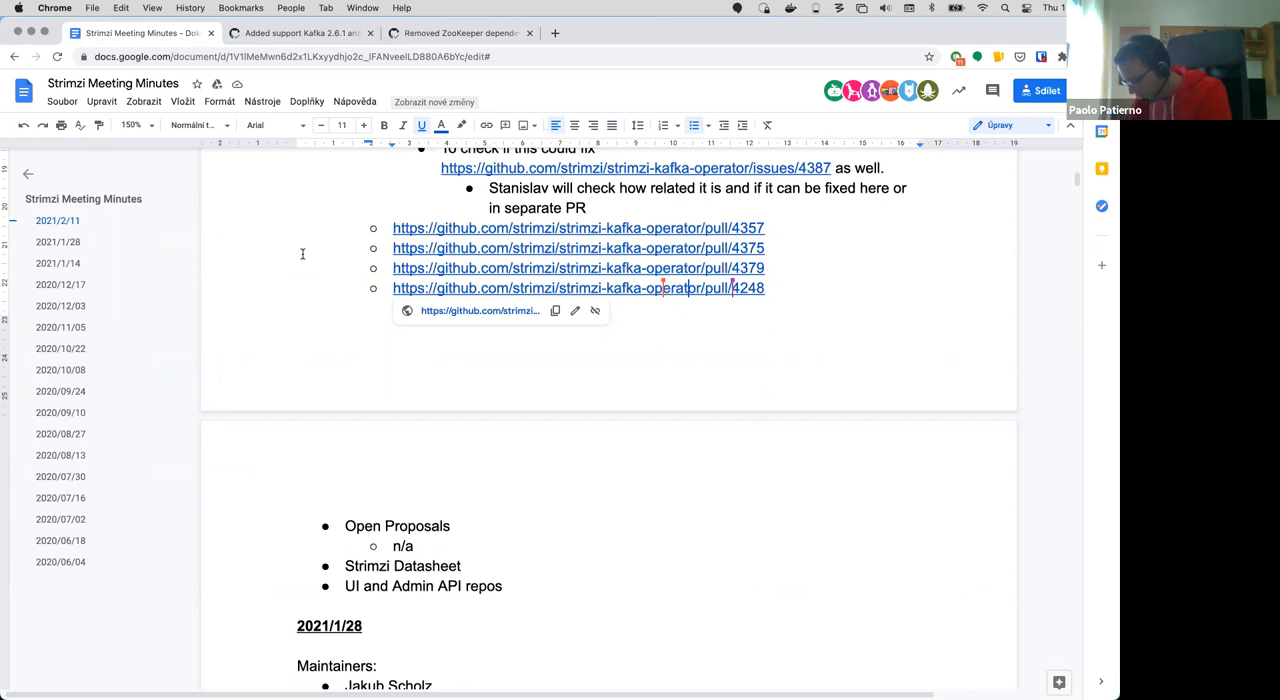
Step: Scroll the minutes to the Open Proposals agenda item and its n/a sub-bullet
scroll(down, 3)
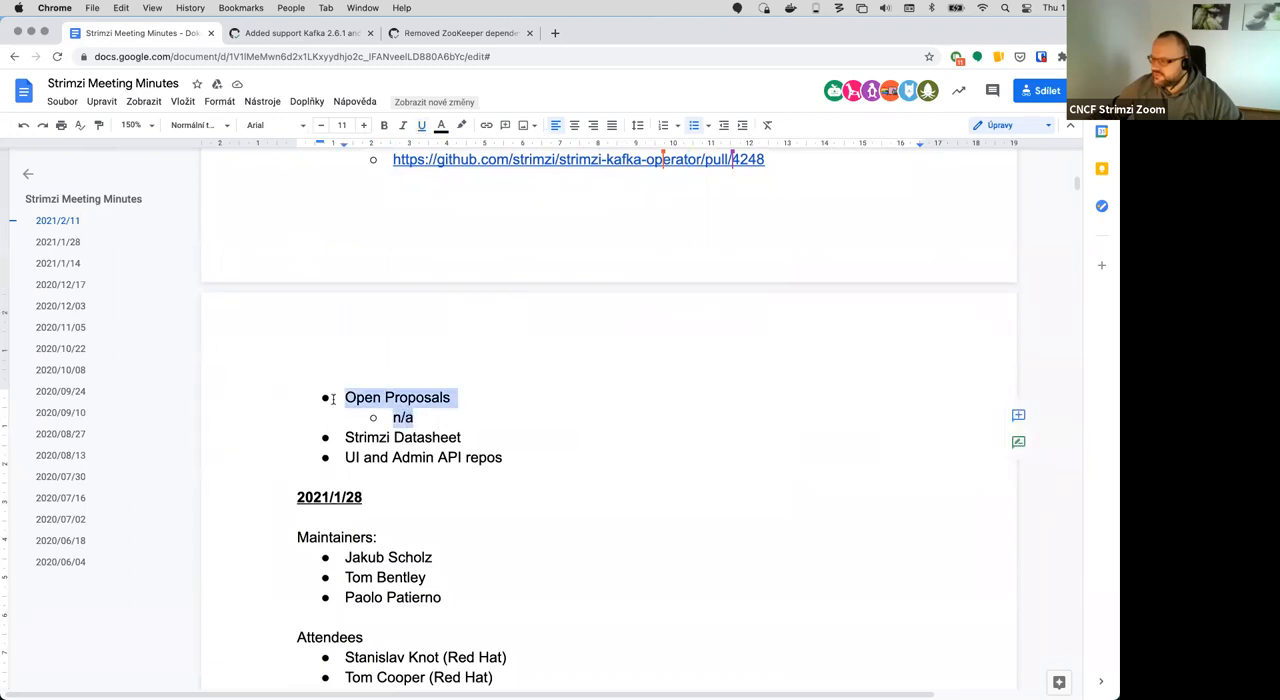
scroll(up, 3)
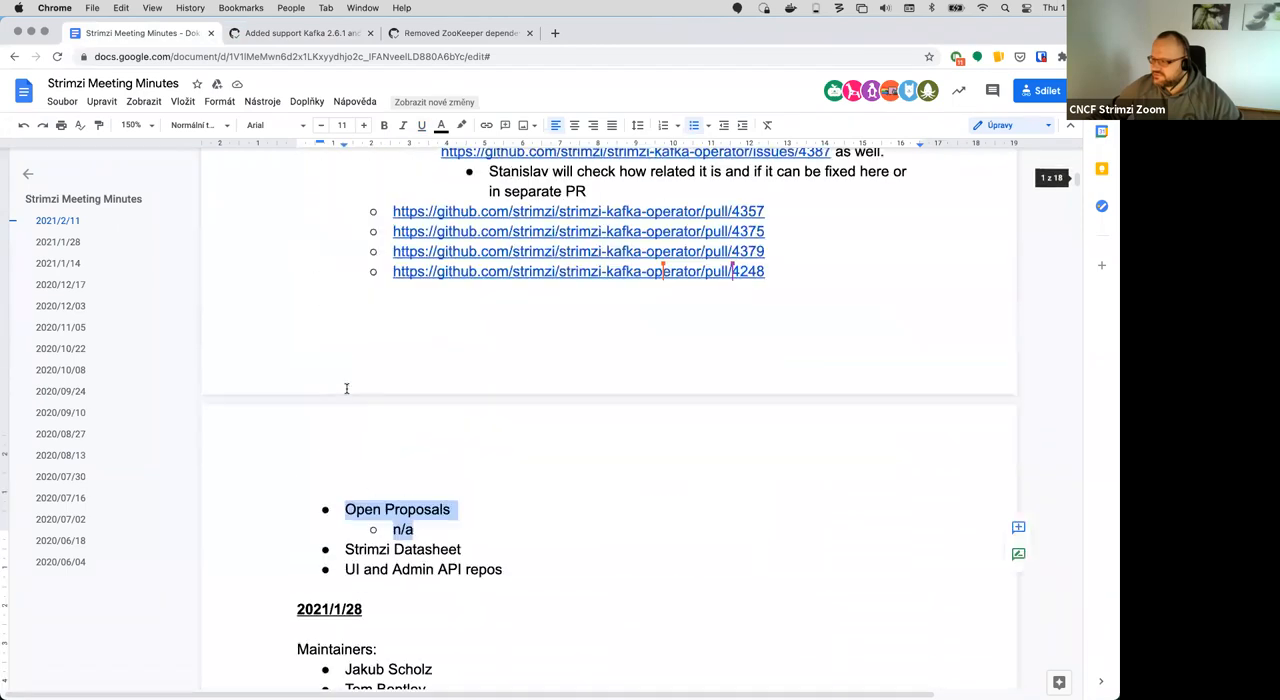
scroll(down, 3)
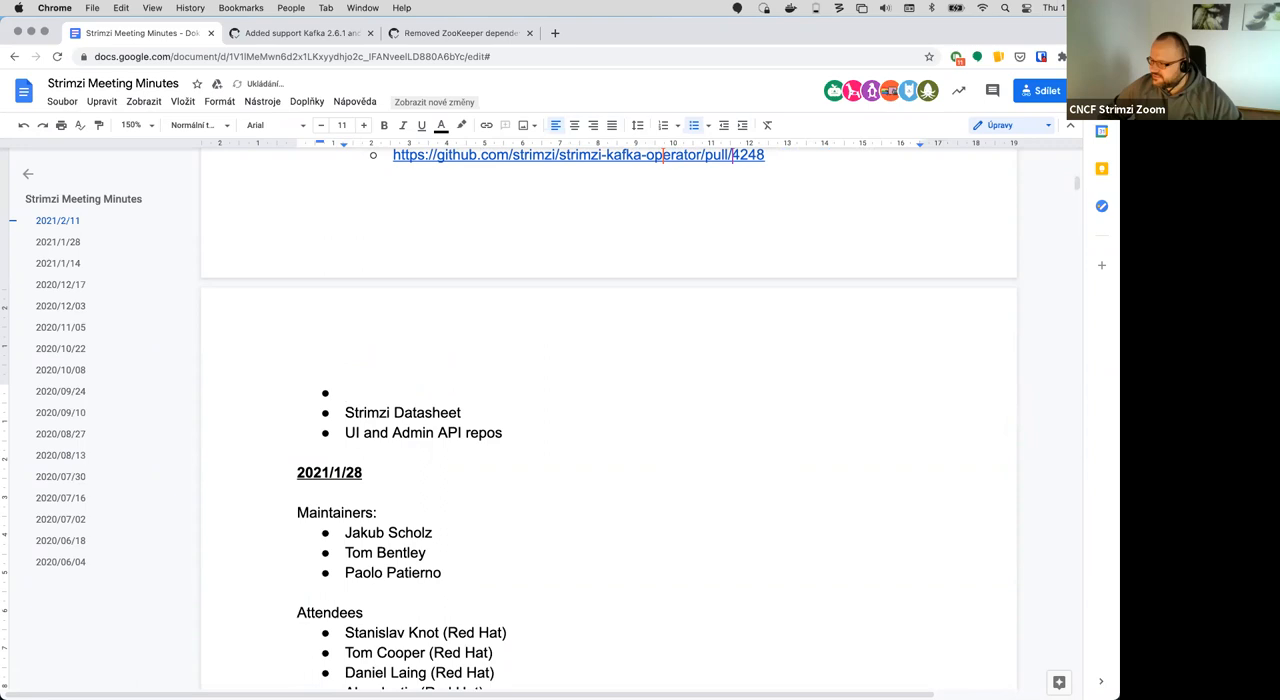
Step: Note under Strimzi Datasheet: 'Useful for virtual conferences and booths'
scroll(down, 3)
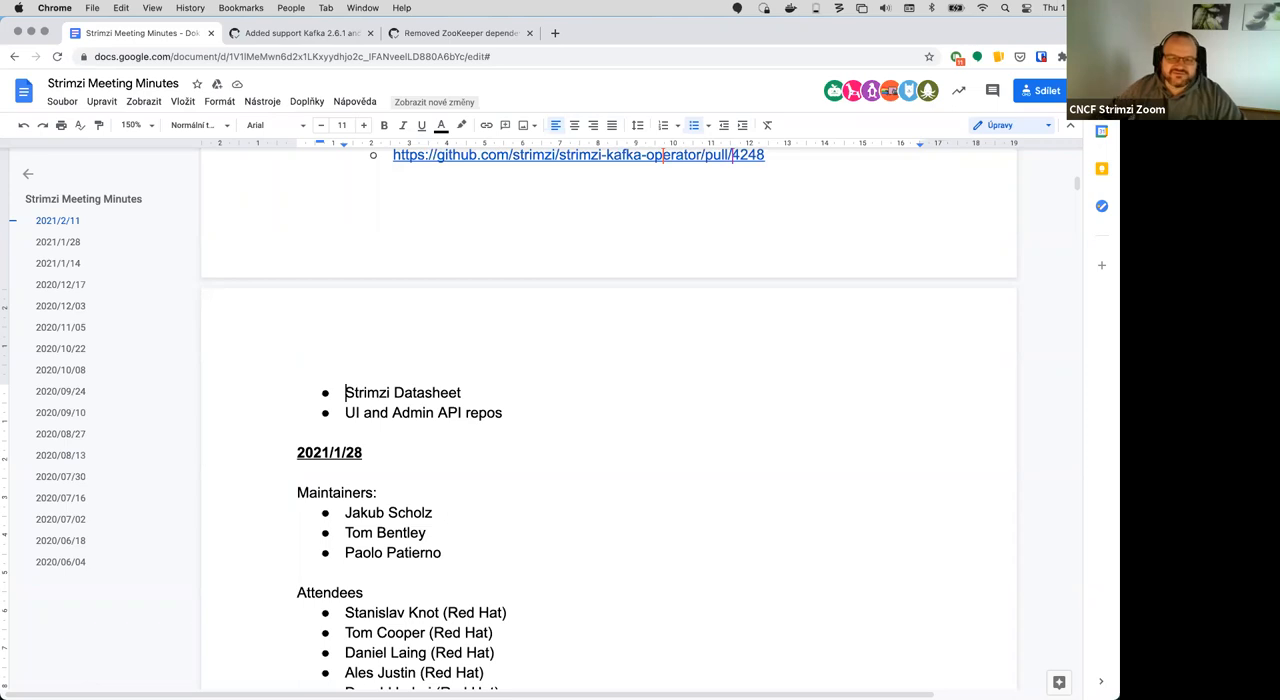
mouse_move(276, 368)
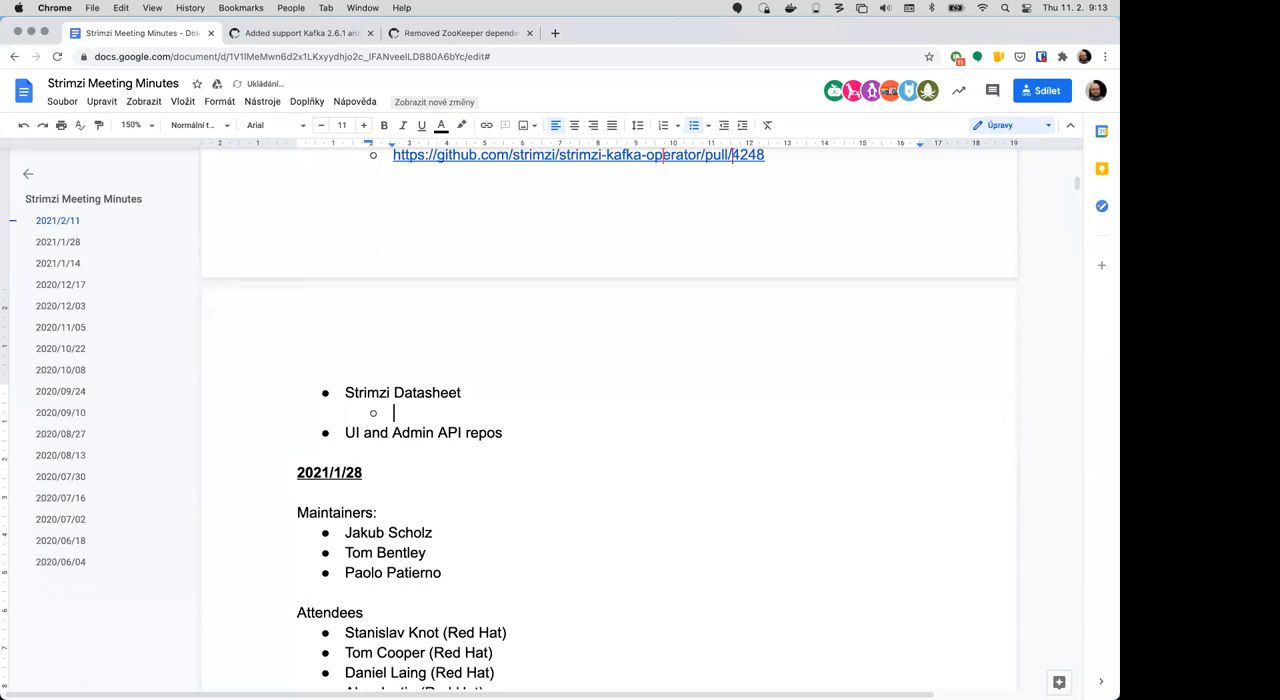
text(Useful for)
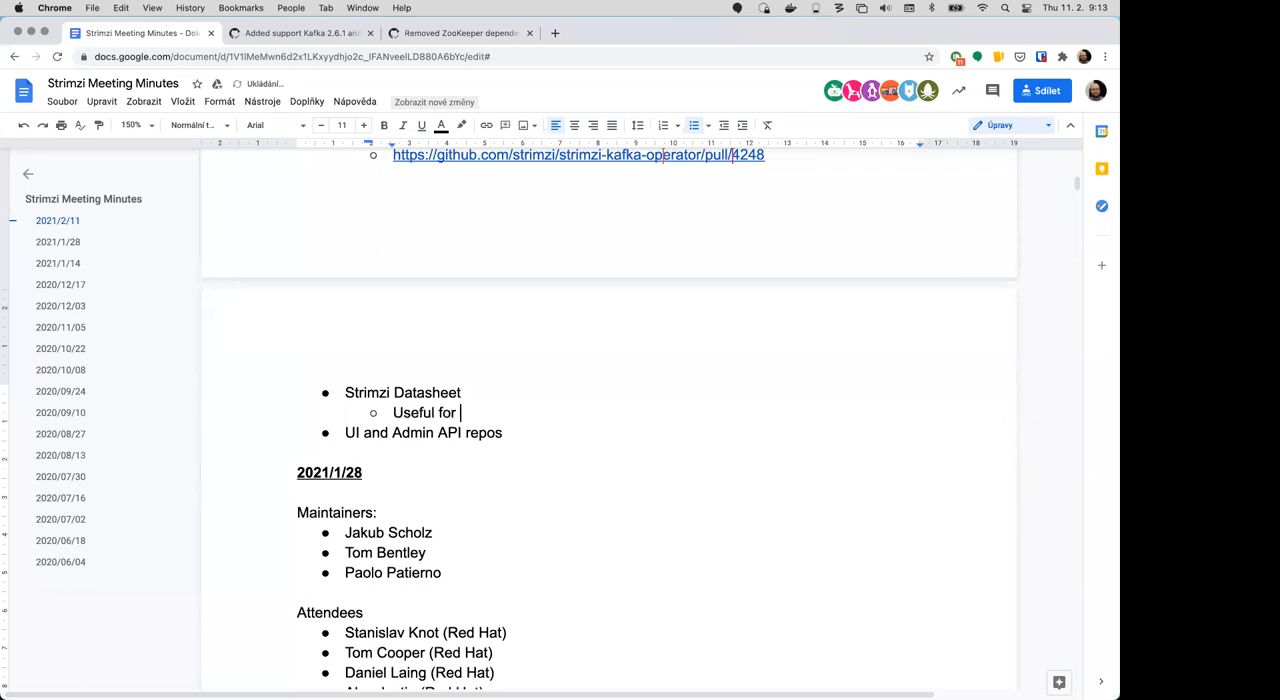
text(virtual con)
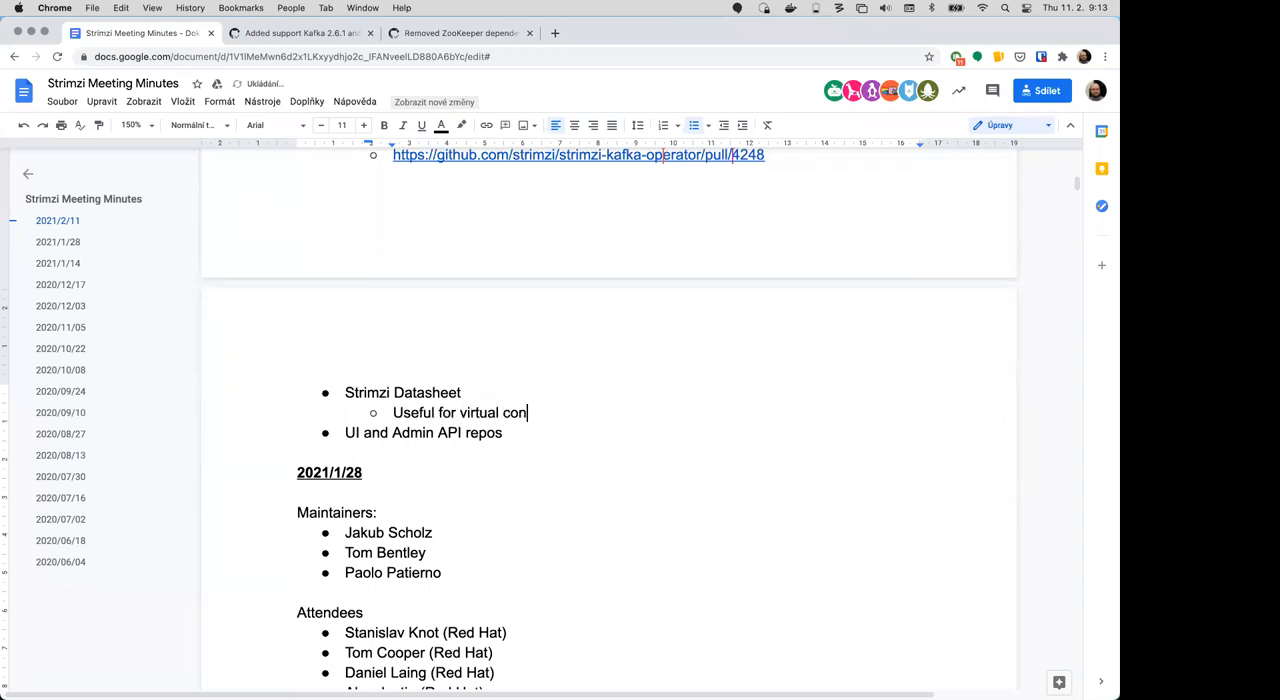
text(ferences)
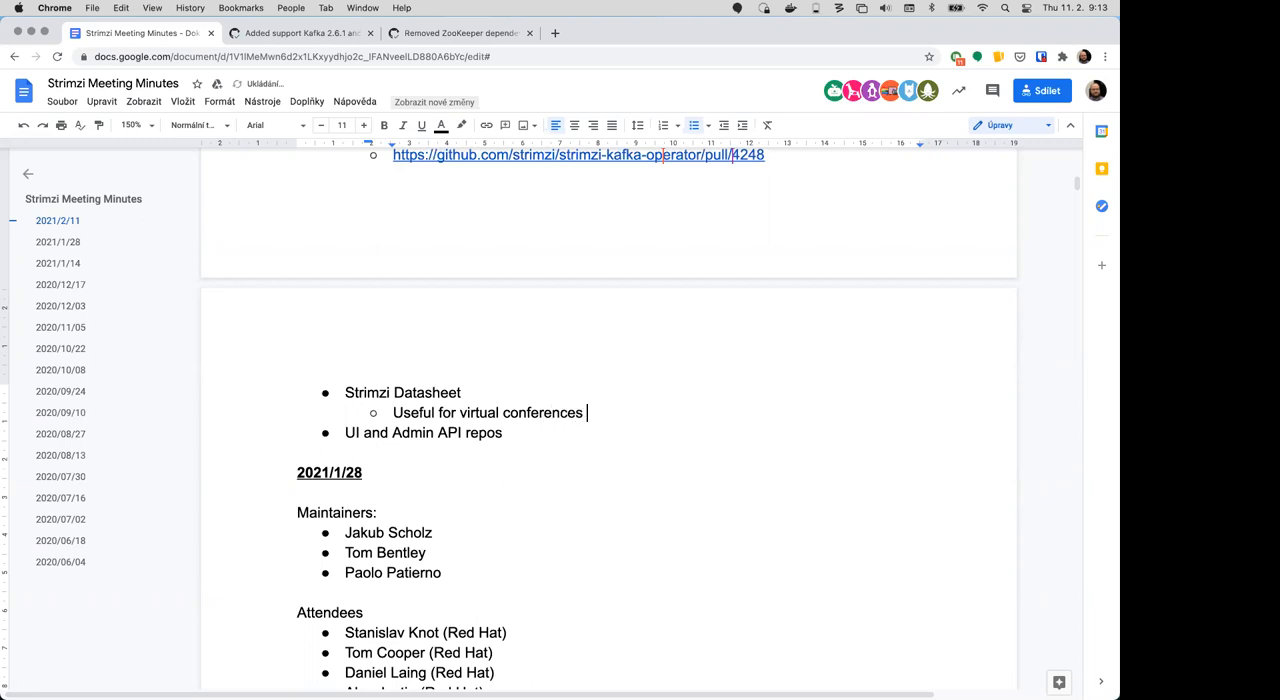
text(and boo)
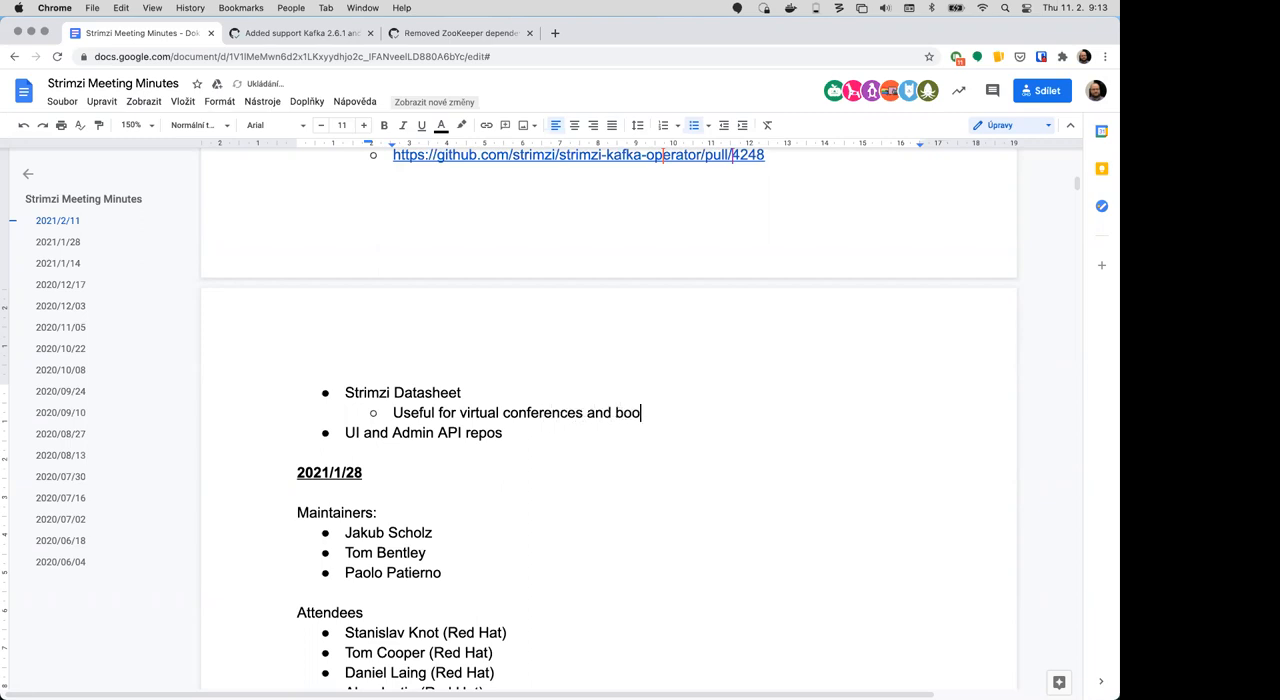
text(ths)
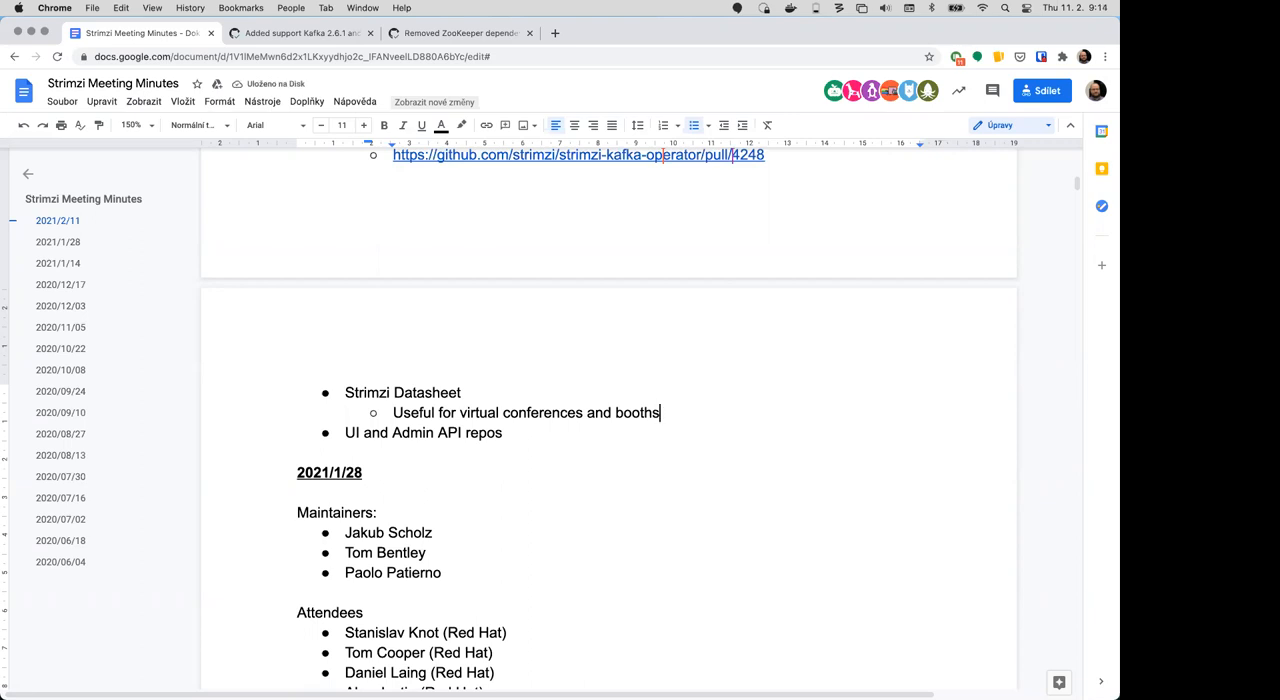
Step: Add a sub-bullet: 'Simon will have a look if he finds something from the past'
key(Return)
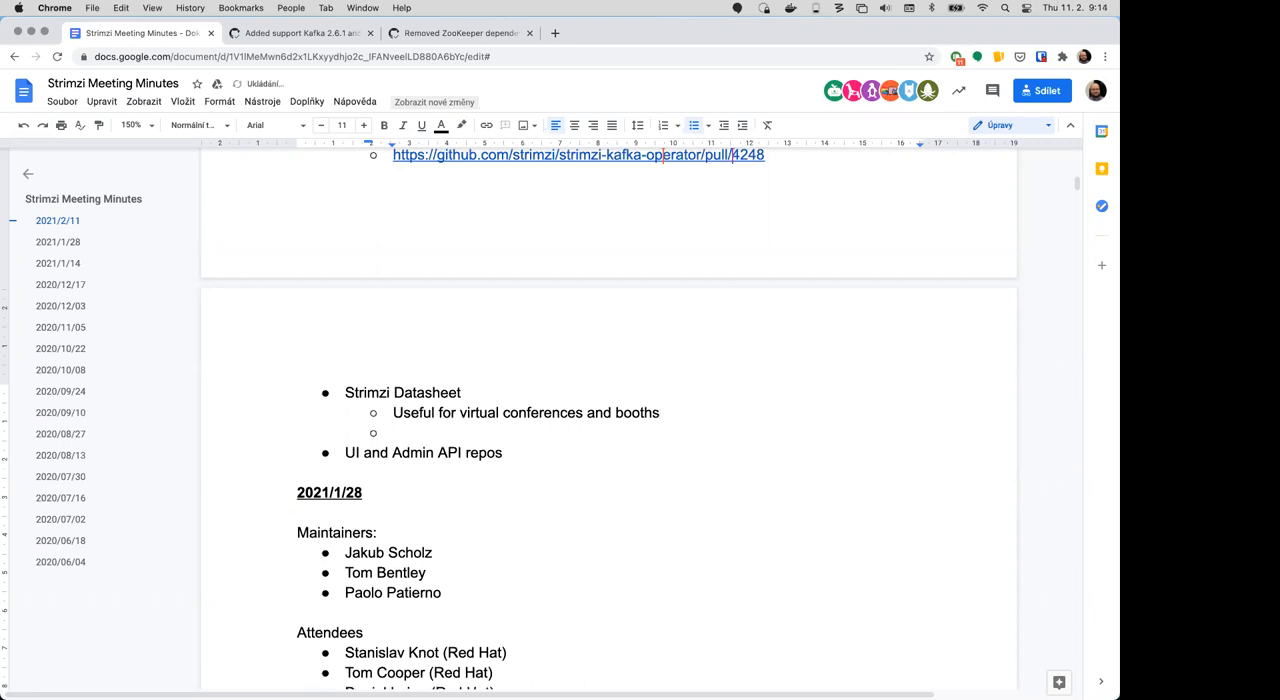
text(S)
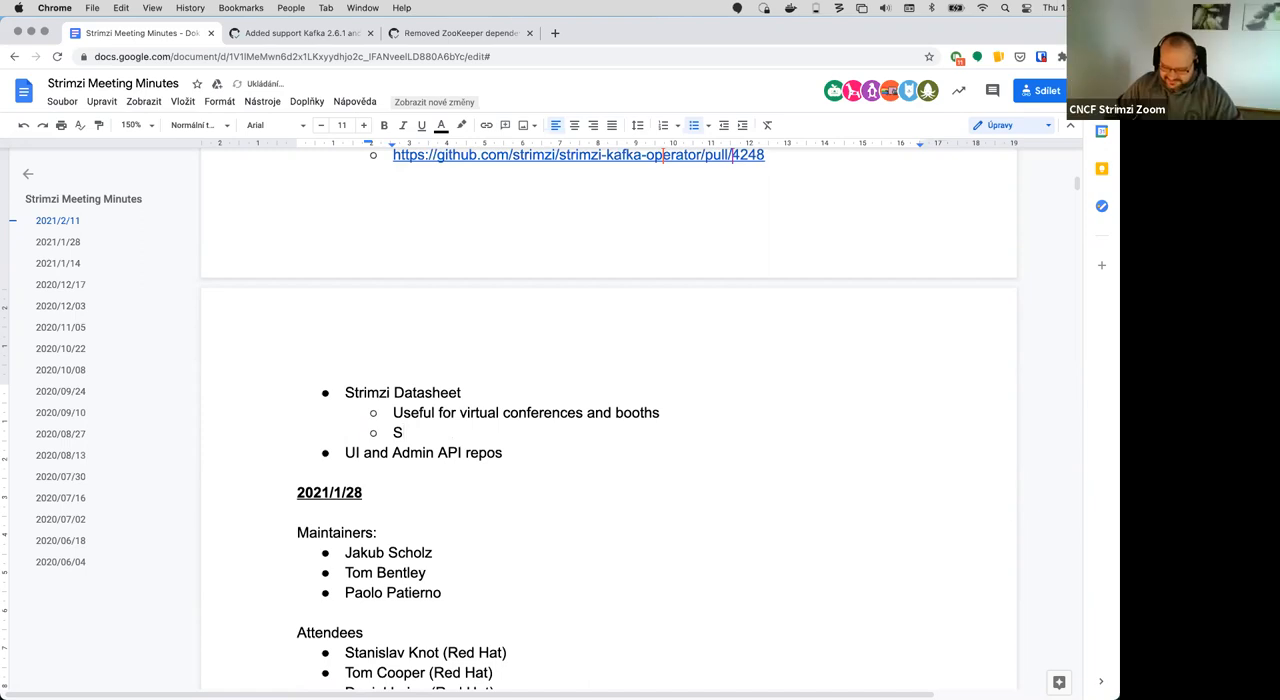
text(imon w)
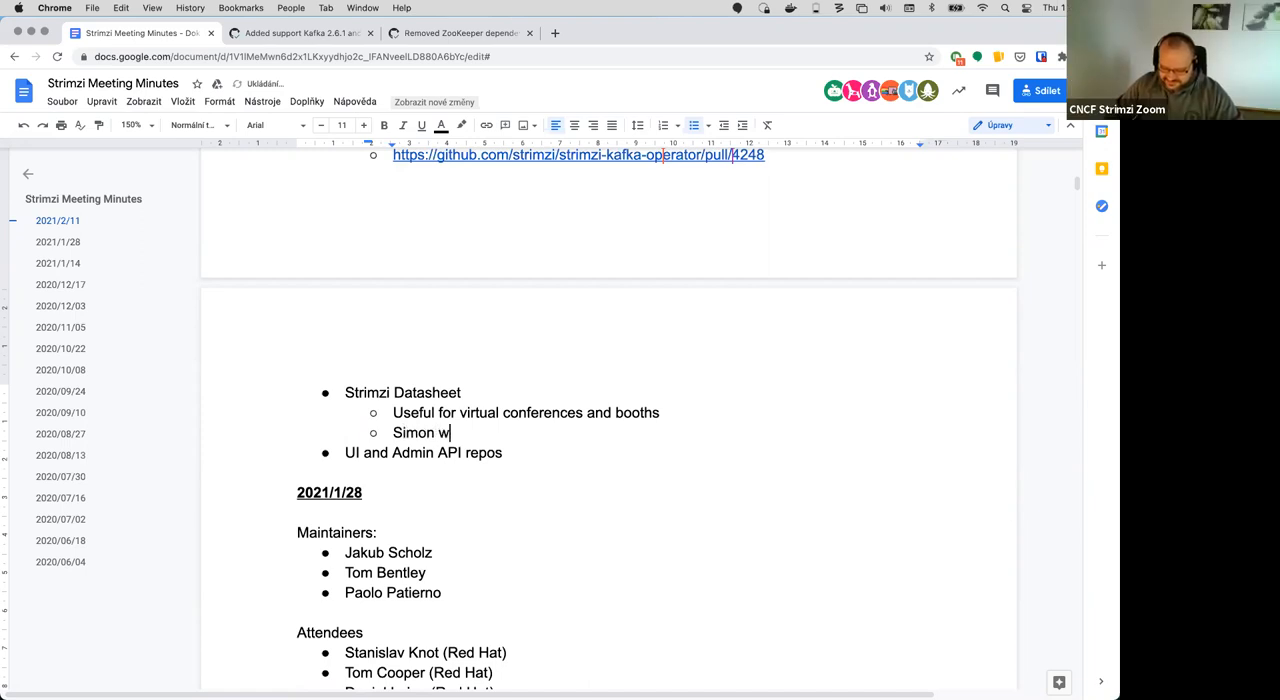
text(ill have a look)
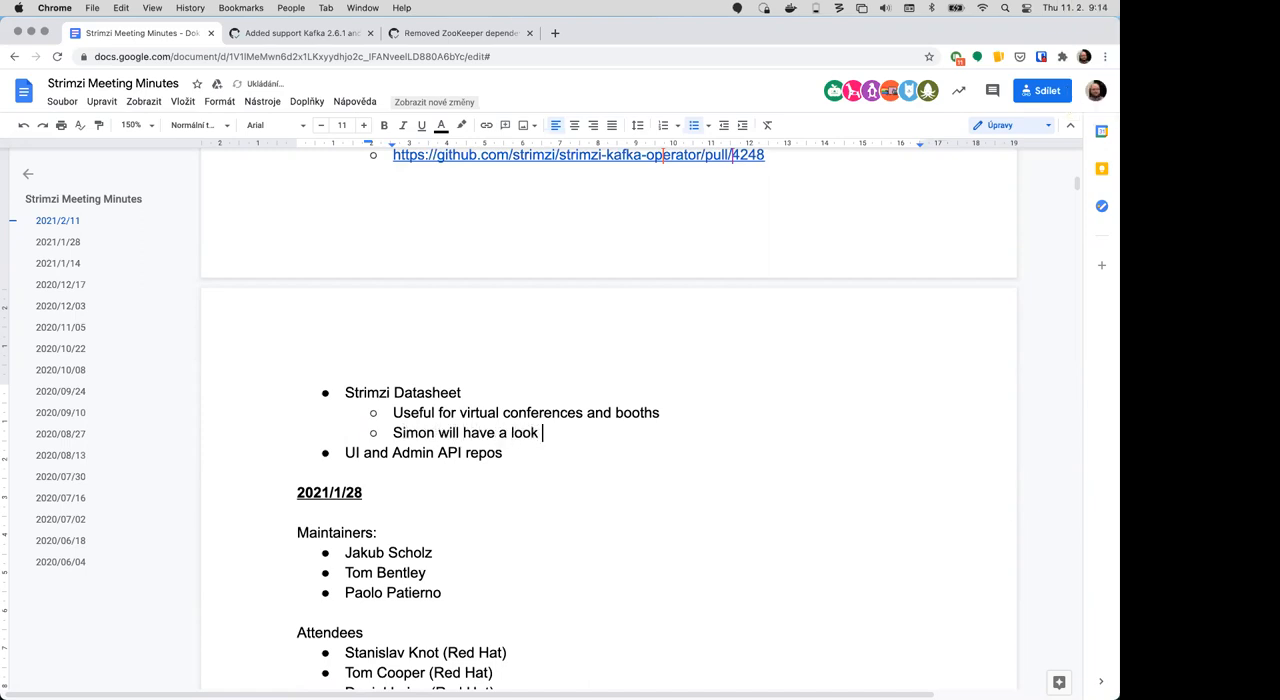
text(if he finds)
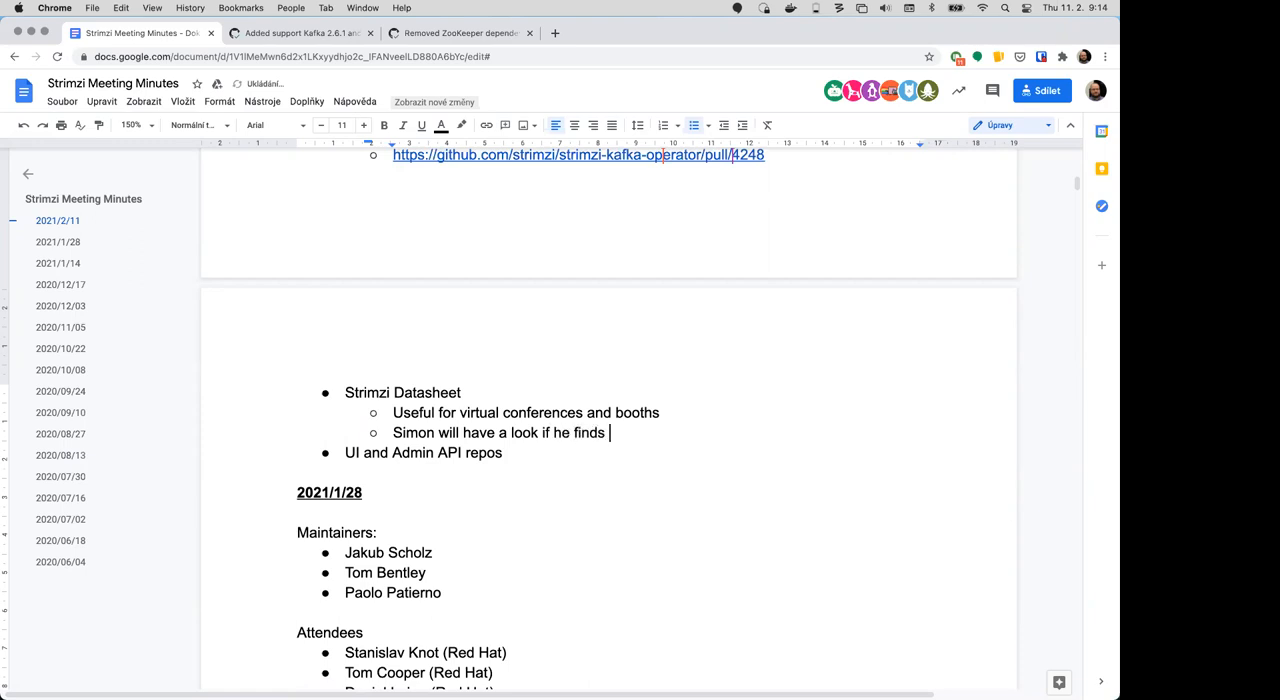
text(something from)
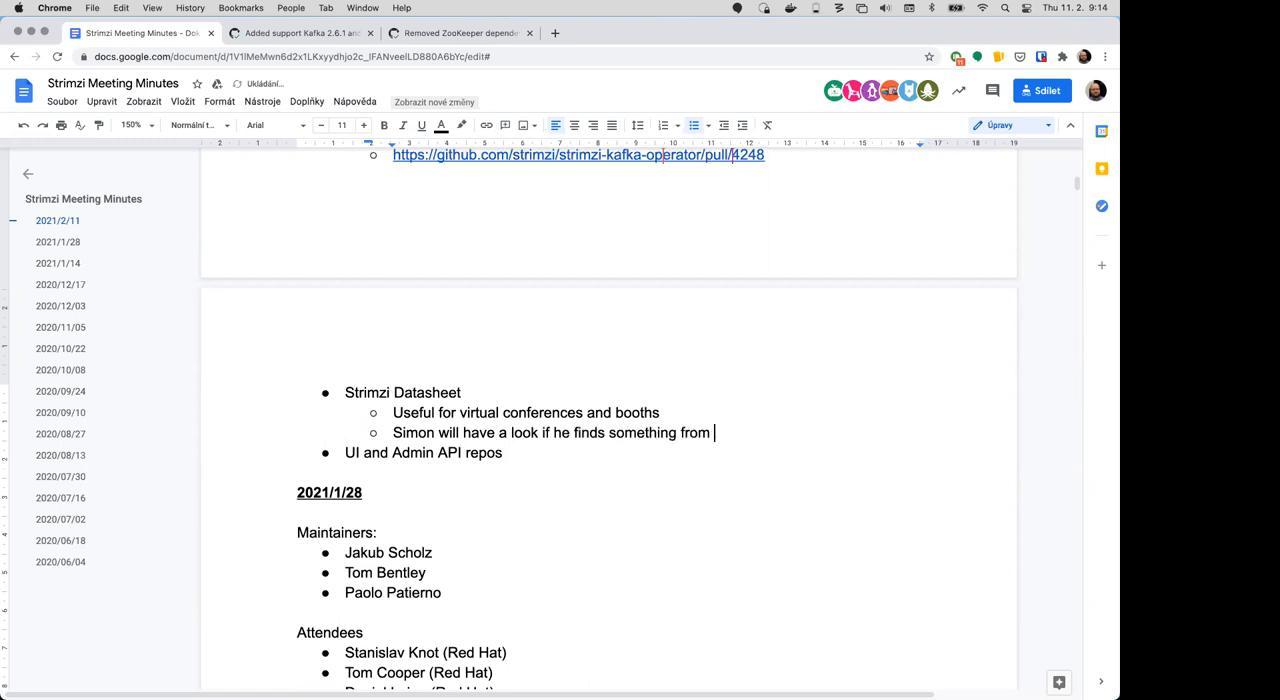
text(the past)
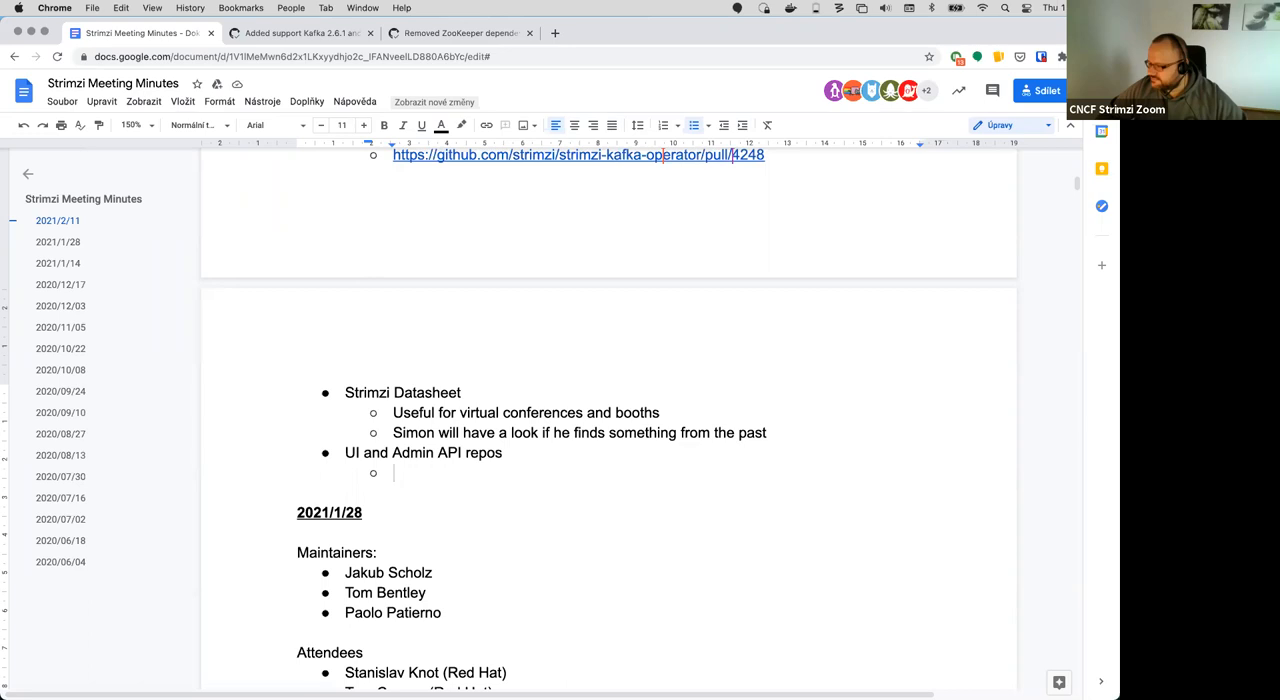
Step: Write "Should they be archived?" as a sub-point under UI and Admin API repos
text(Should)
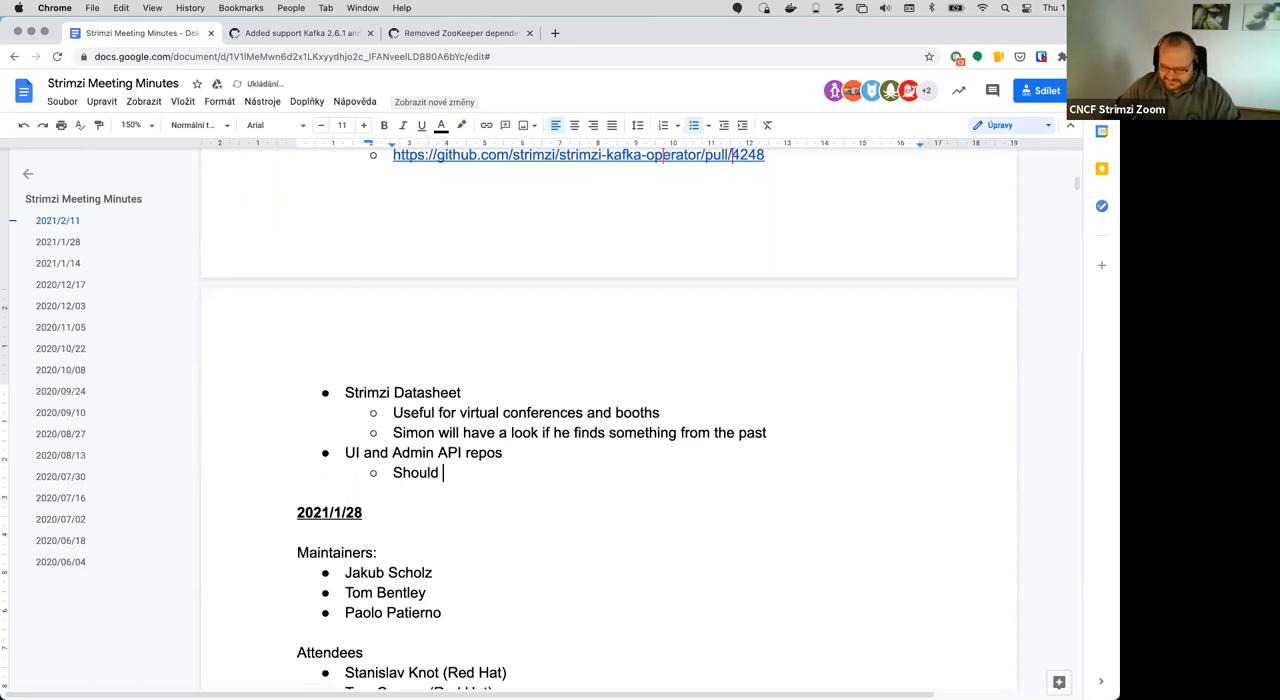
text(they be archi)
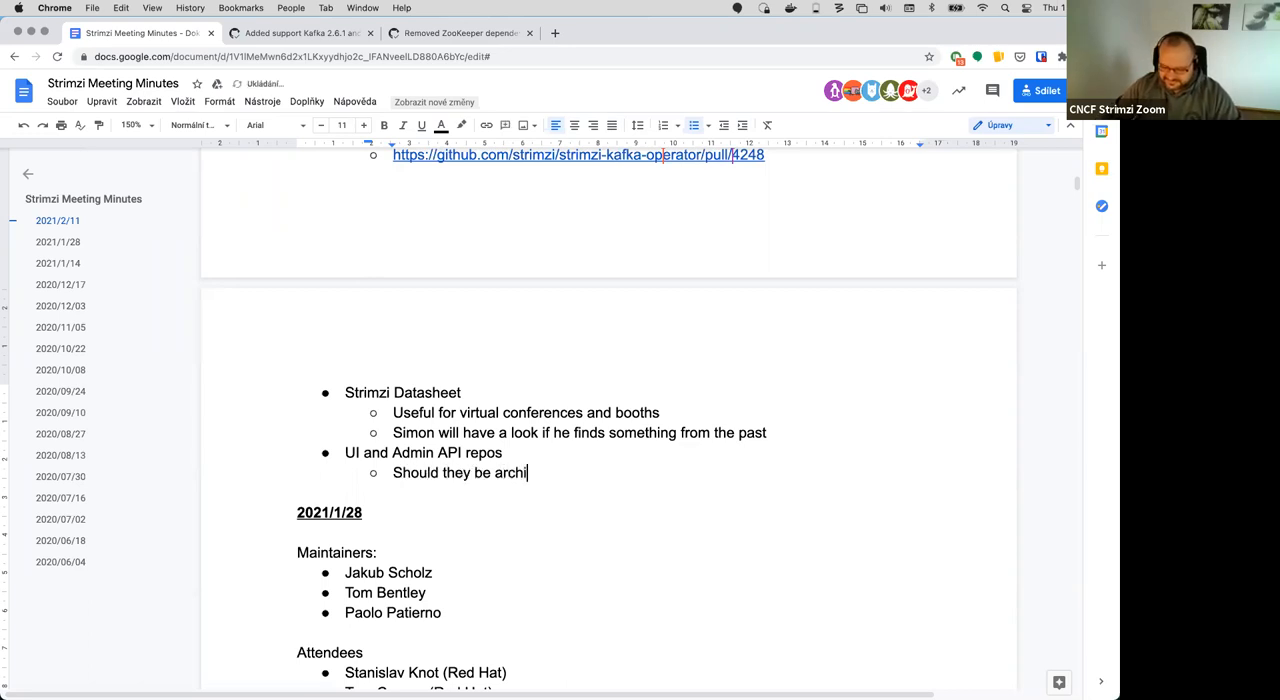
text(ved?)
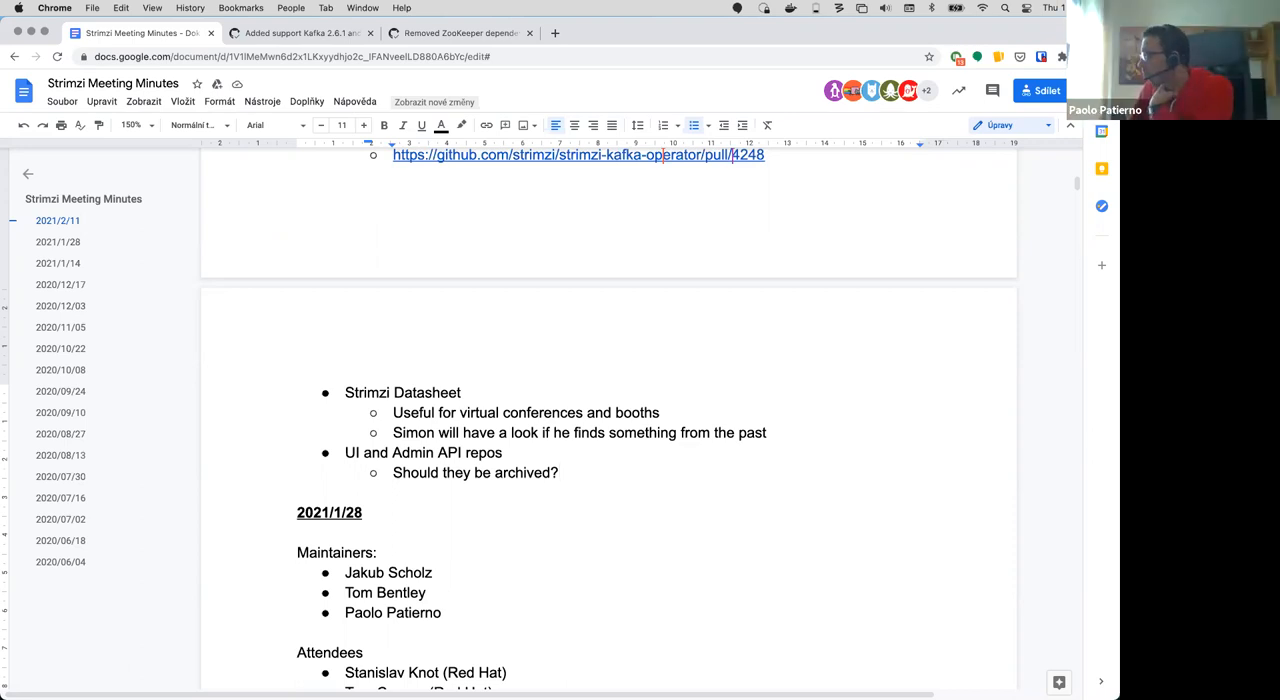
Step: Add sub-point "We can keep the Admin API if we see value in it or we can merge it into the Bridge"
key(Return)
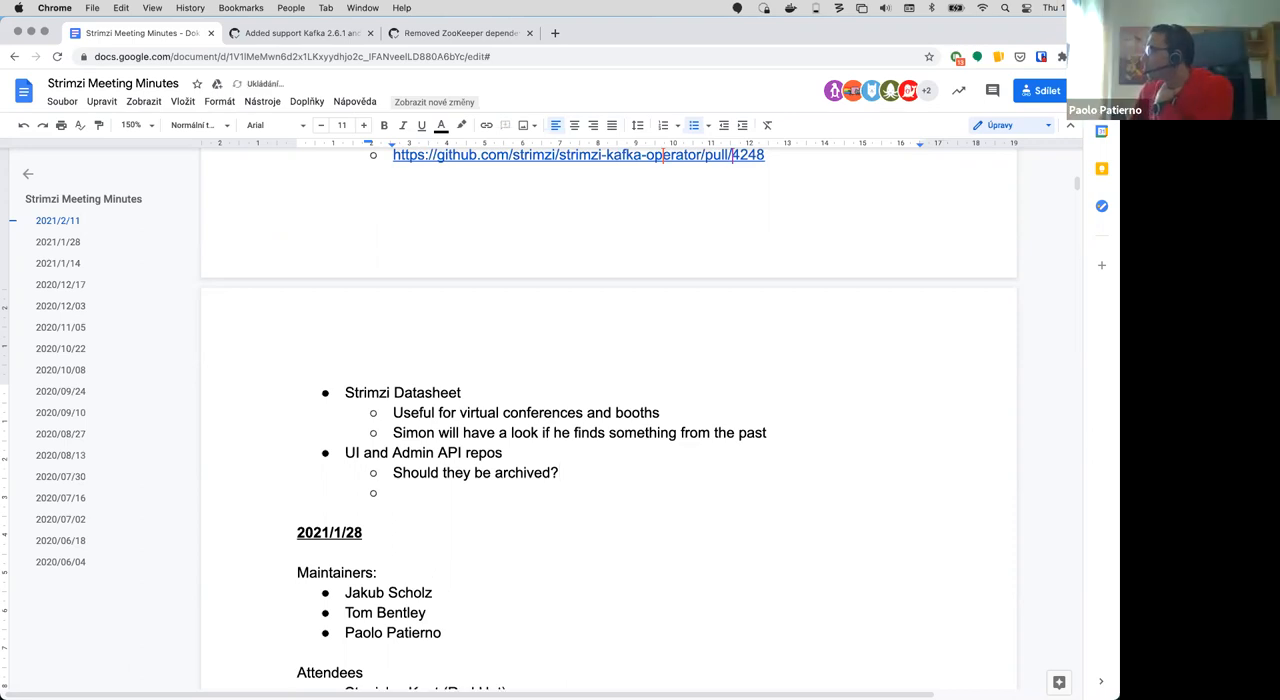
text(W can)
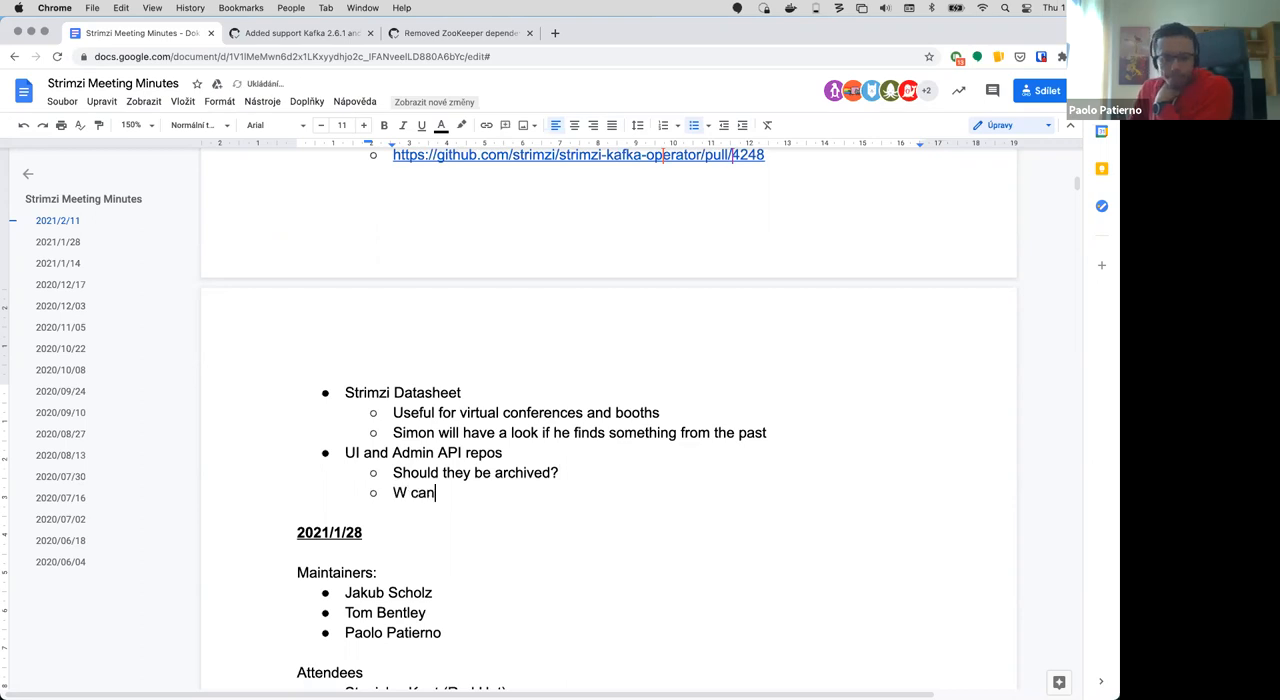
text(keep the admin API i)
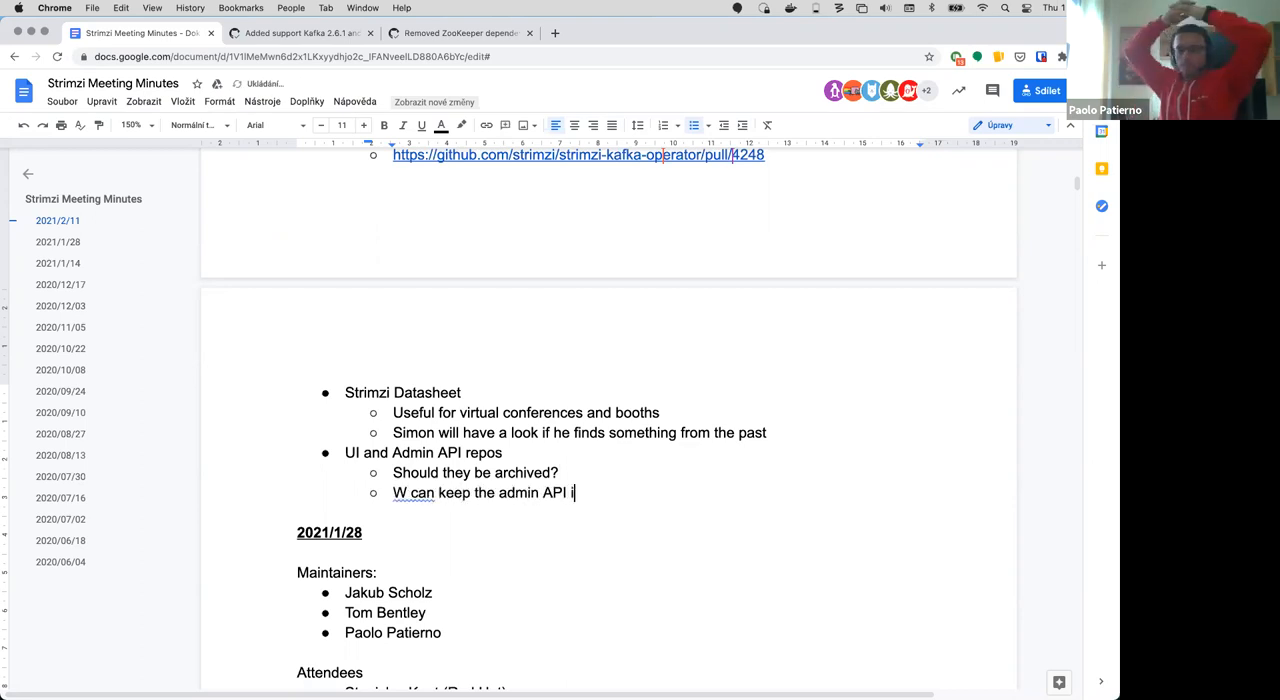
text(f)
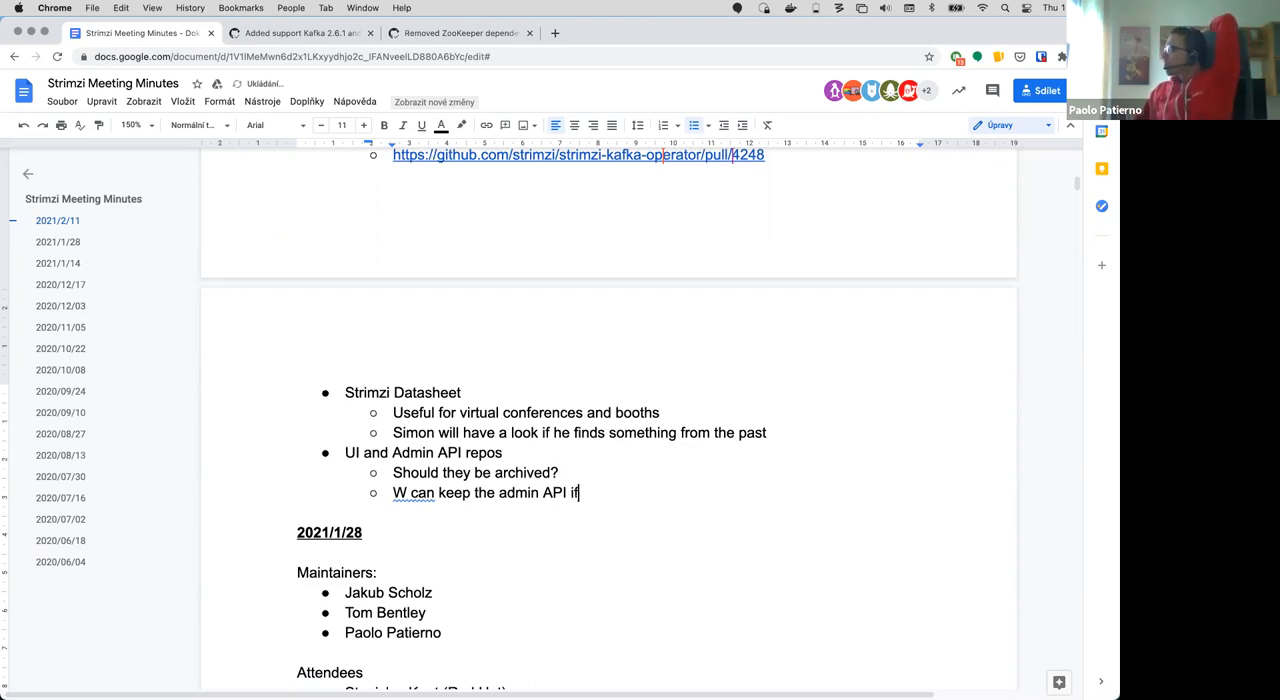
text(e)
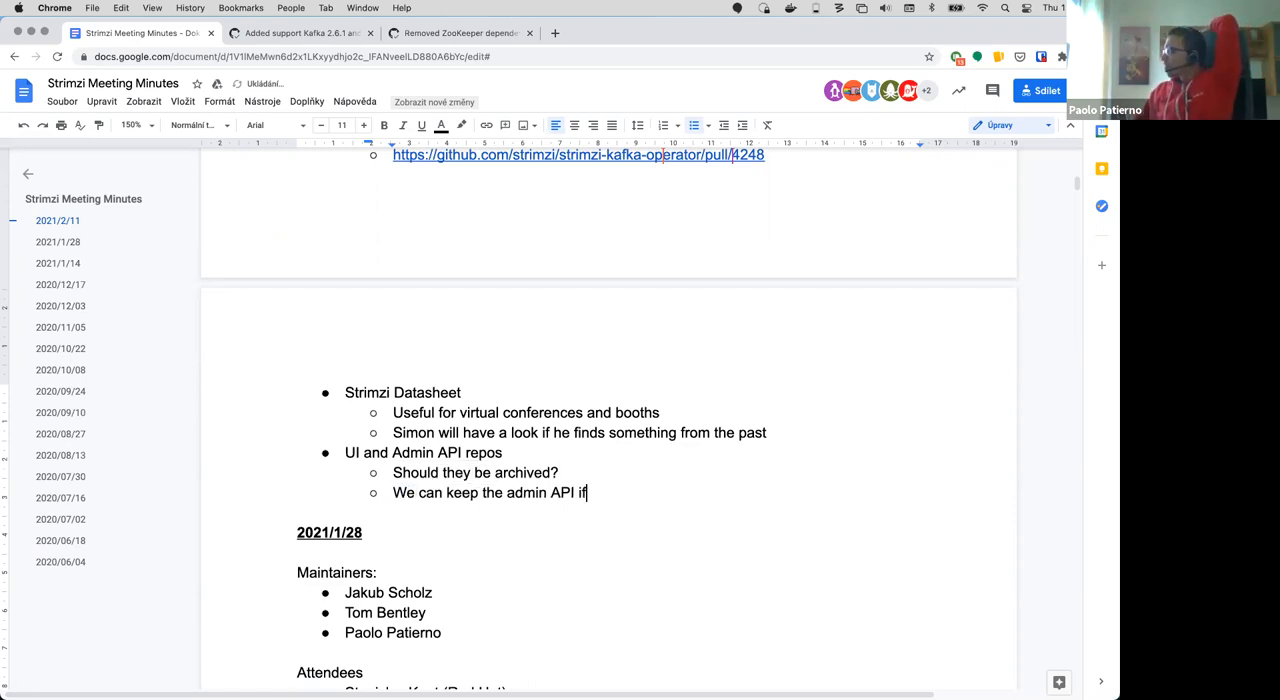
text(we s)
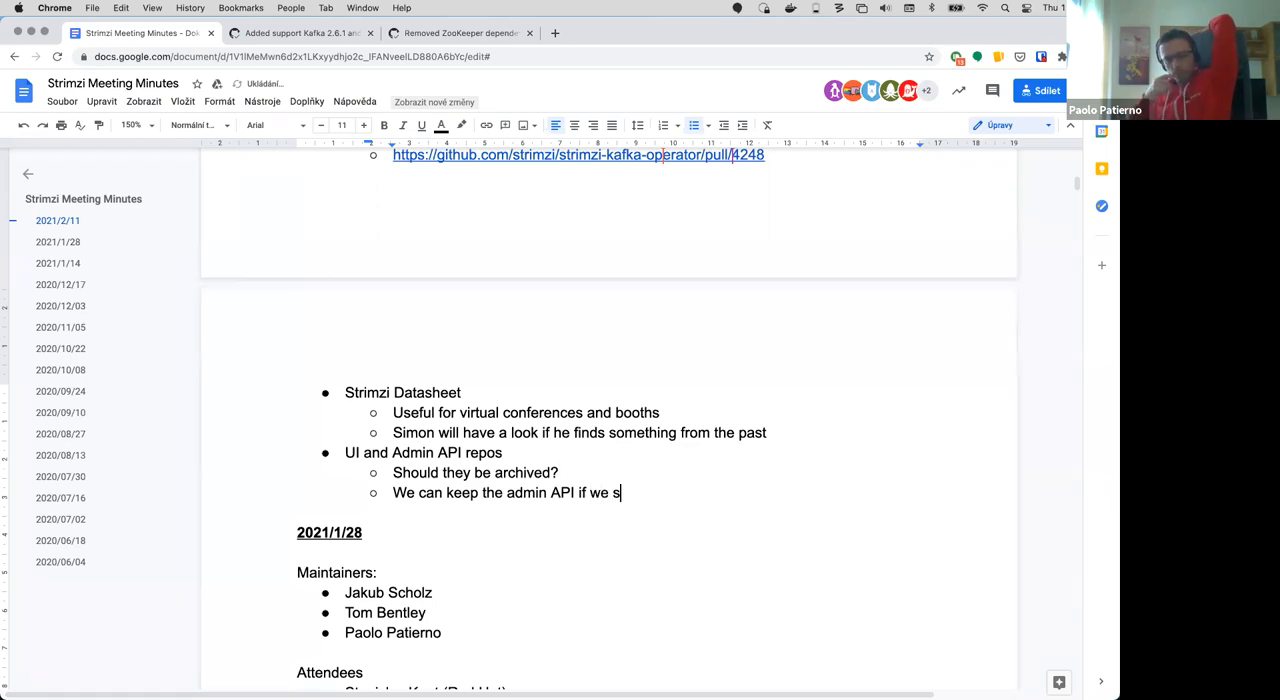
text(ee value from)
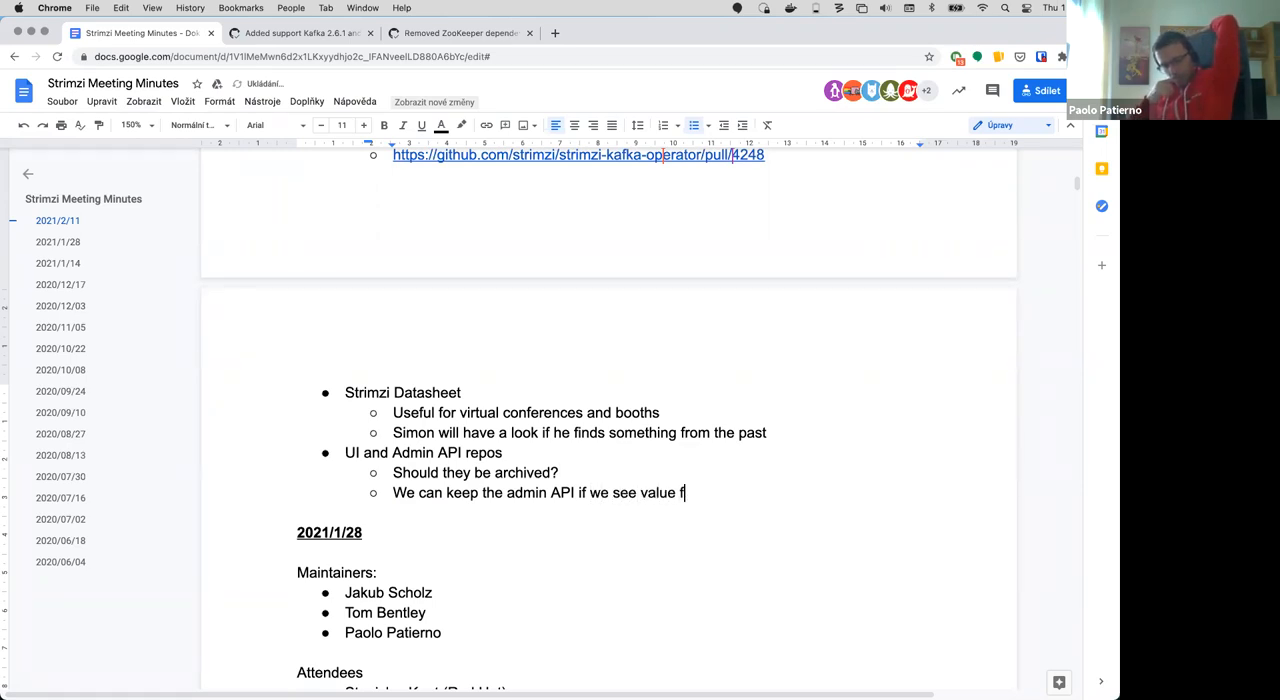
text(in it)
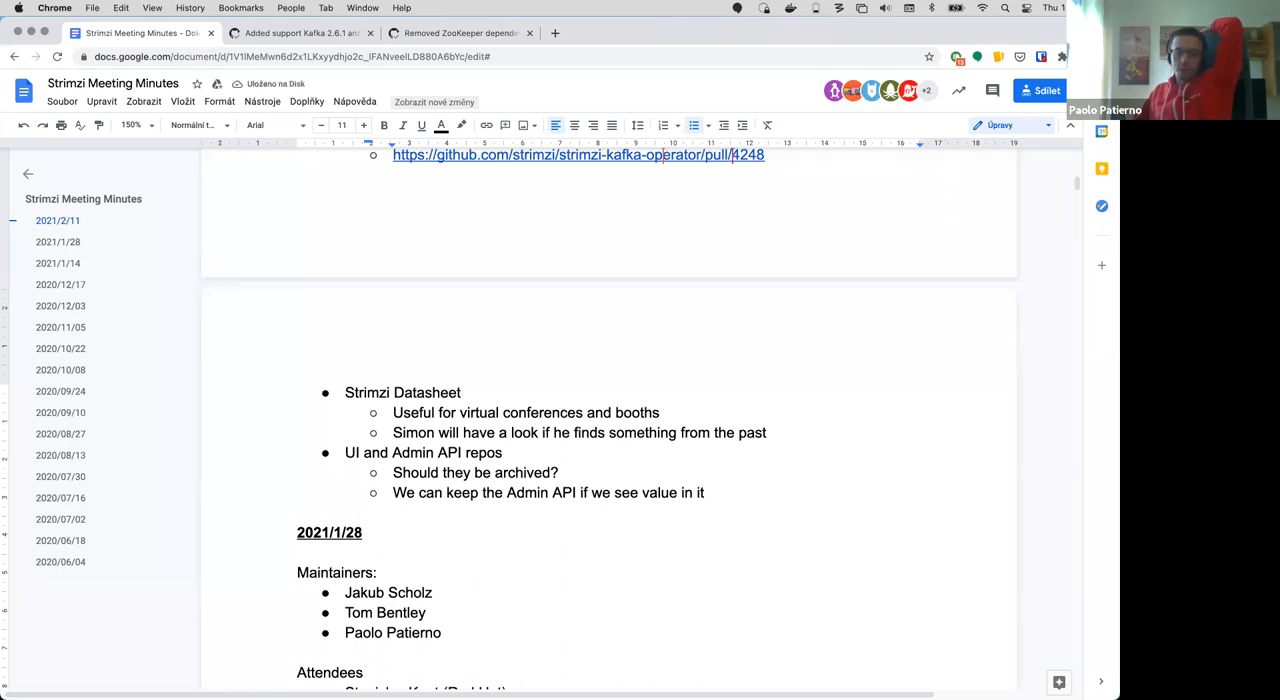
text(or)
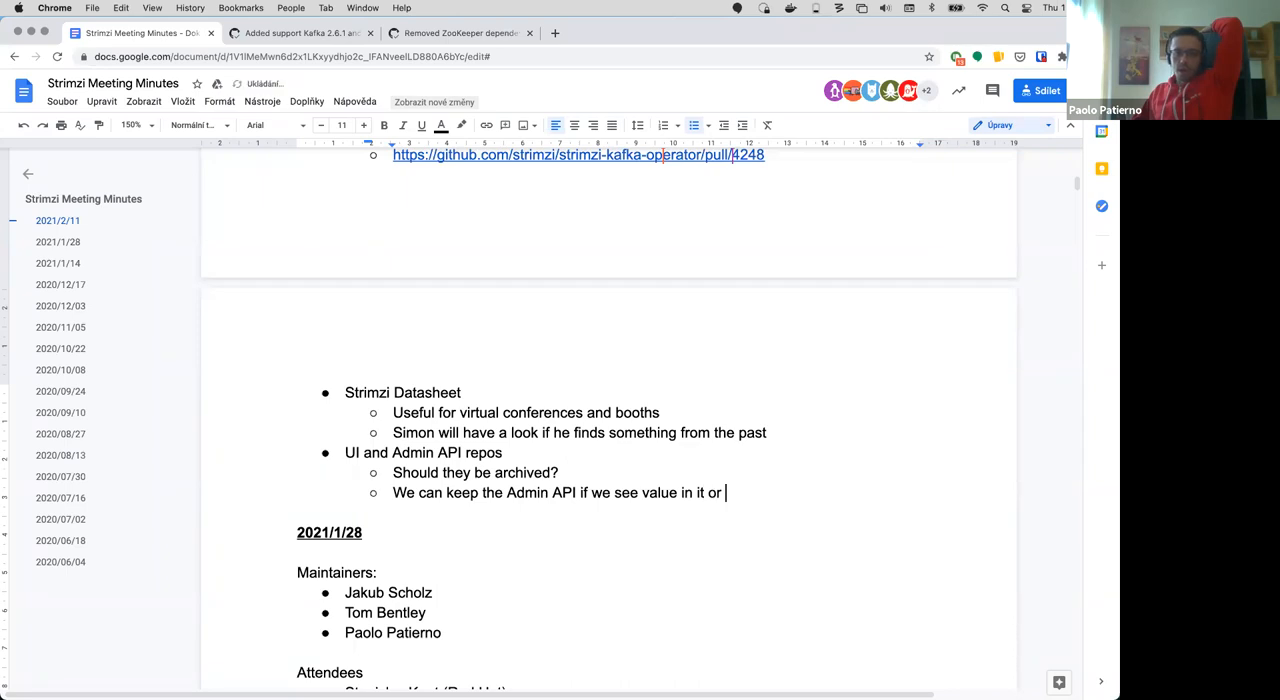
text(we can merge i)
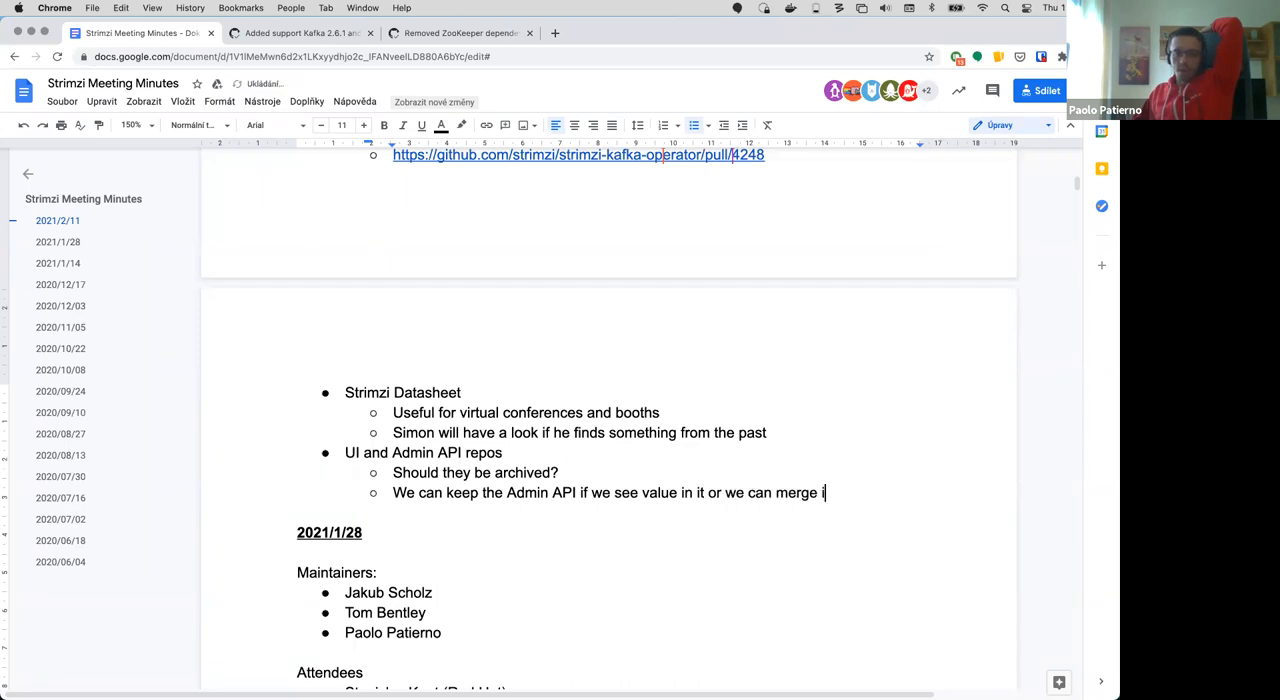
text(t i)
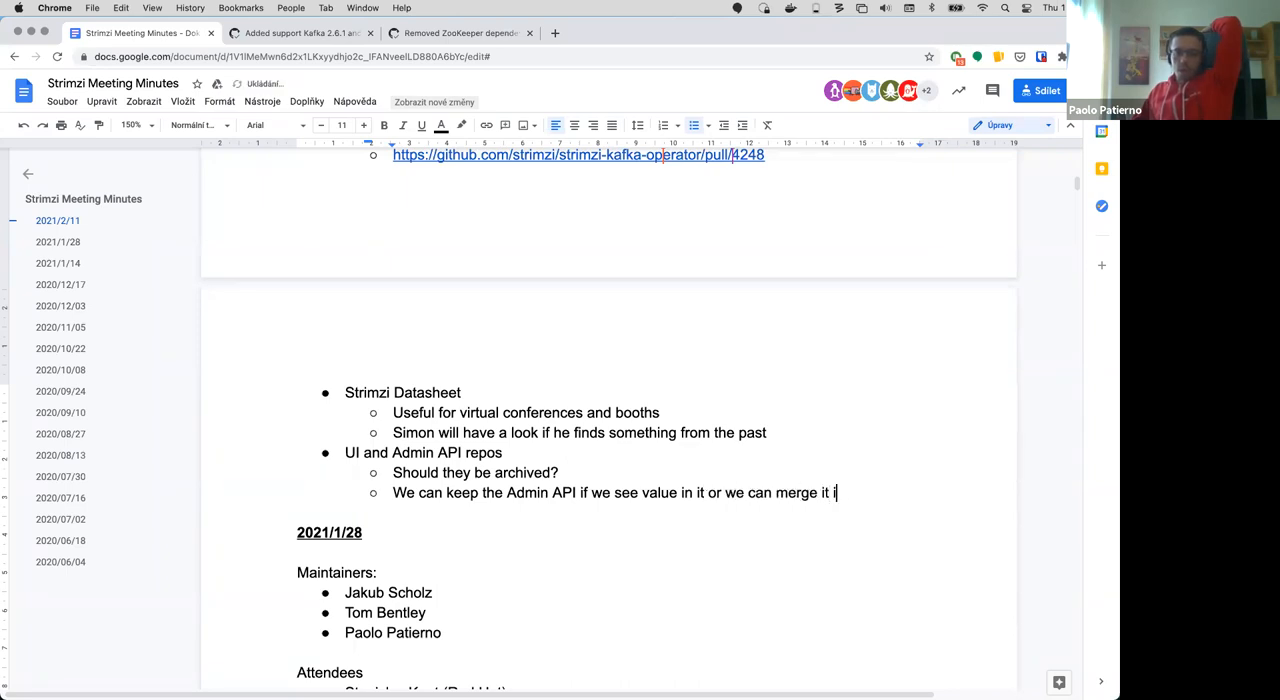
text(nto the)
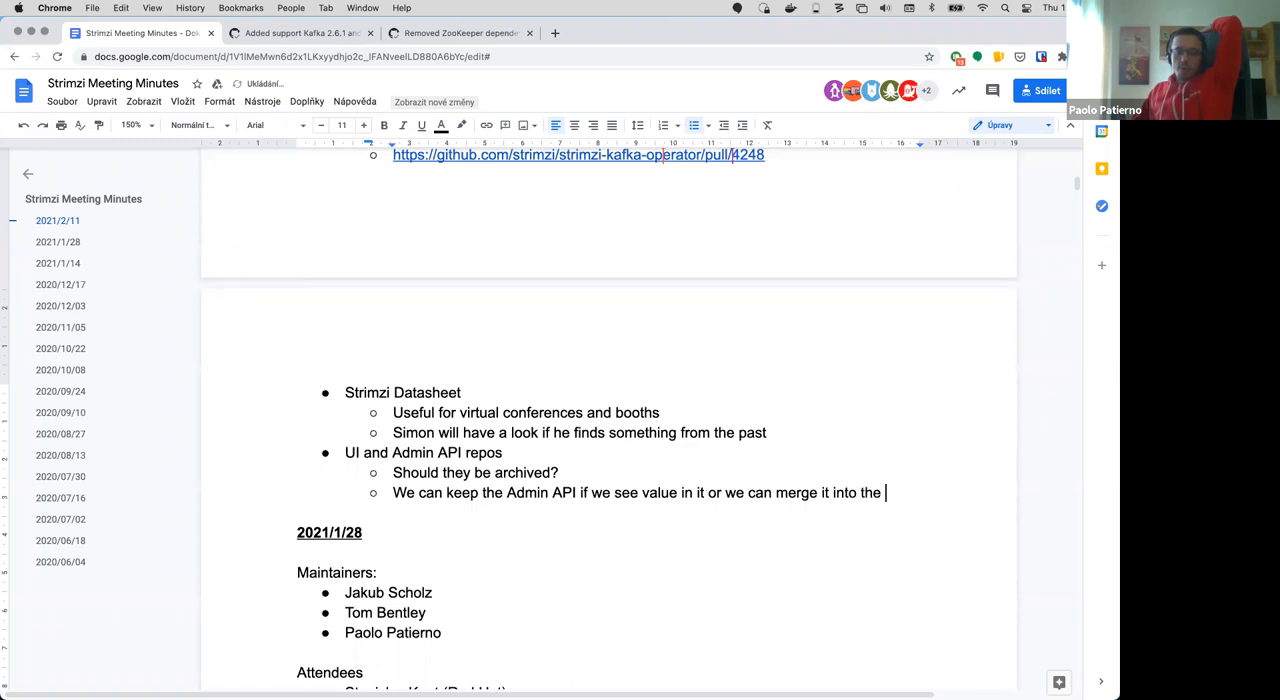
text(Bridge)
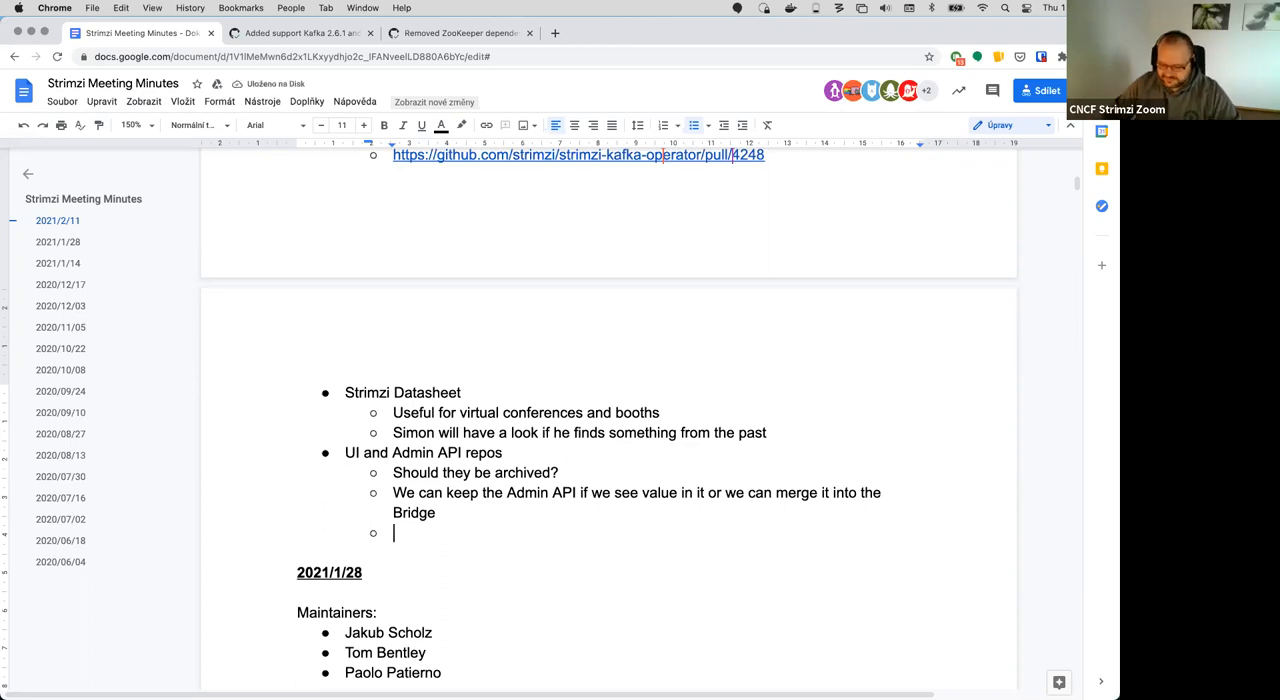
Step: Add "Proposal:" with nested bullets: Archive the UI, Think more about the Admin API, To be decided next time
text(Proposal:)
text(Archi)
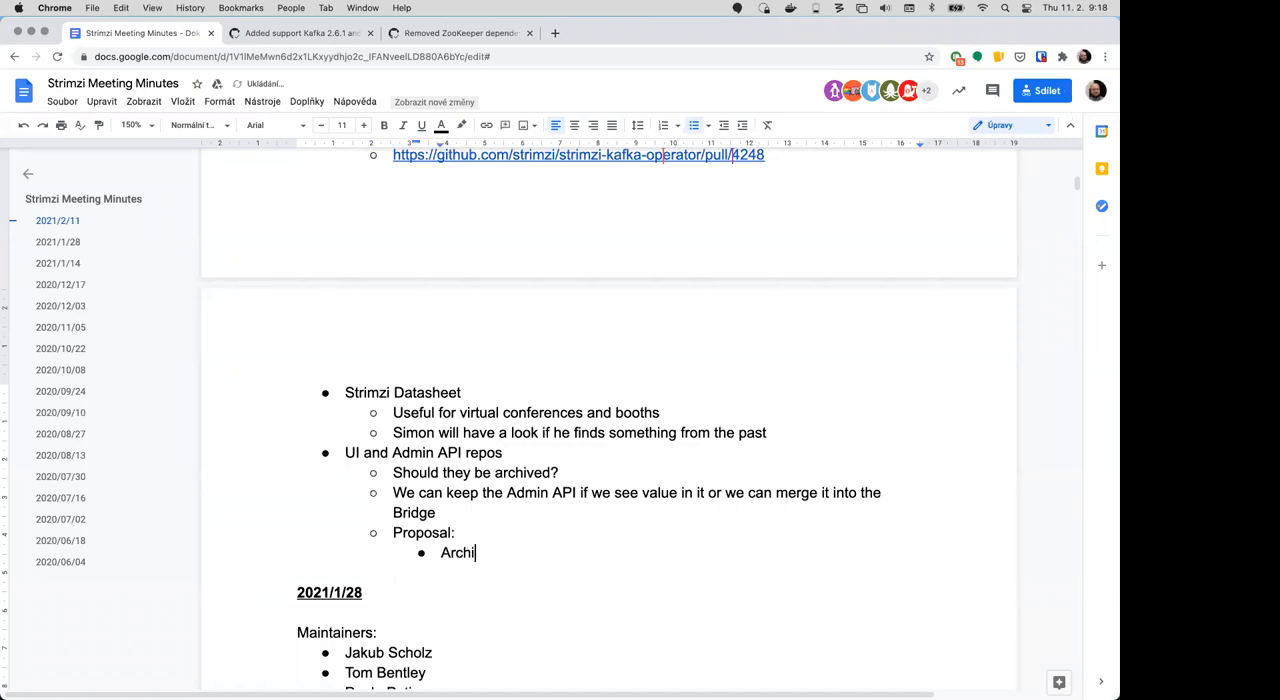
text(ve the UI)
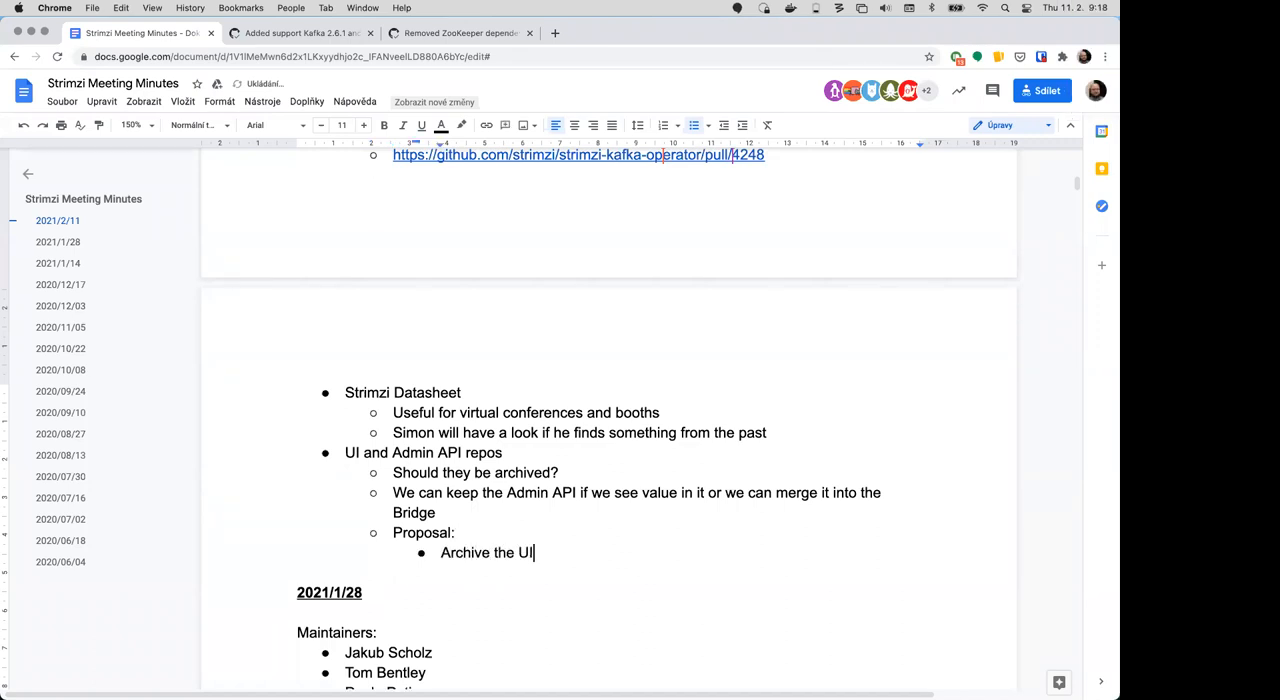
text(Thisnk more about the)
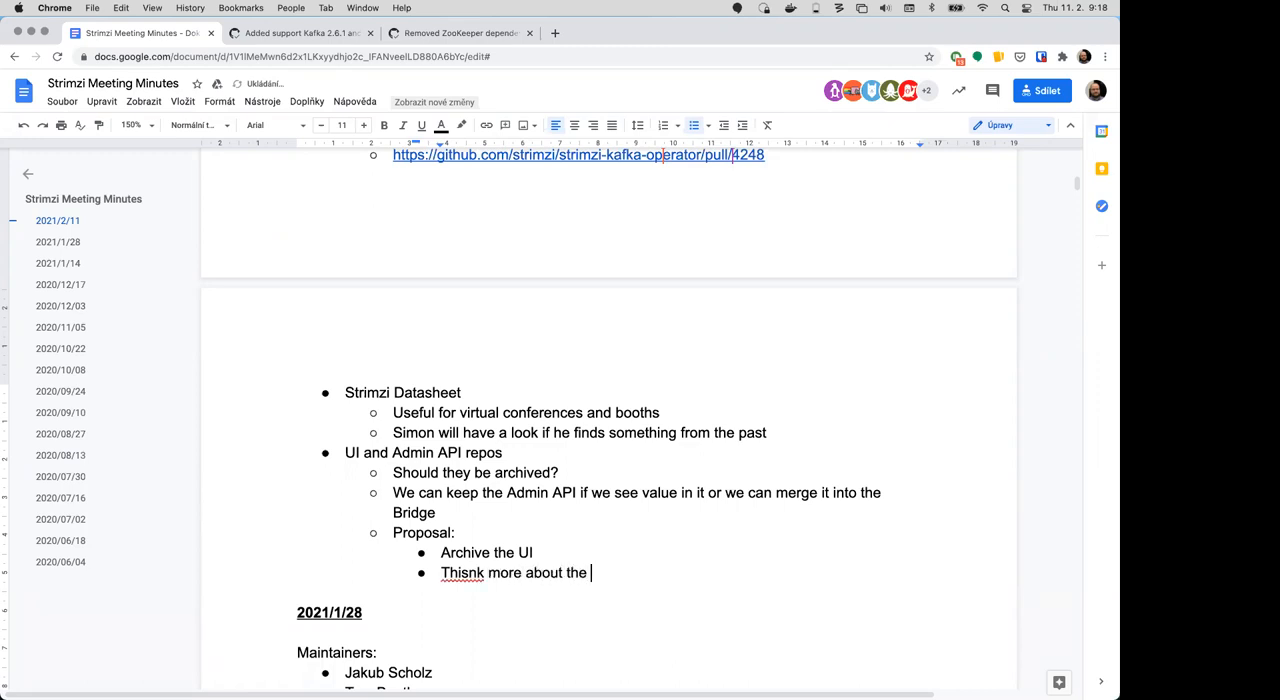
text(Admin API)
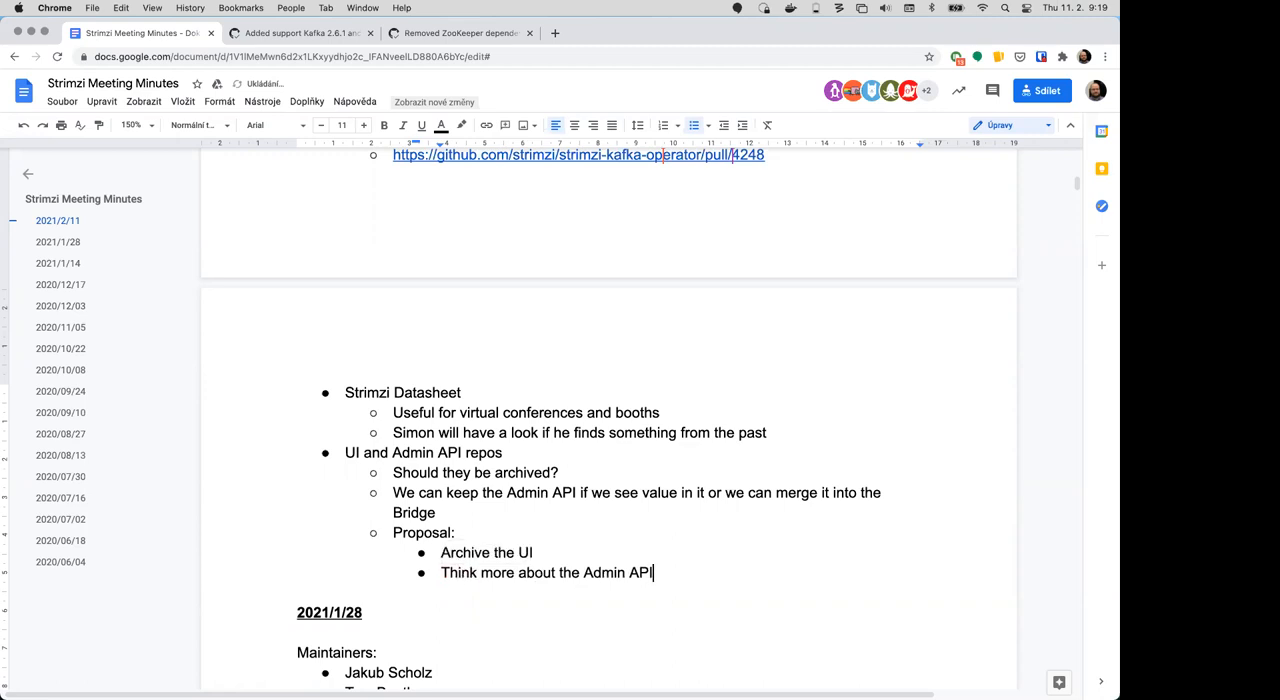
text(To be decided nex)
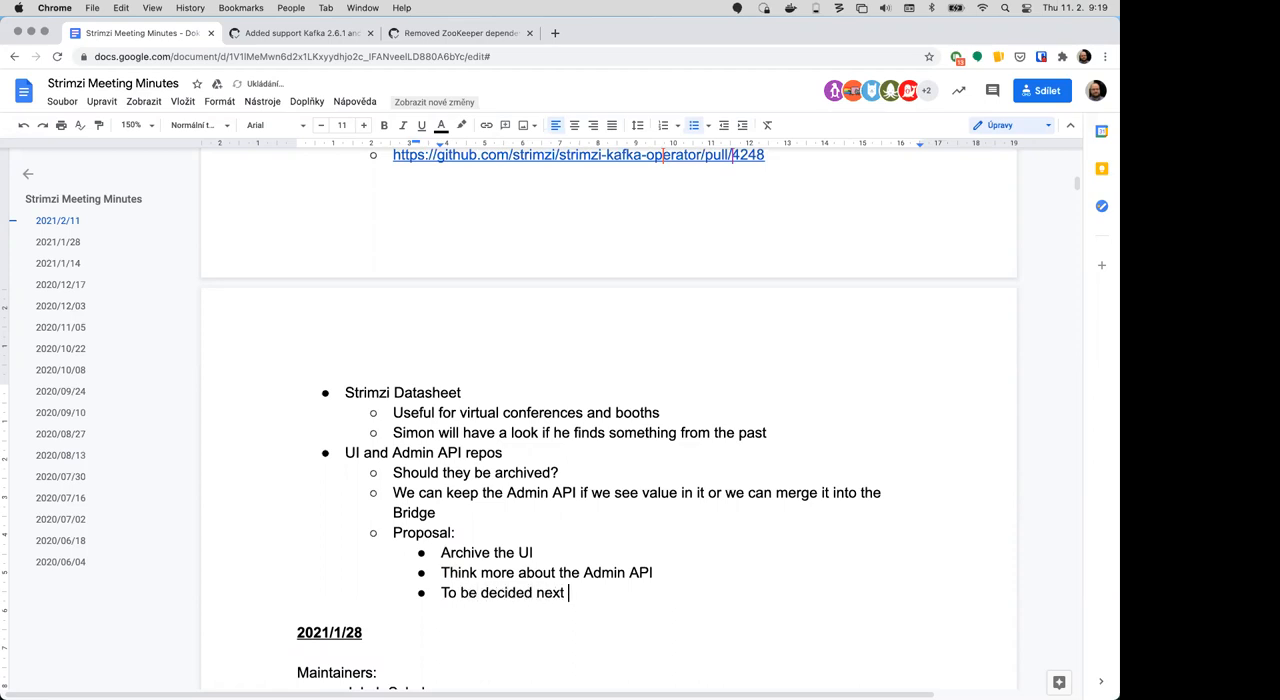
text(time)
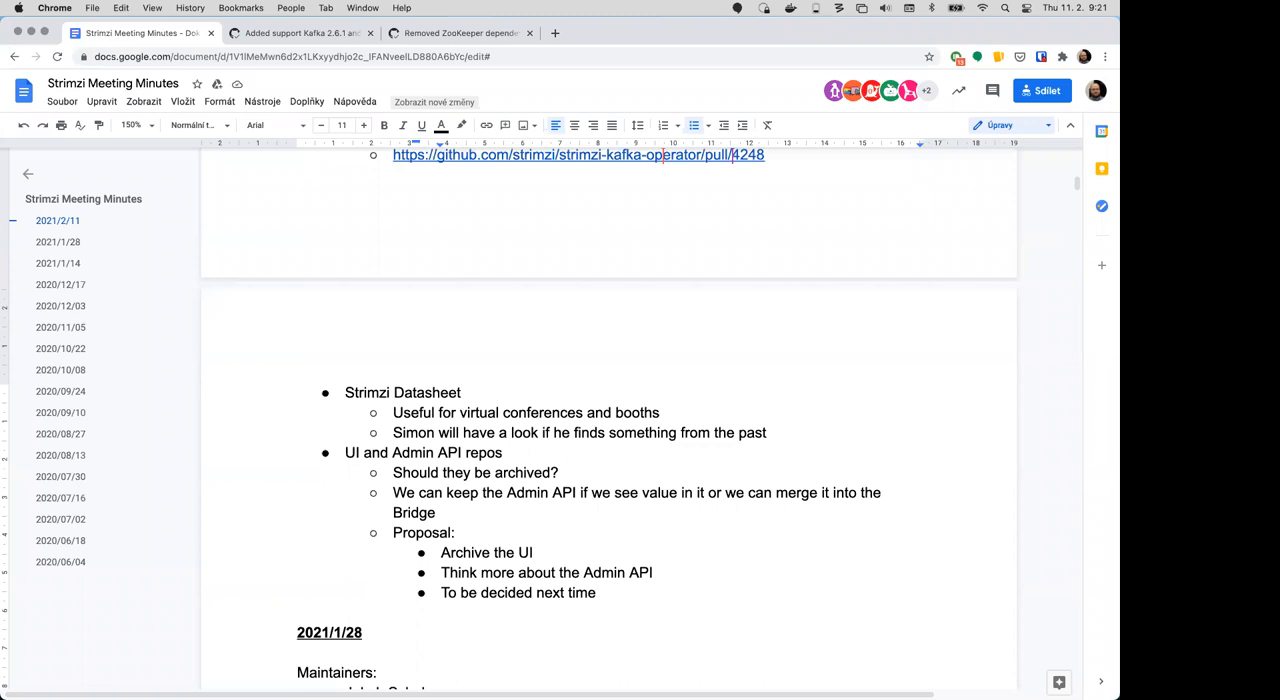
Step: Place the cursor after "To be decided next time" to begin a new top-level bullet
click(596, 592)
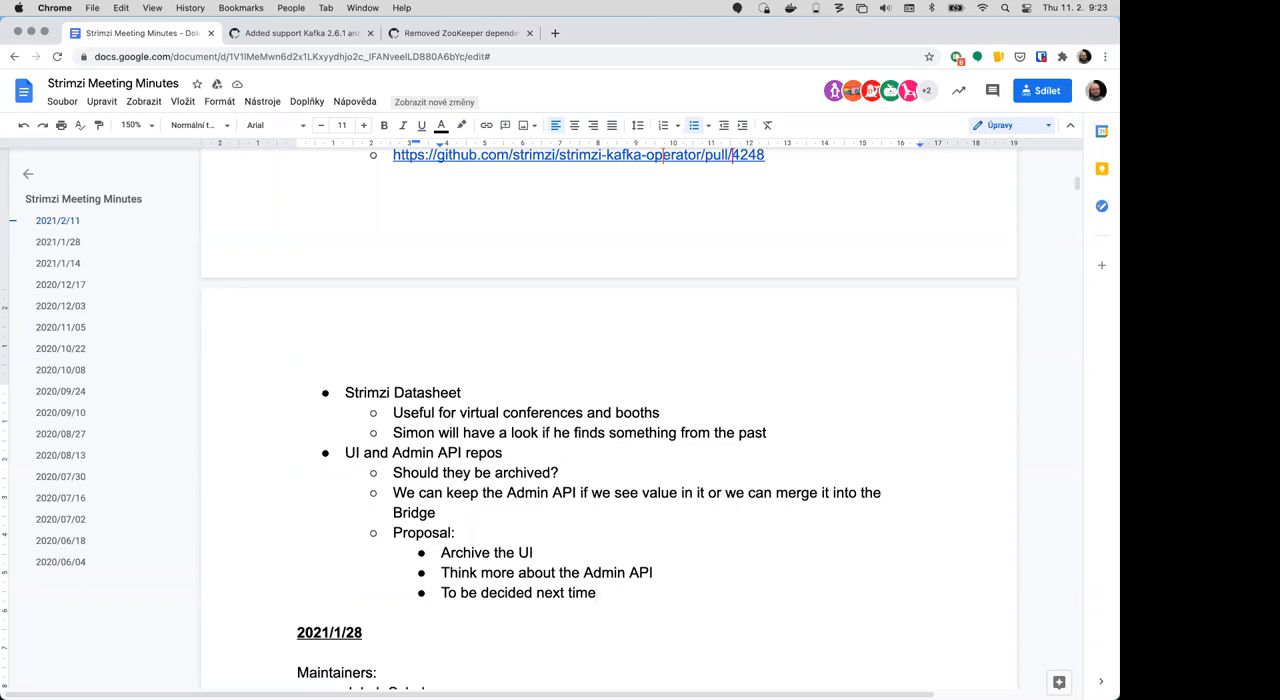
click(596, 592)
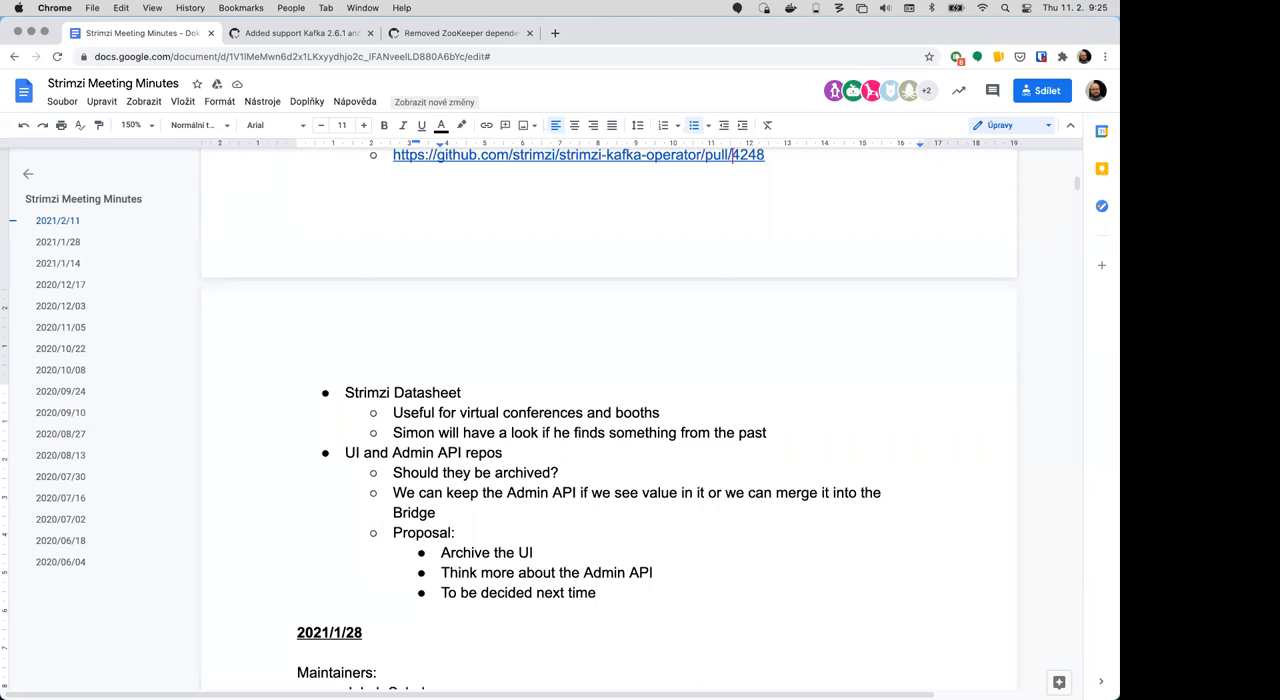
click(596, 592)
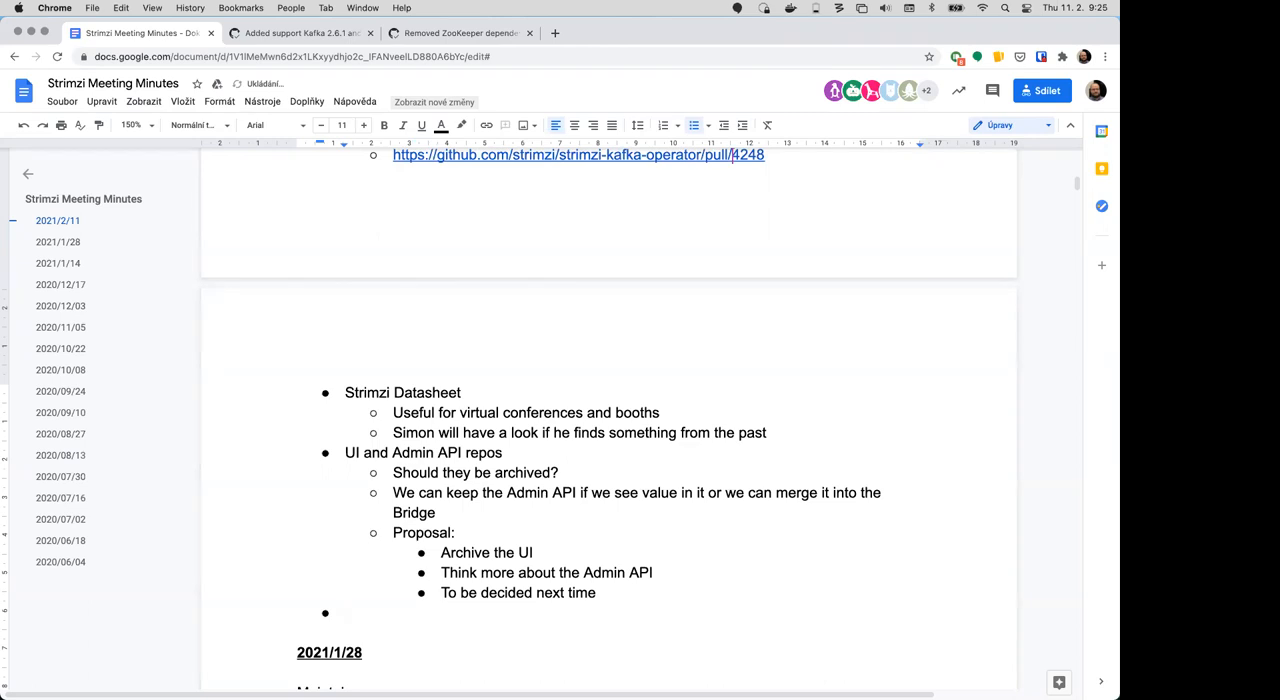
Step: Write "We should plan the next _Issue grooming_ meeting" in the new bullet
text(We should pl)
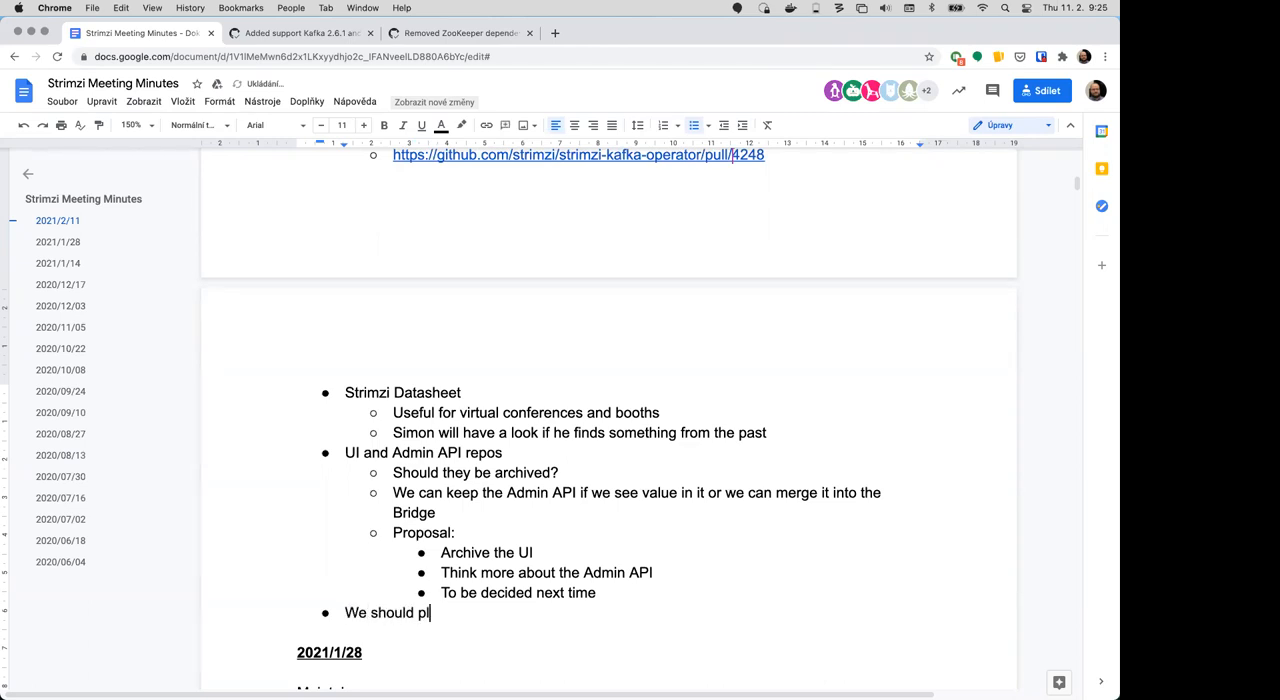
text(an the next)
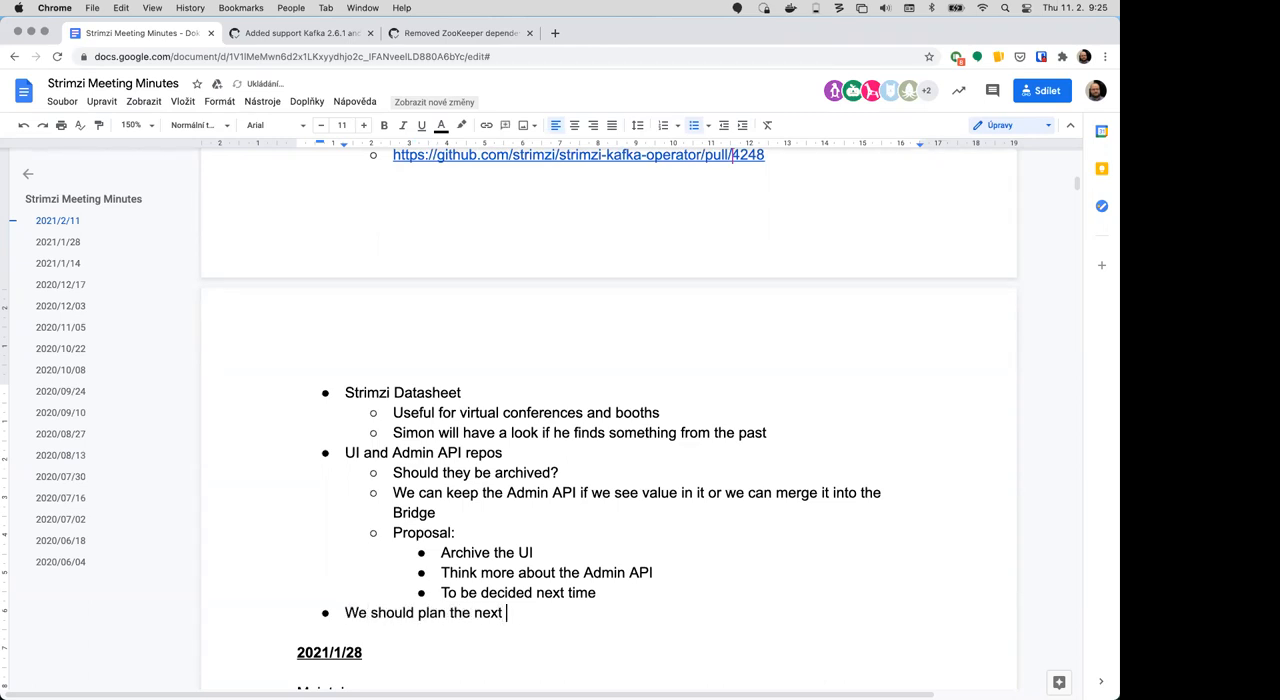
text(_Issue cle)
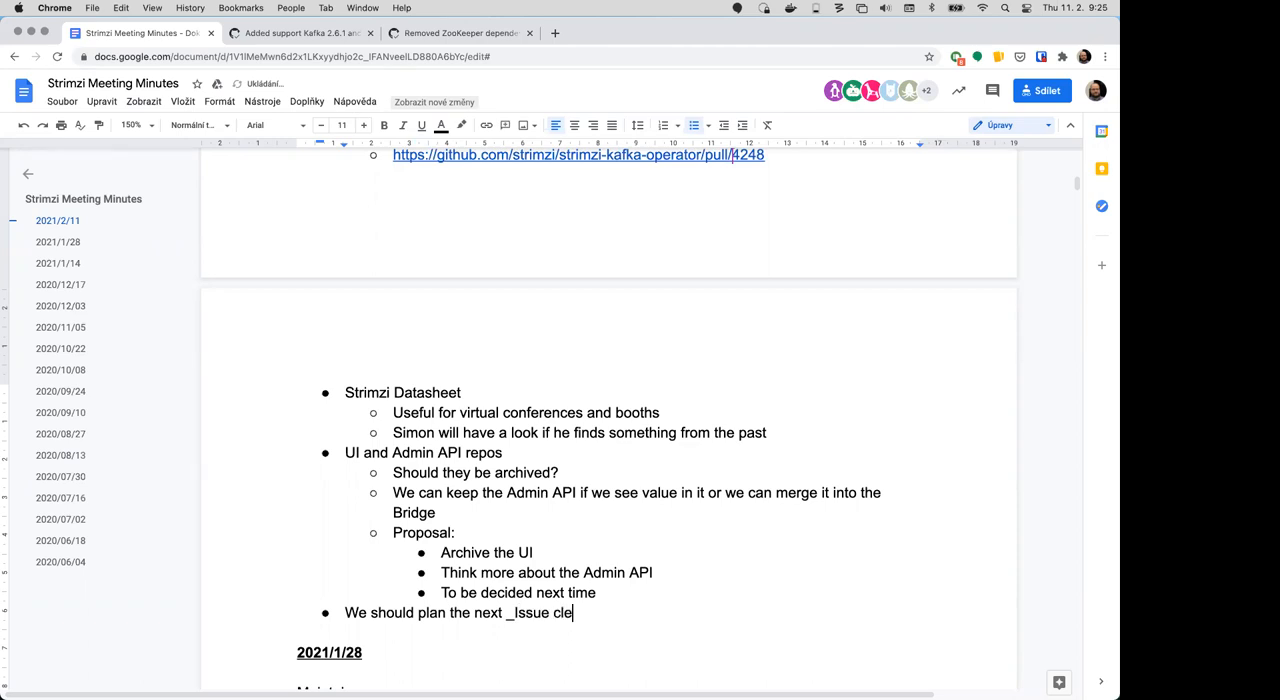
text(ning_ meeti)
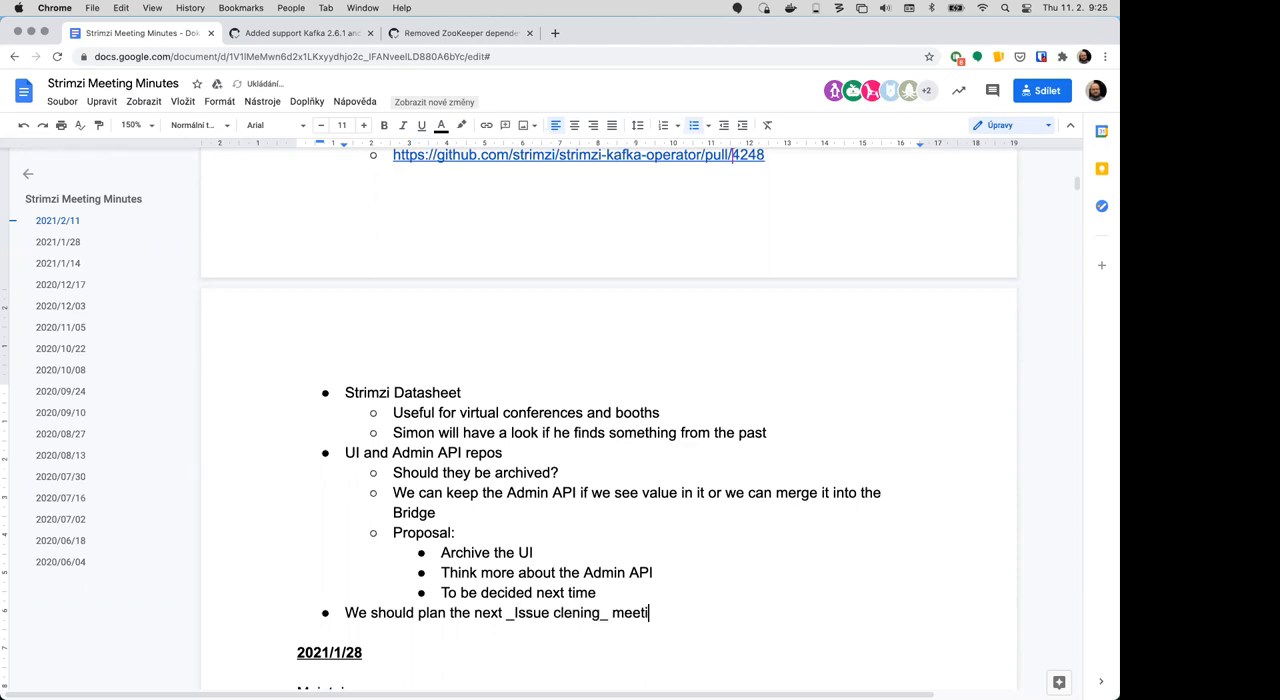
text(ng)
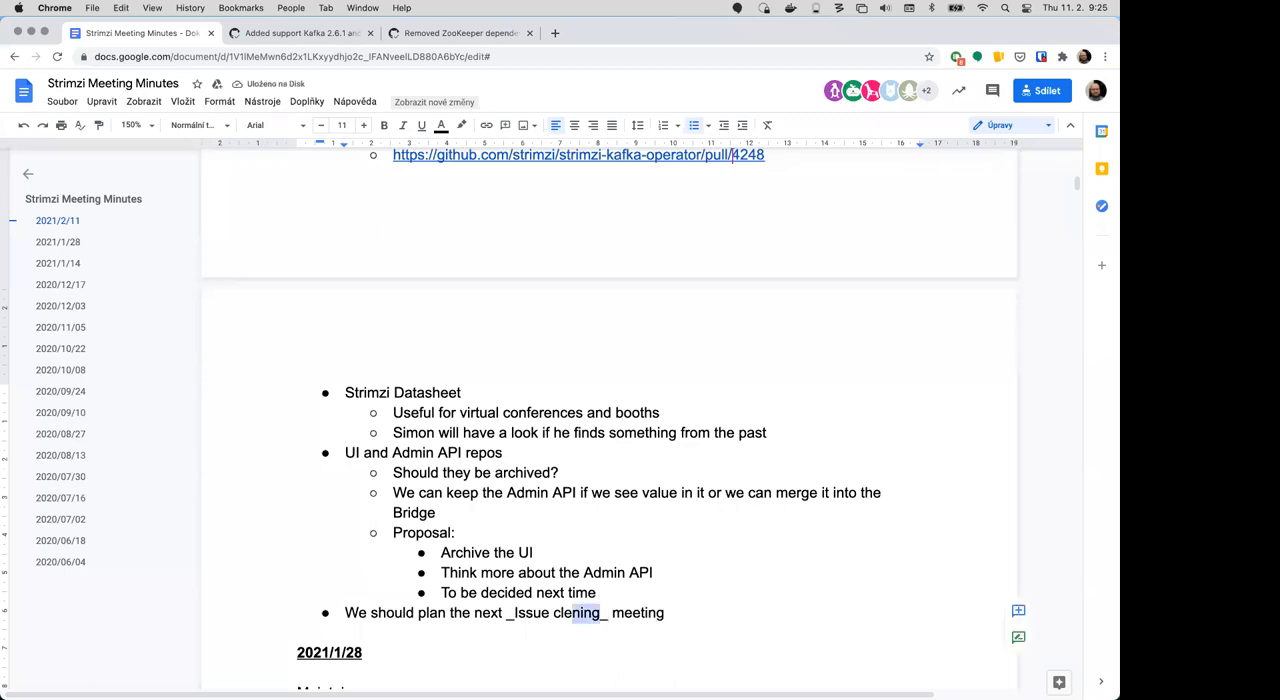
text(gr)
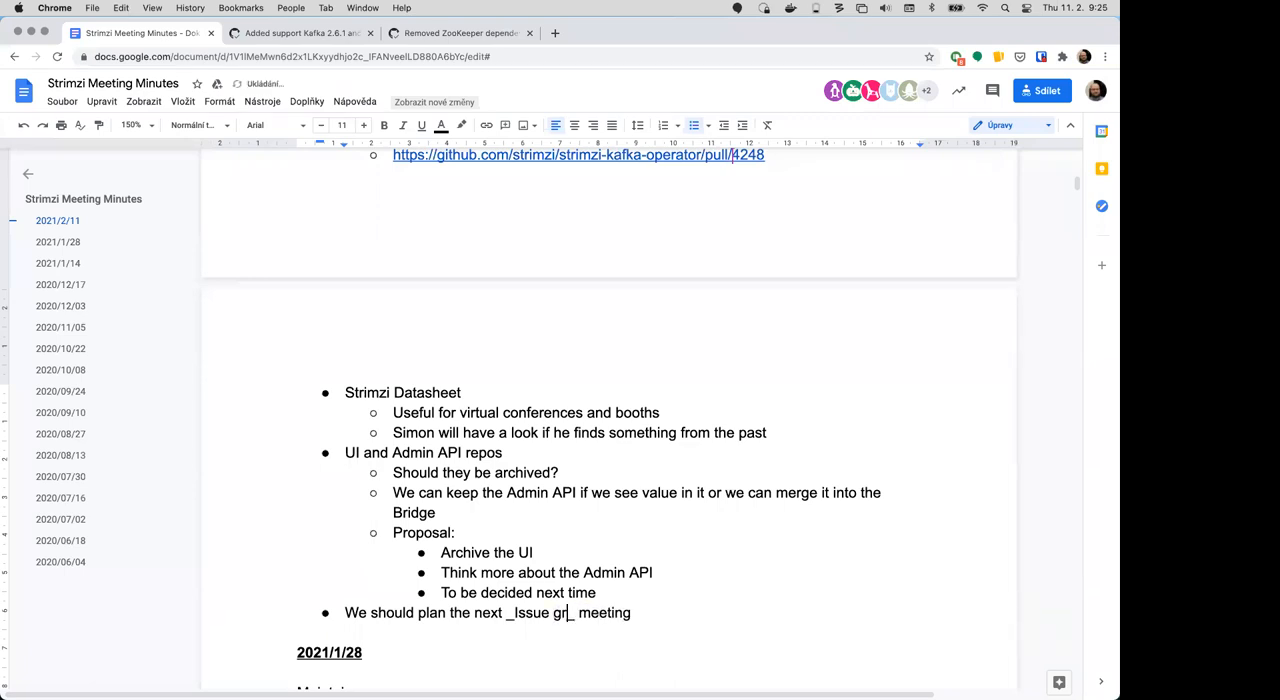
text(ooming)
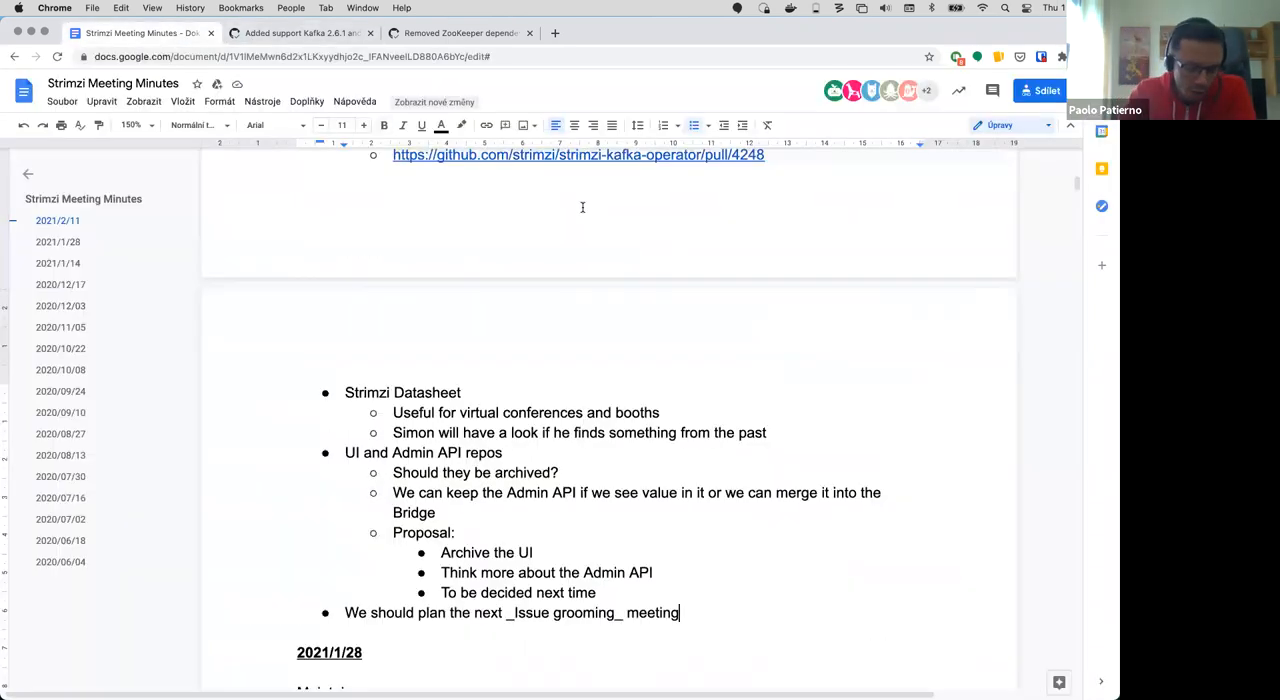
Step: Above Strimzi Datasheet, note "Maybe we should split 2.5.x and 2.6.1 into separate PR"
scroll(up, 3)
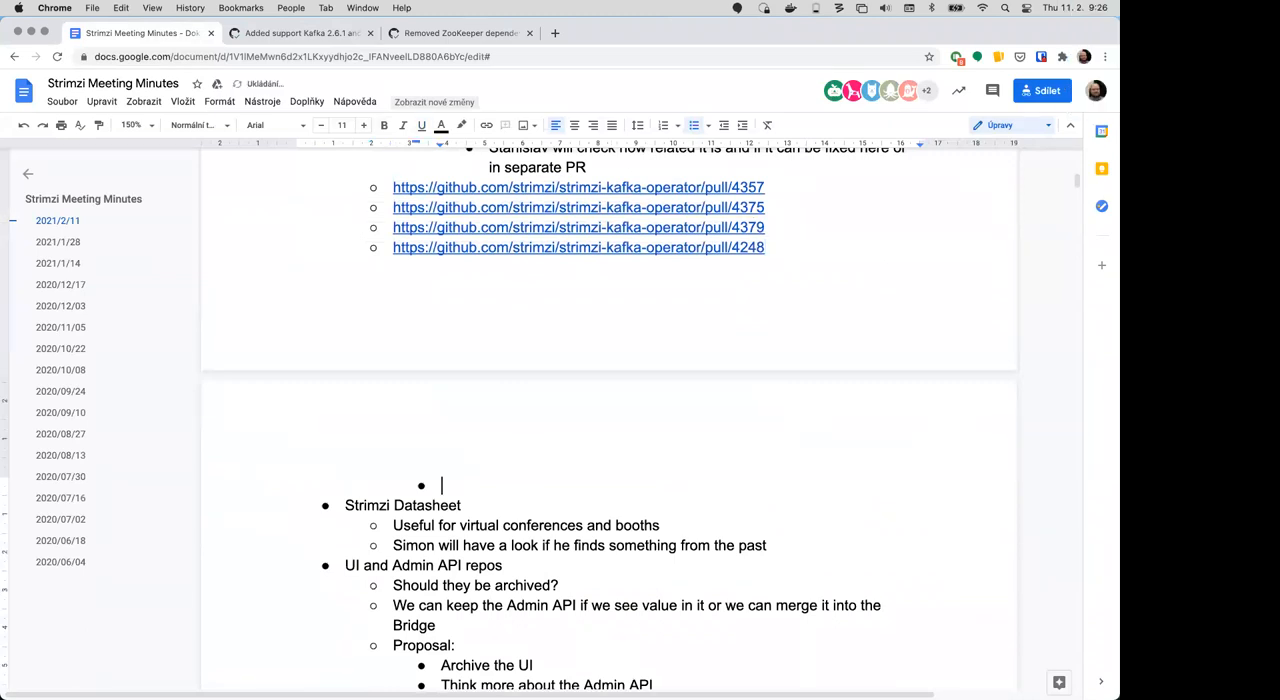
text(Maybe we should)
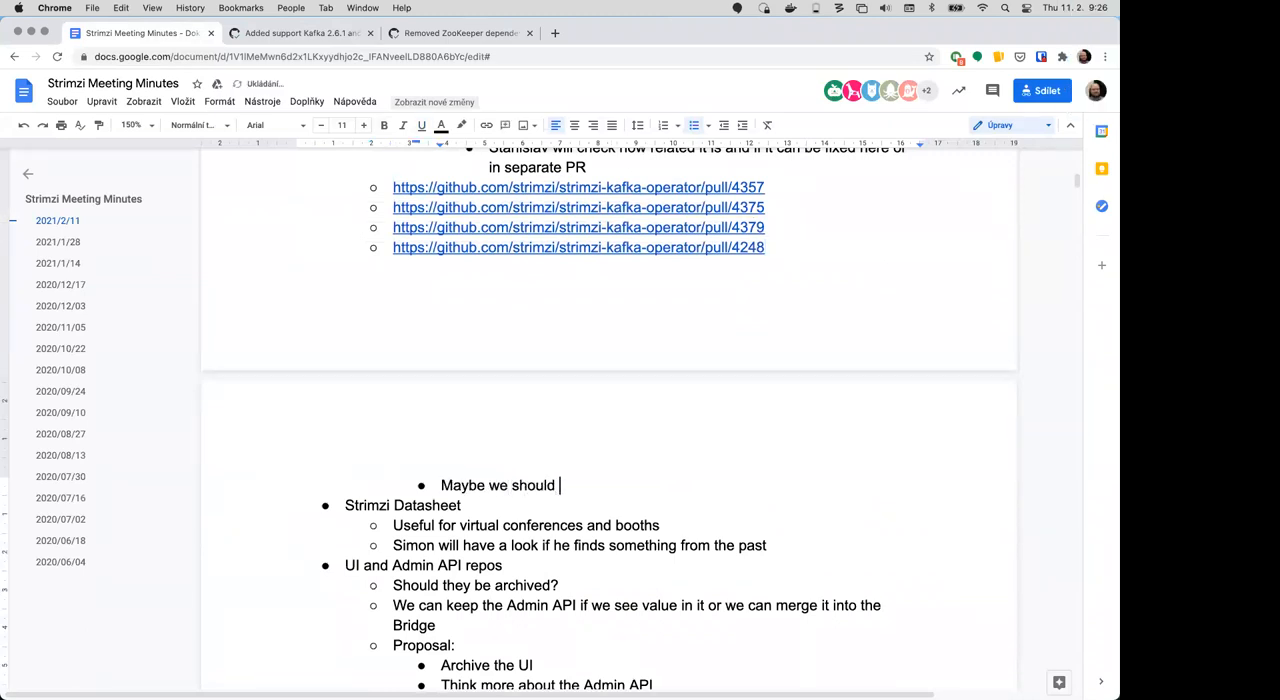
text(split 2.5)
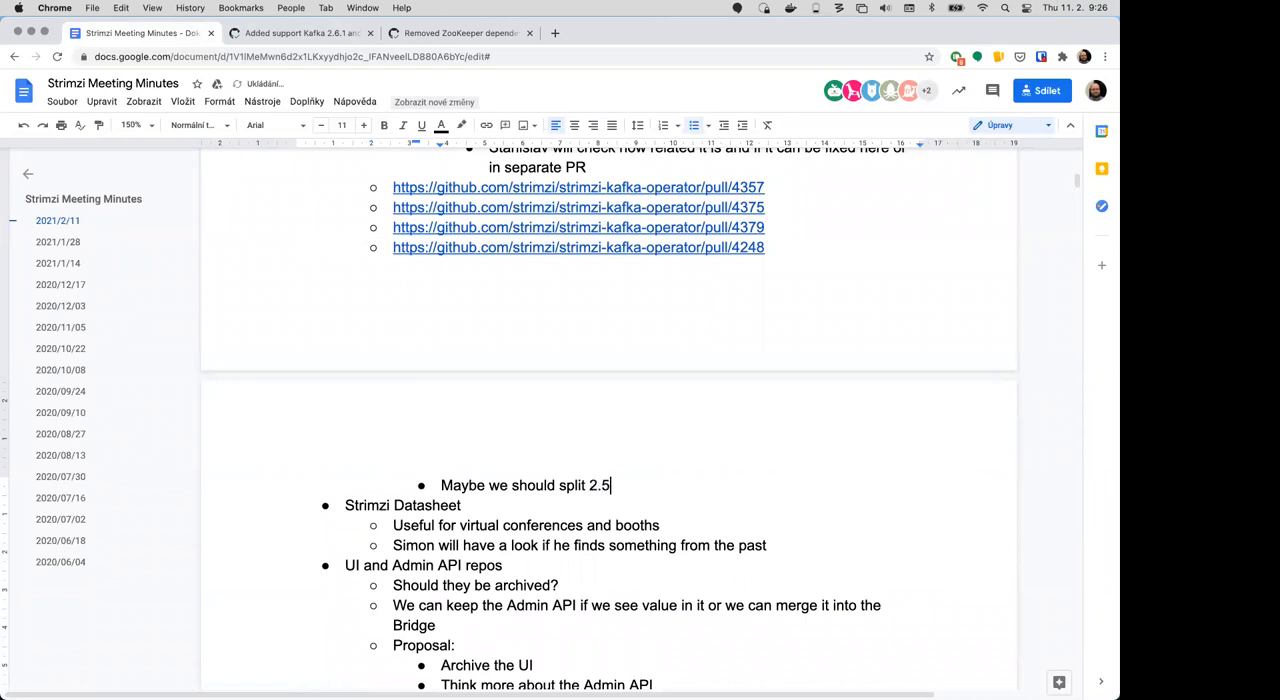
text(x)
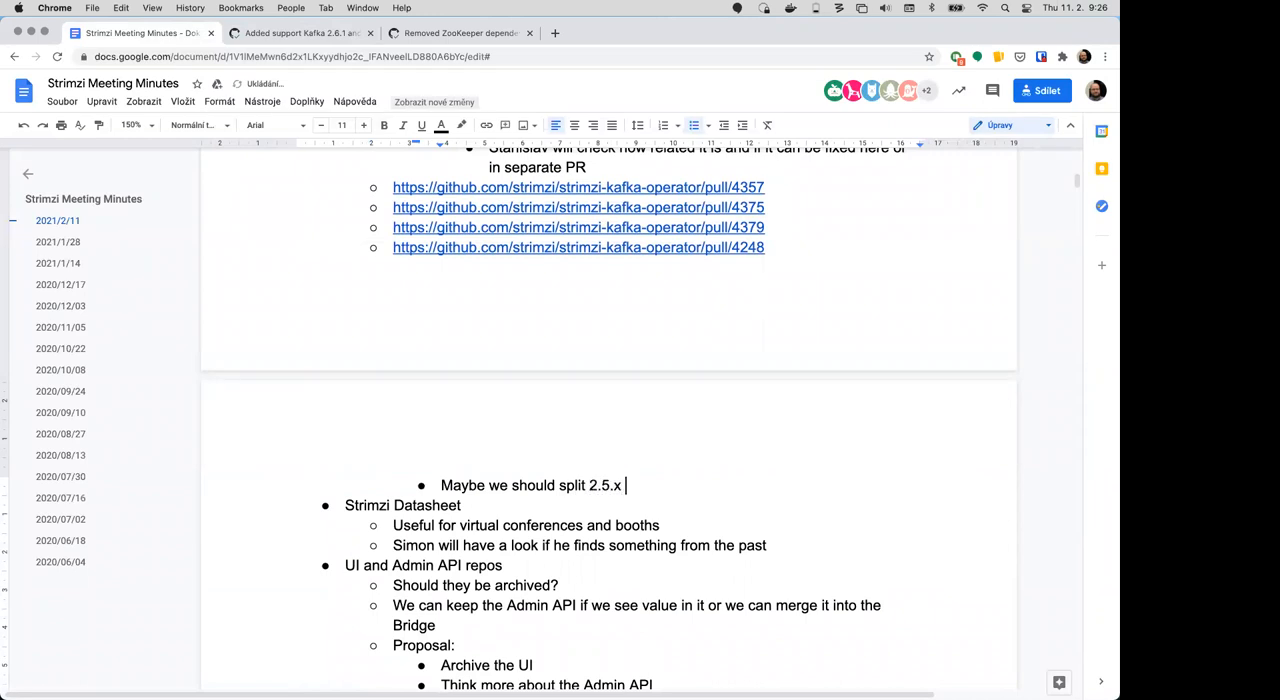
text(and 2.)
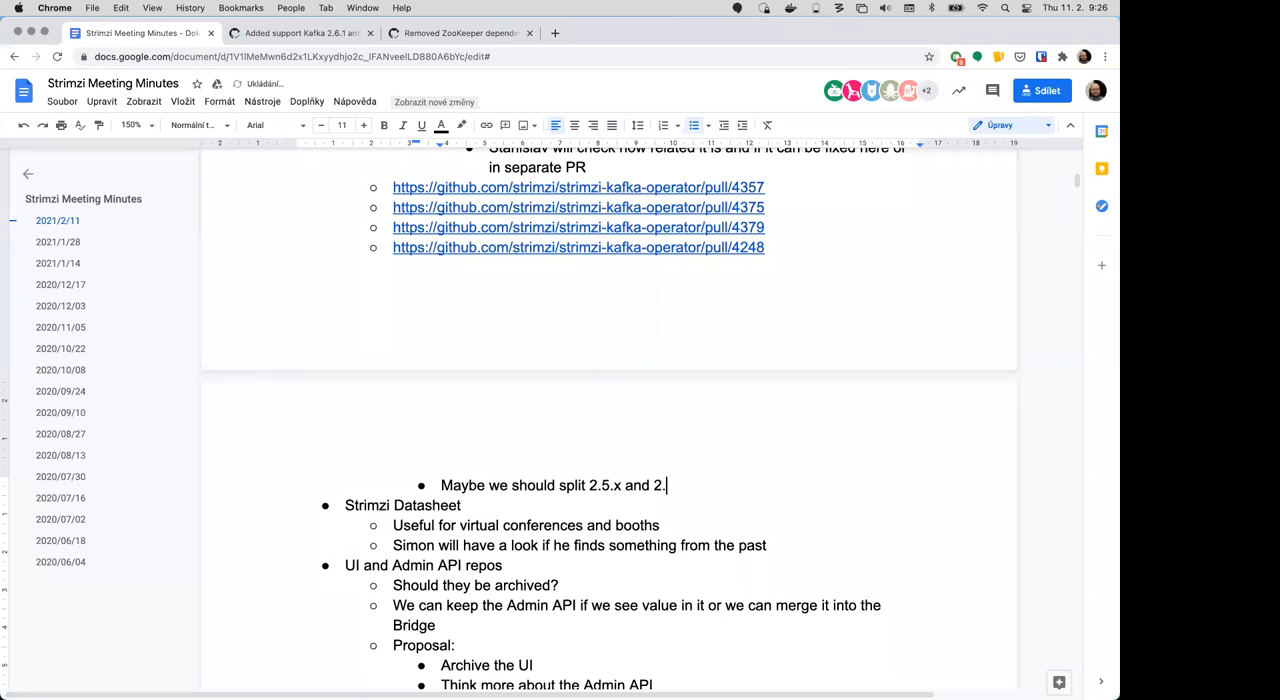
text(6.1 into sepa)
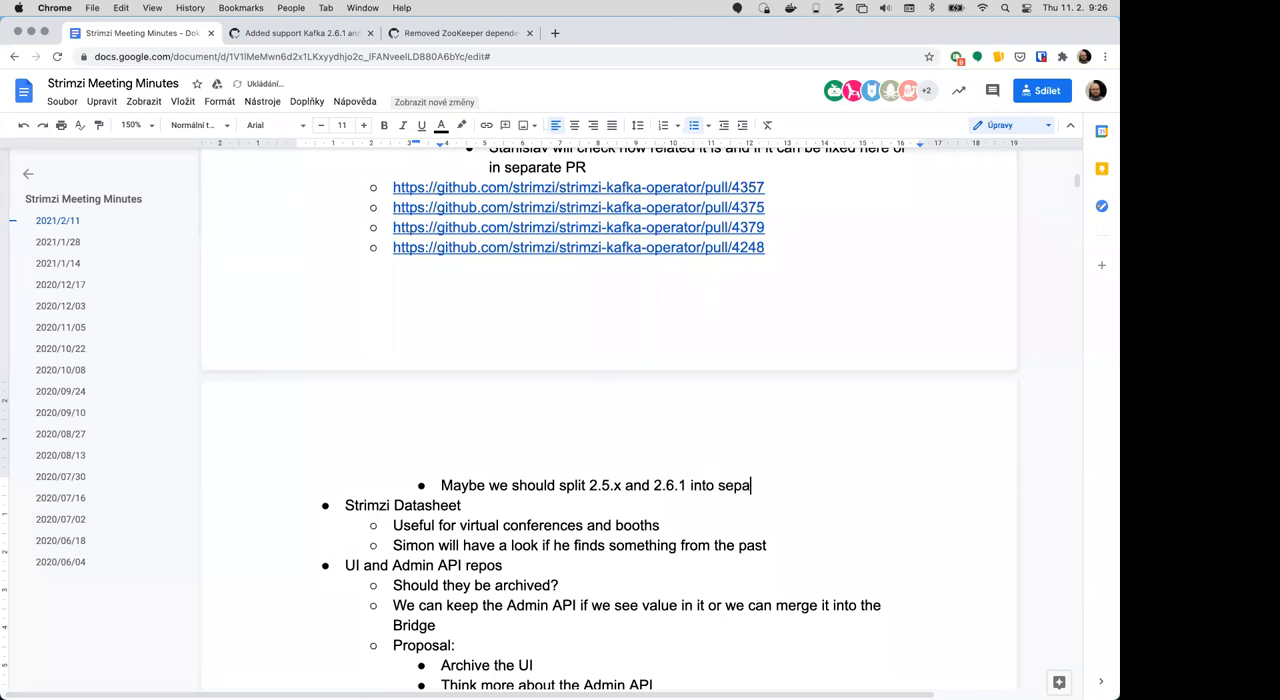
text(rate pr)
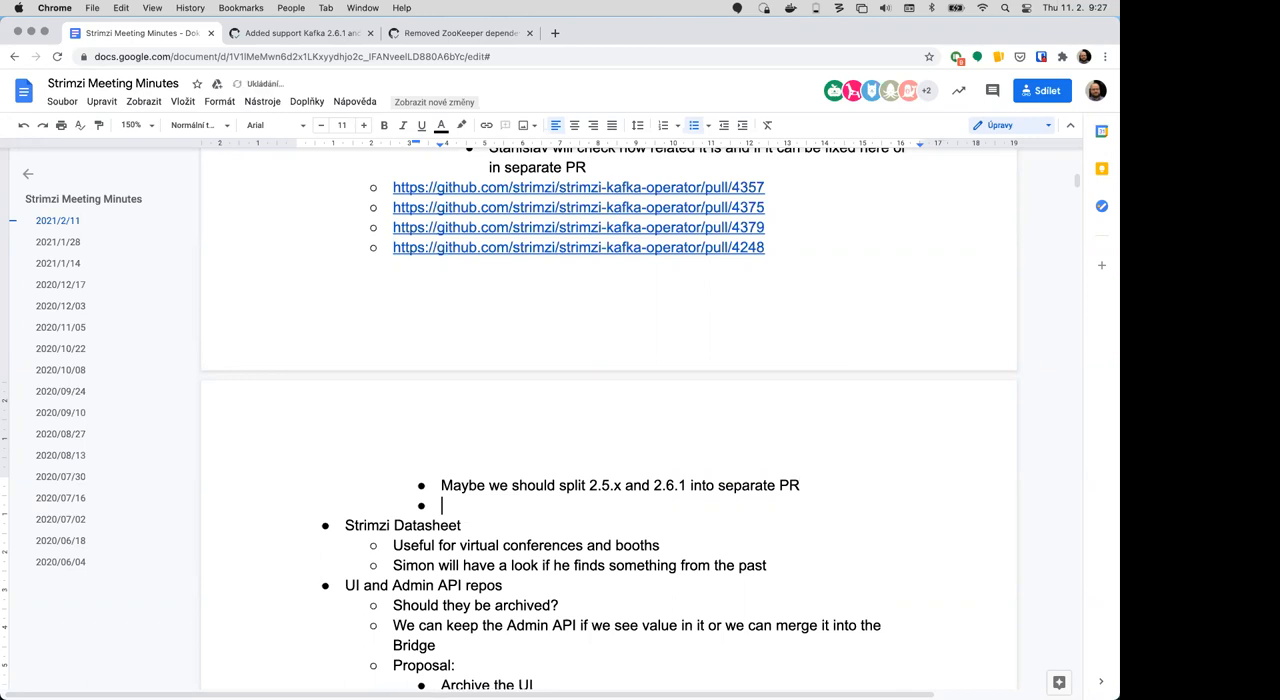
Step: Write "To be double checked with Lukas about the latest investigation of the failing tests"
text(To be double checked with Lukas)
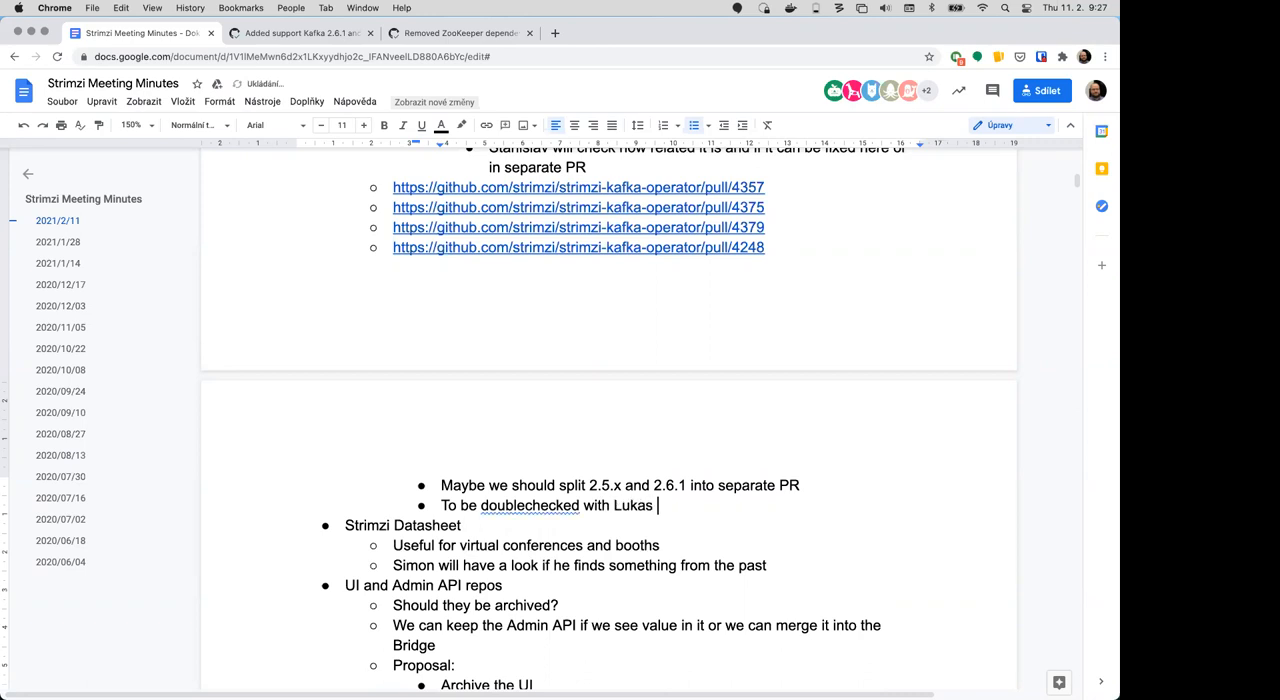
text(about the latest)
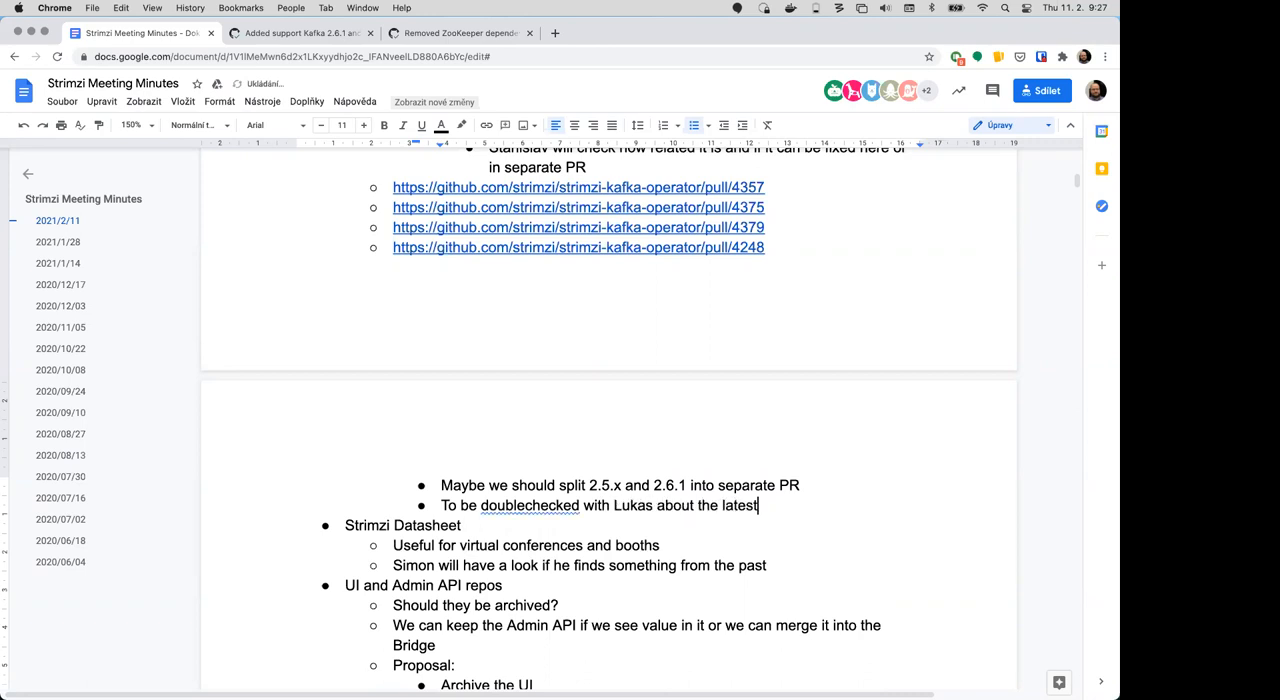
text(investigation)
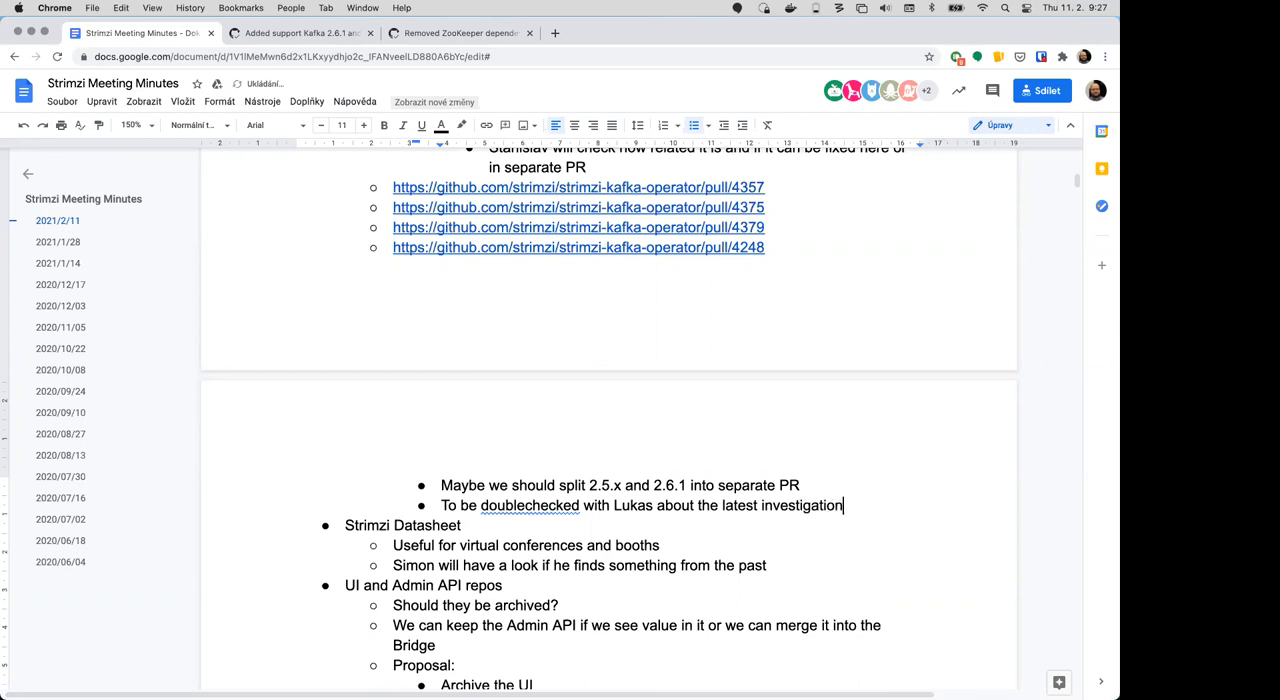
text(of the f)
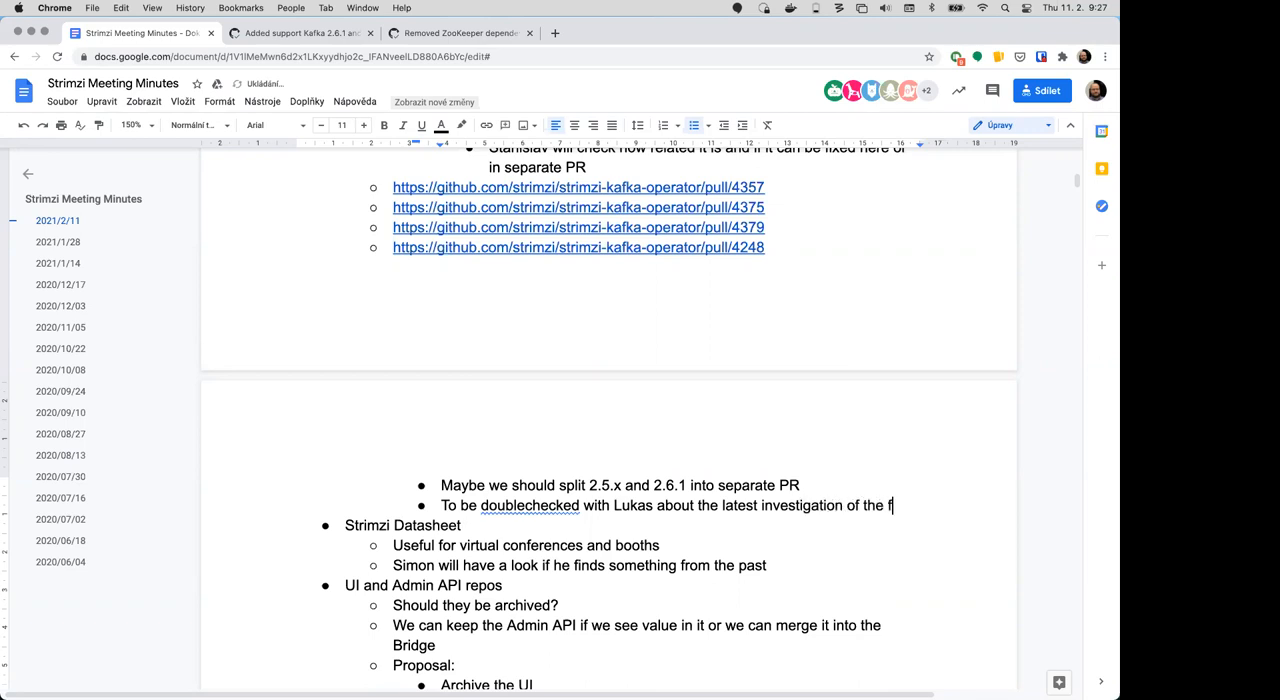
text(failing tests)
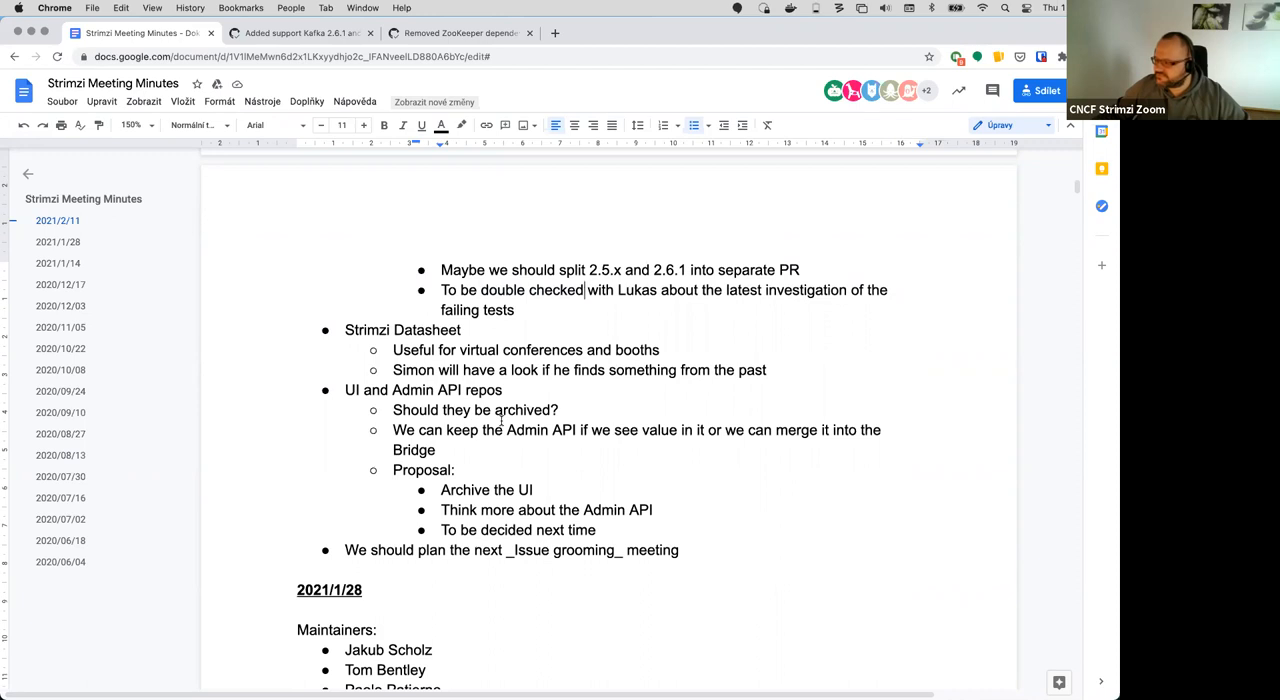
scroll(up, 3)
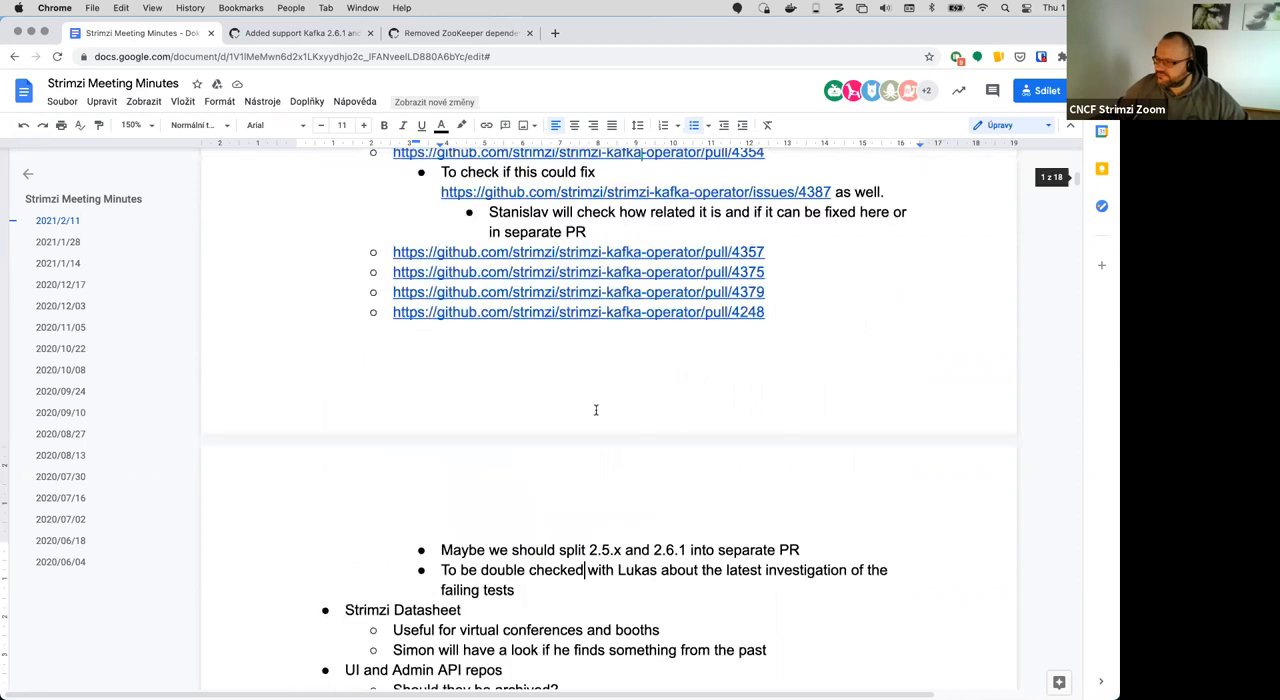
scroll(up, 3)
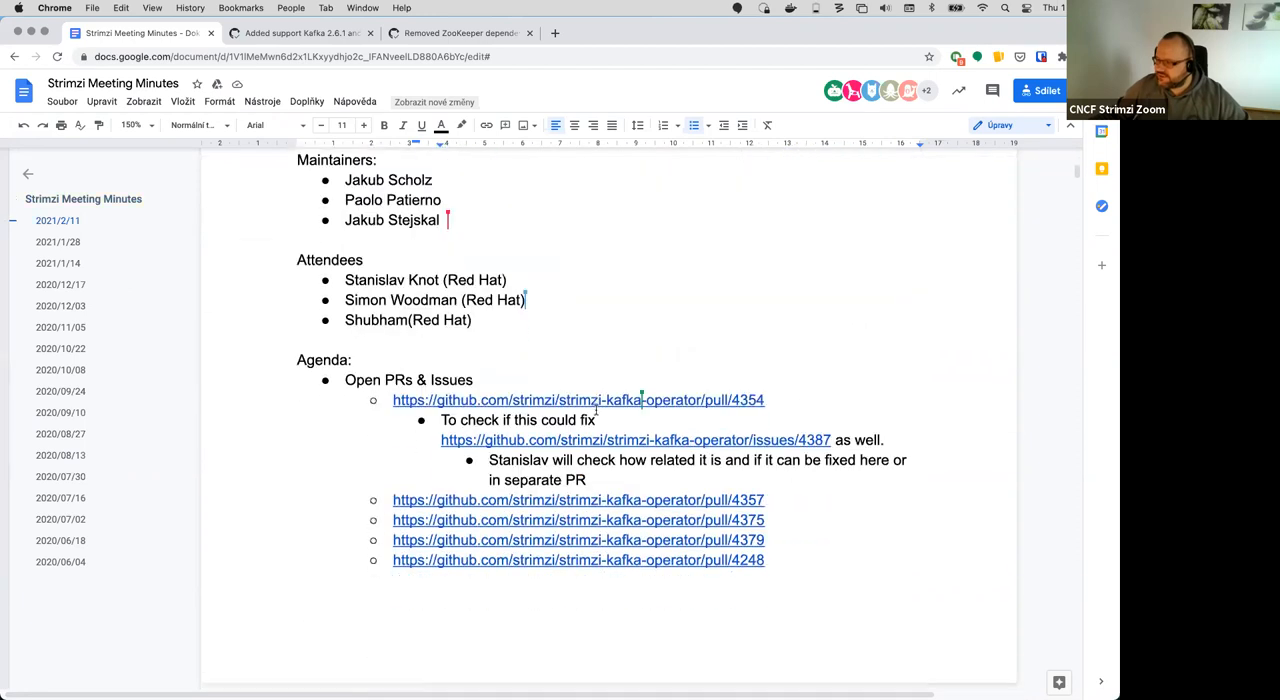
scroll(down, 3)
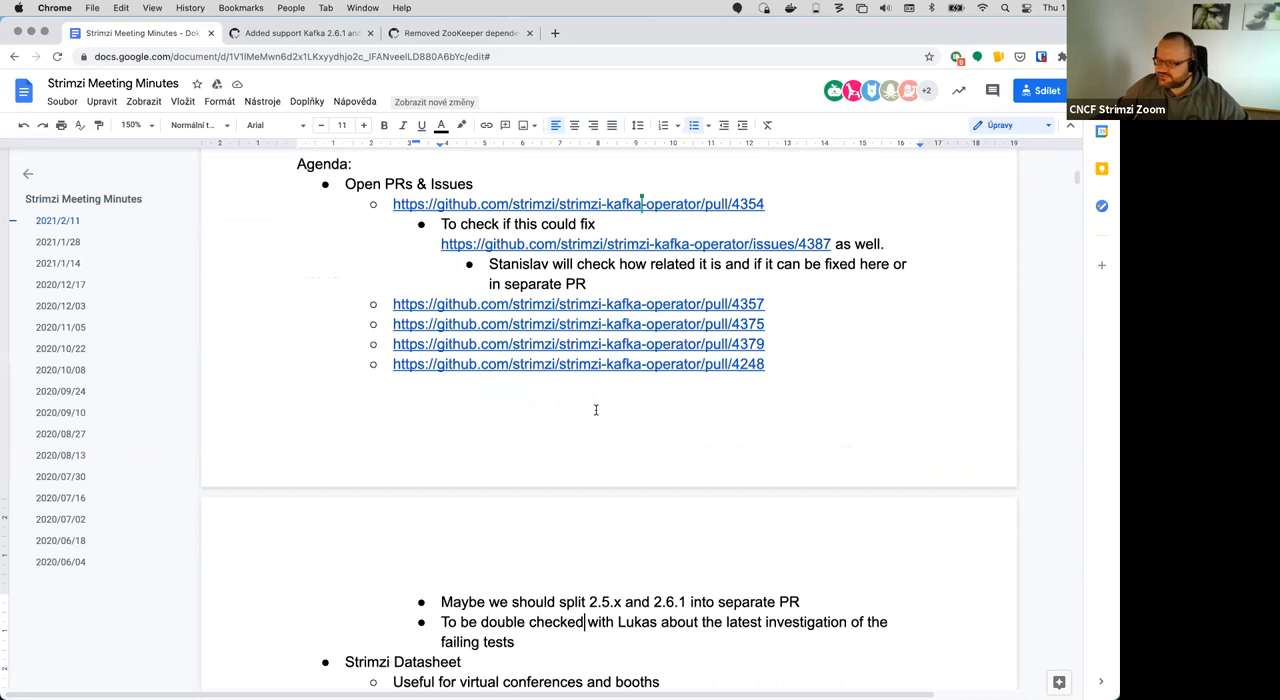